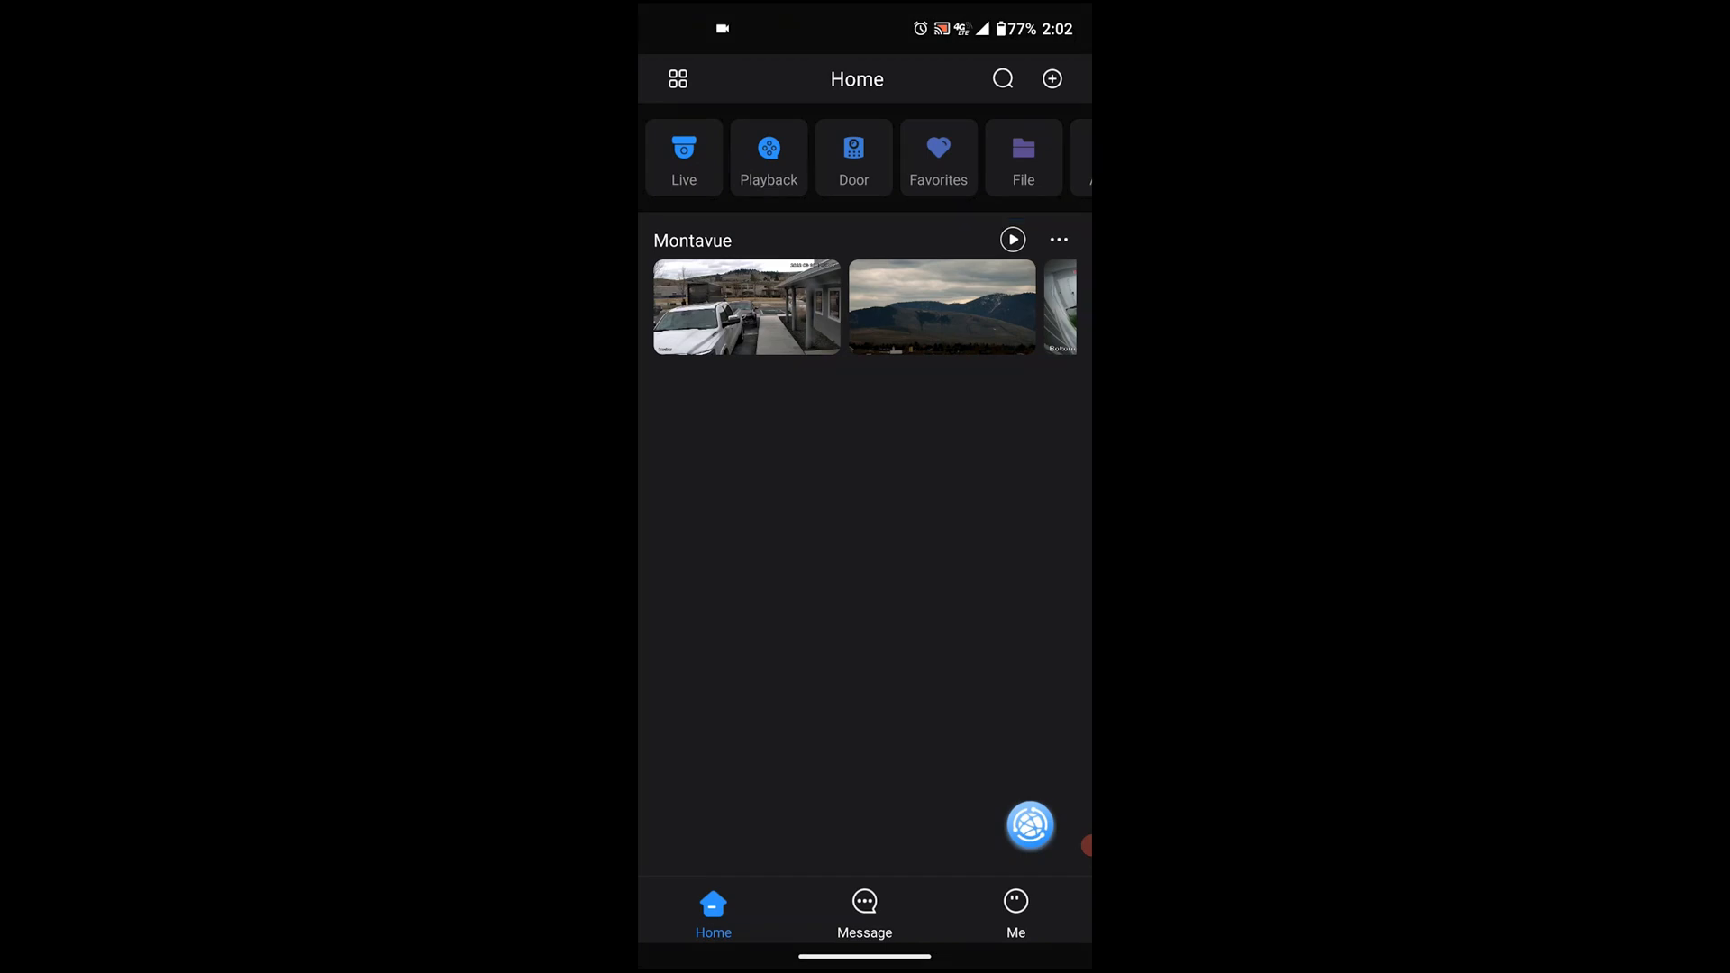
# Browse the device list layouts and enter Live view of the Montavue recorder.
pyautogui.click(679, 77)
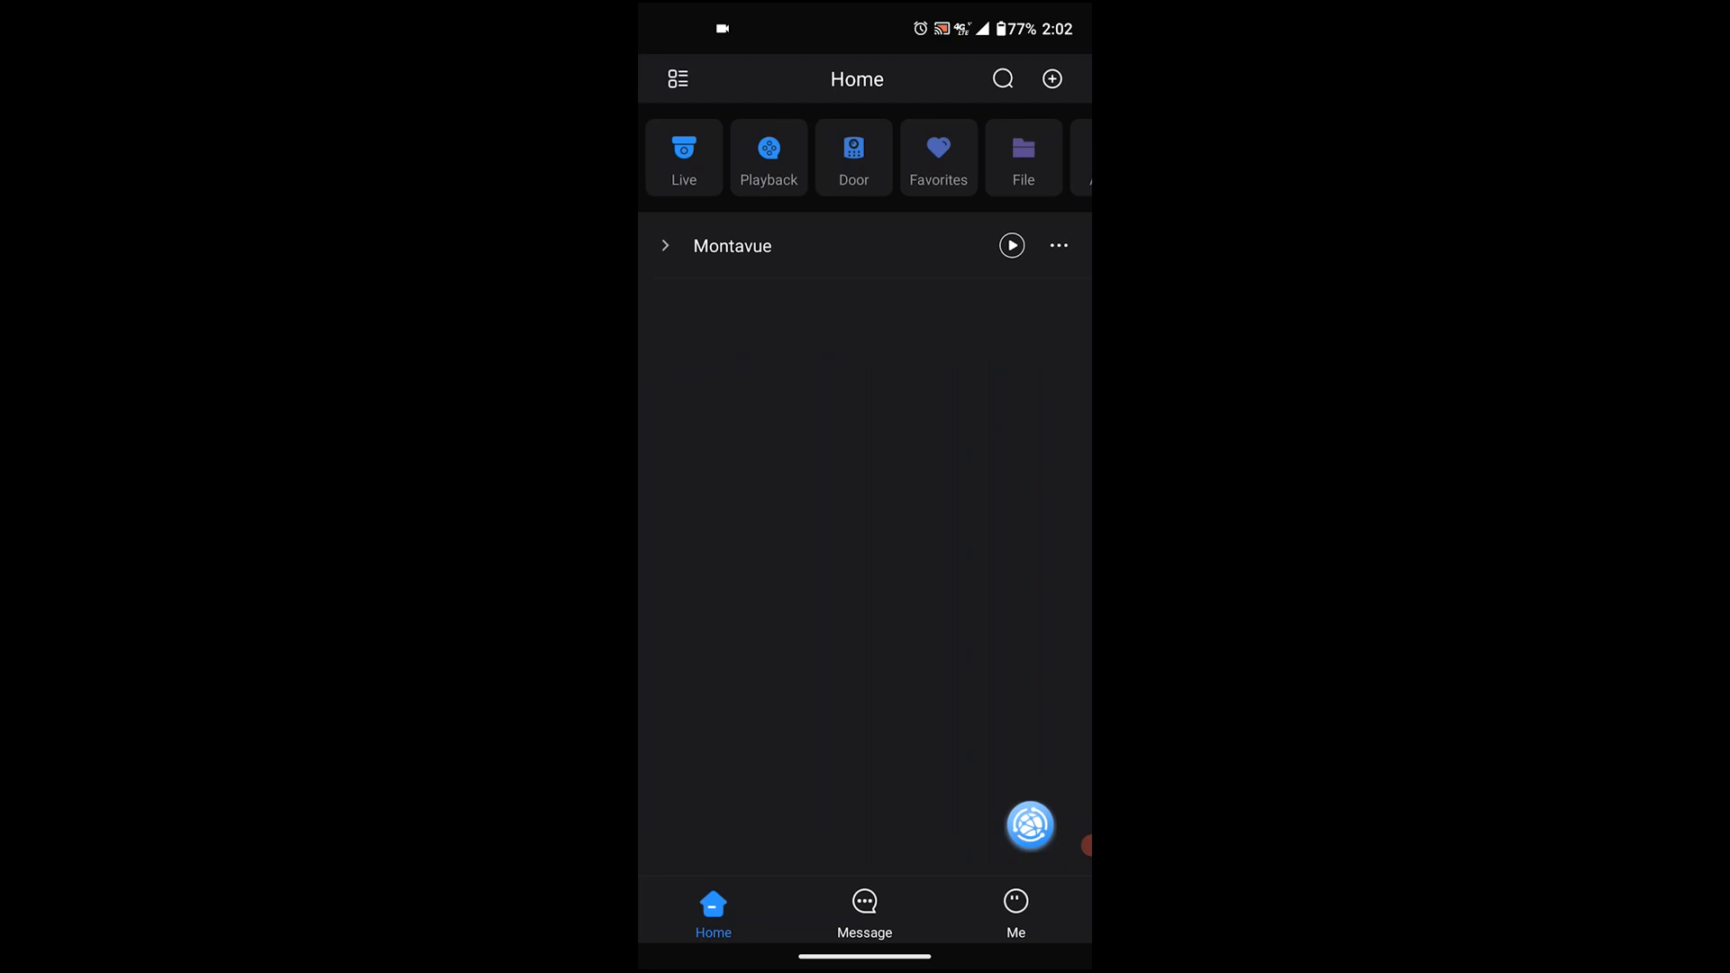
pyautogui.click(665, 245)
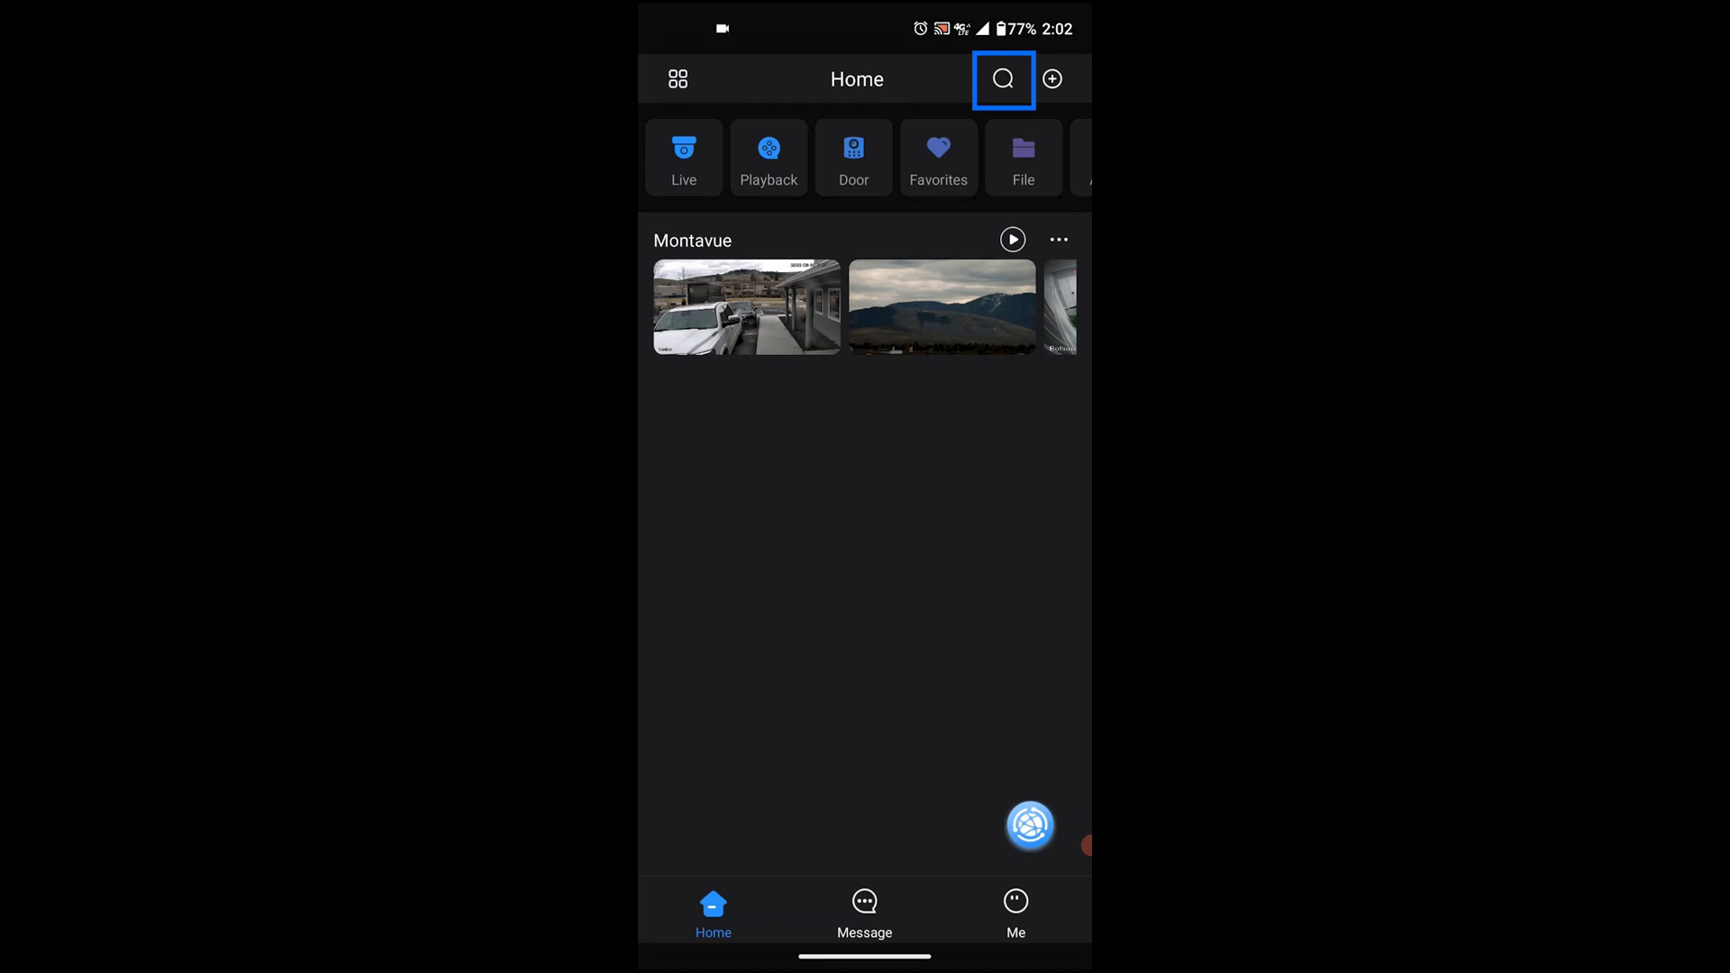
pyautogui.click(1004, 77)
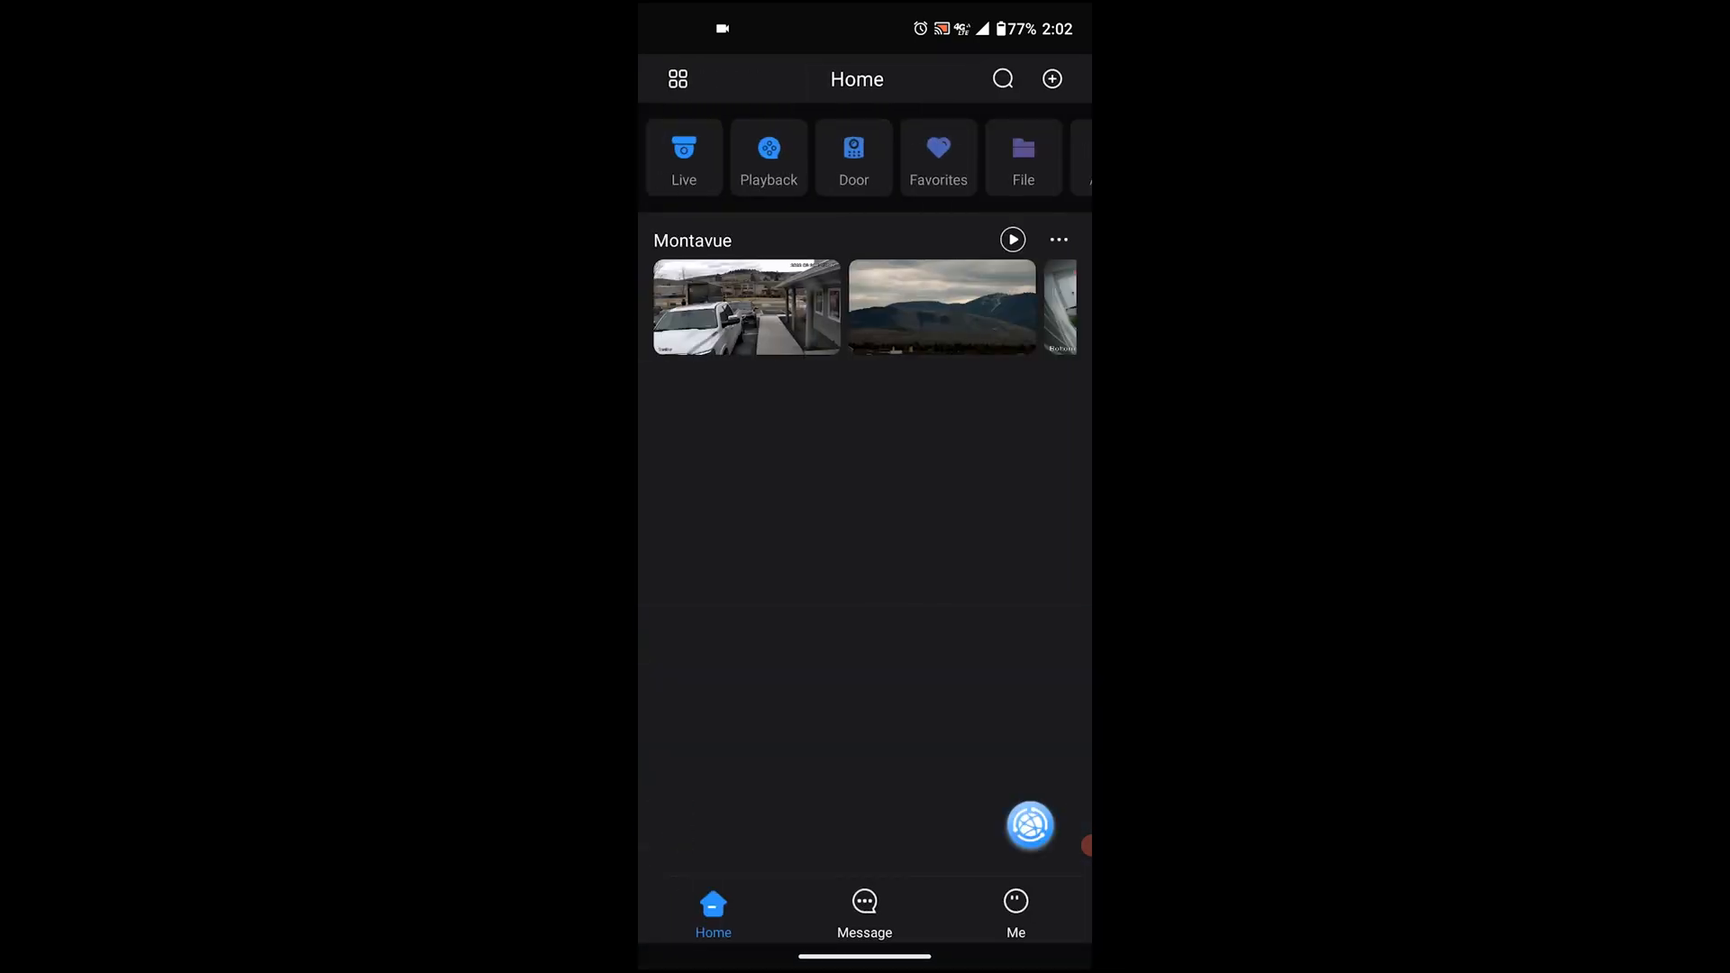
pyautogui.click(1050, 77)
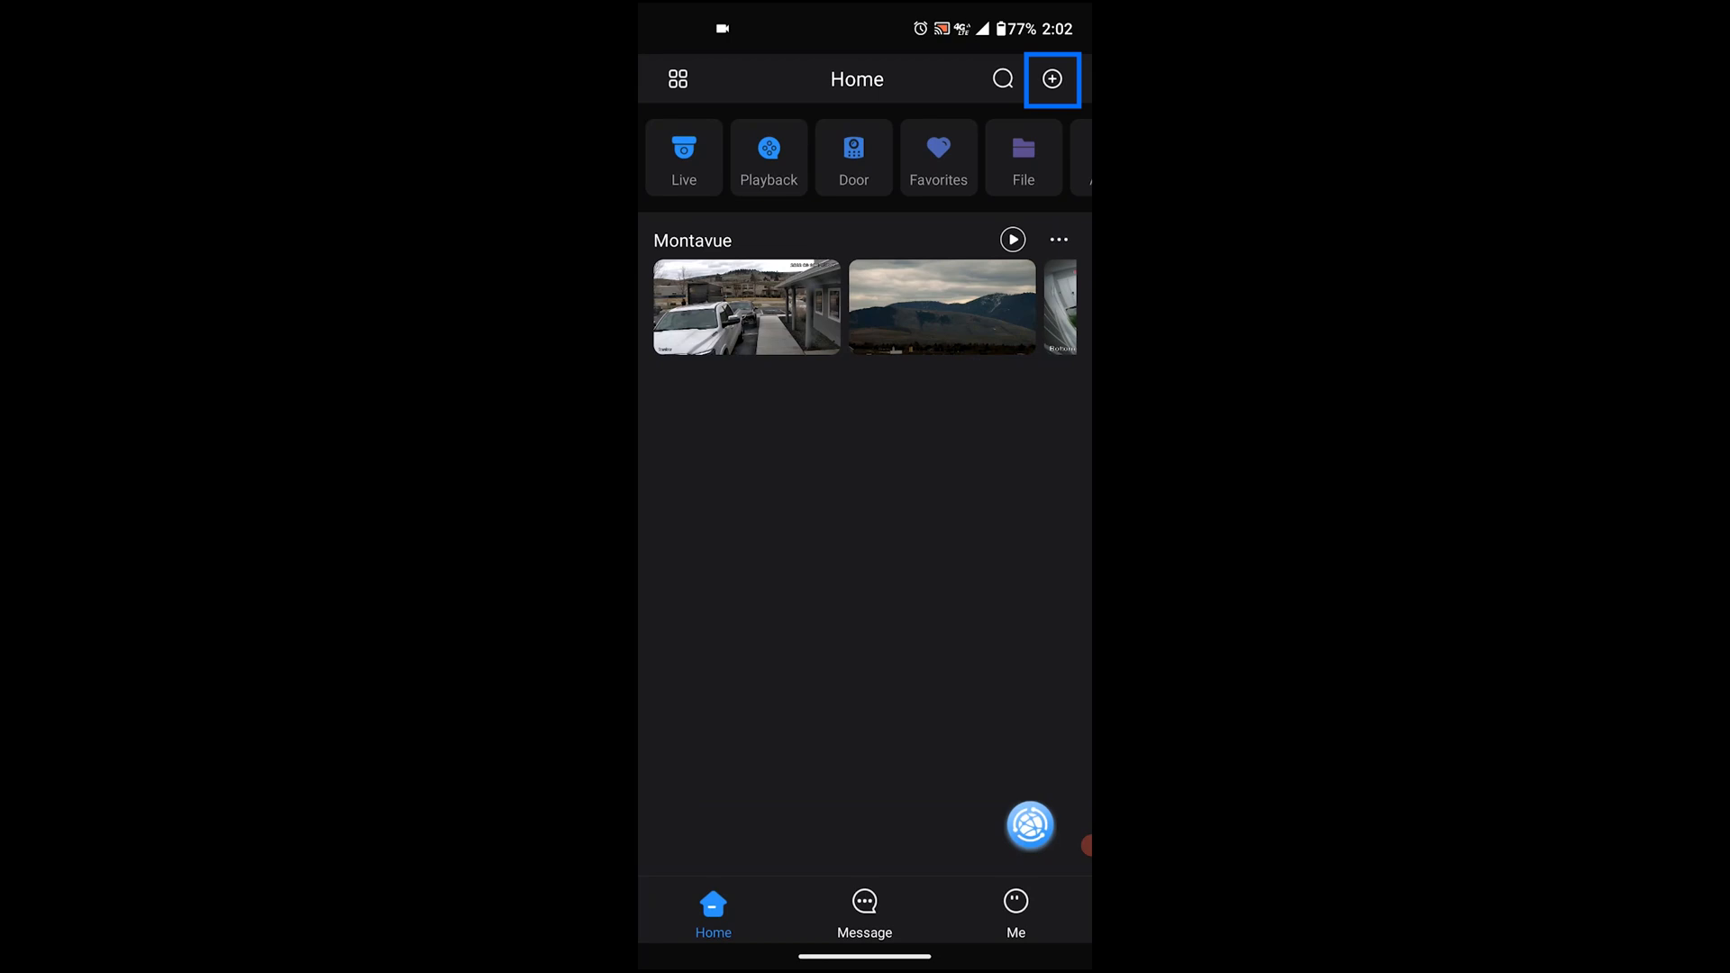
pyautogui.click(1050, 79)
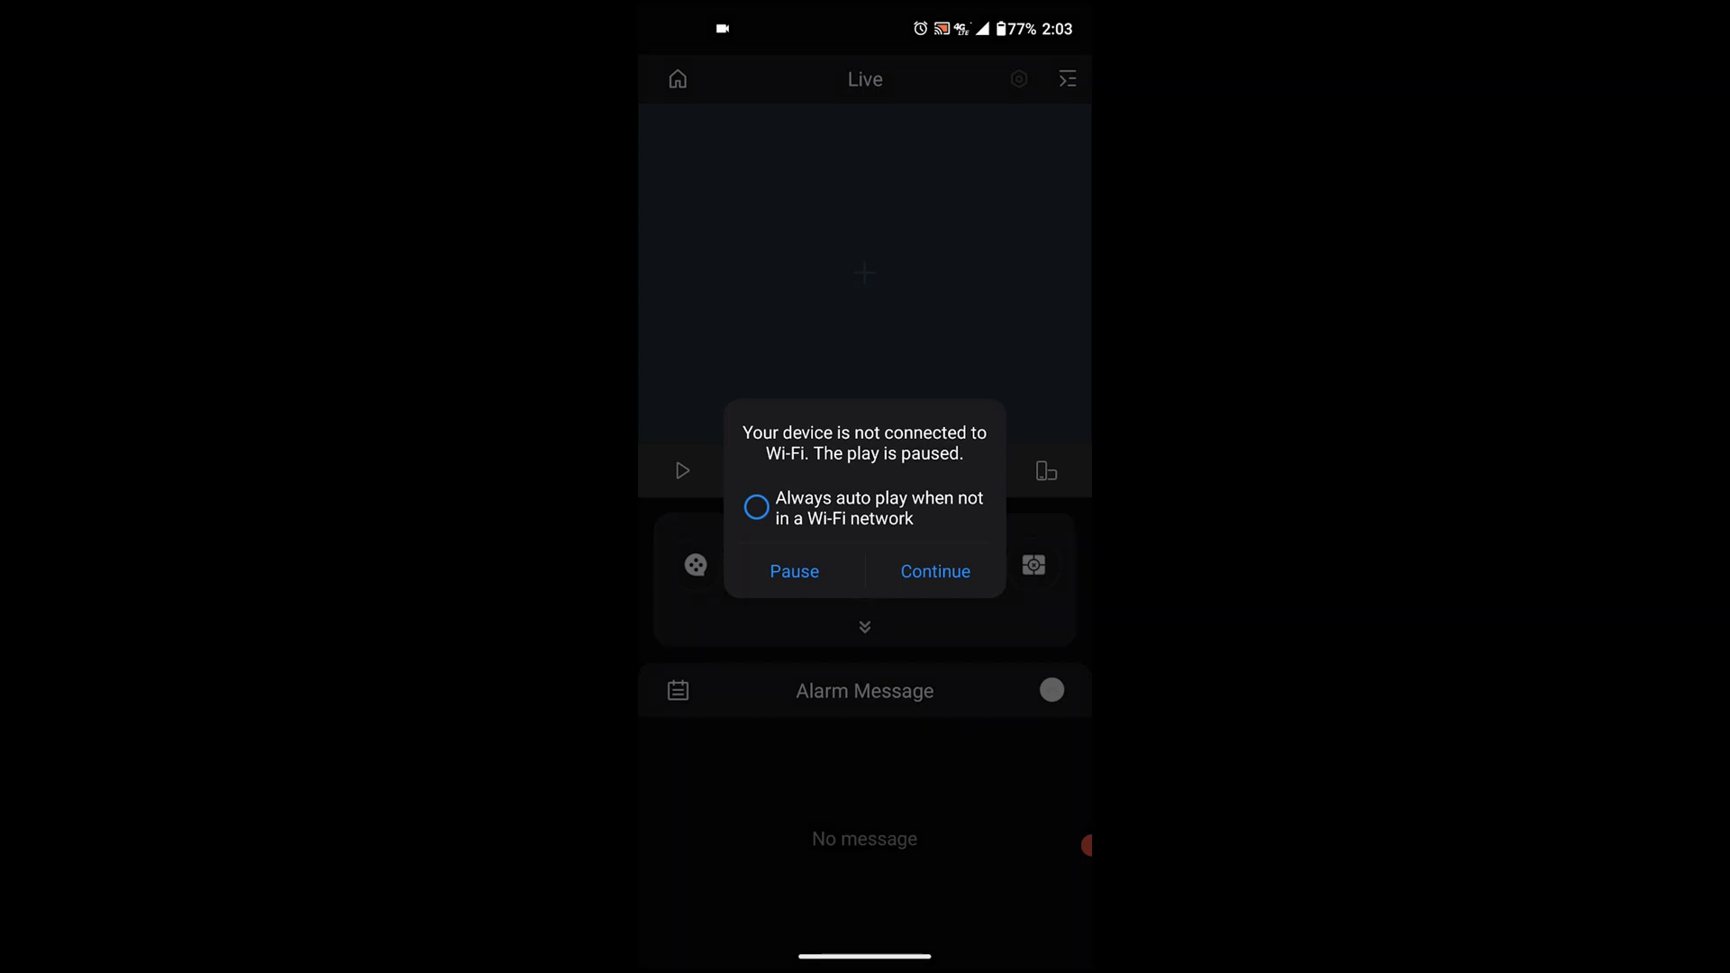
# Enable 'Always auto play when not in a Wi-Fi network' and continue over mobile data.
pyautogui.click(756, 505)
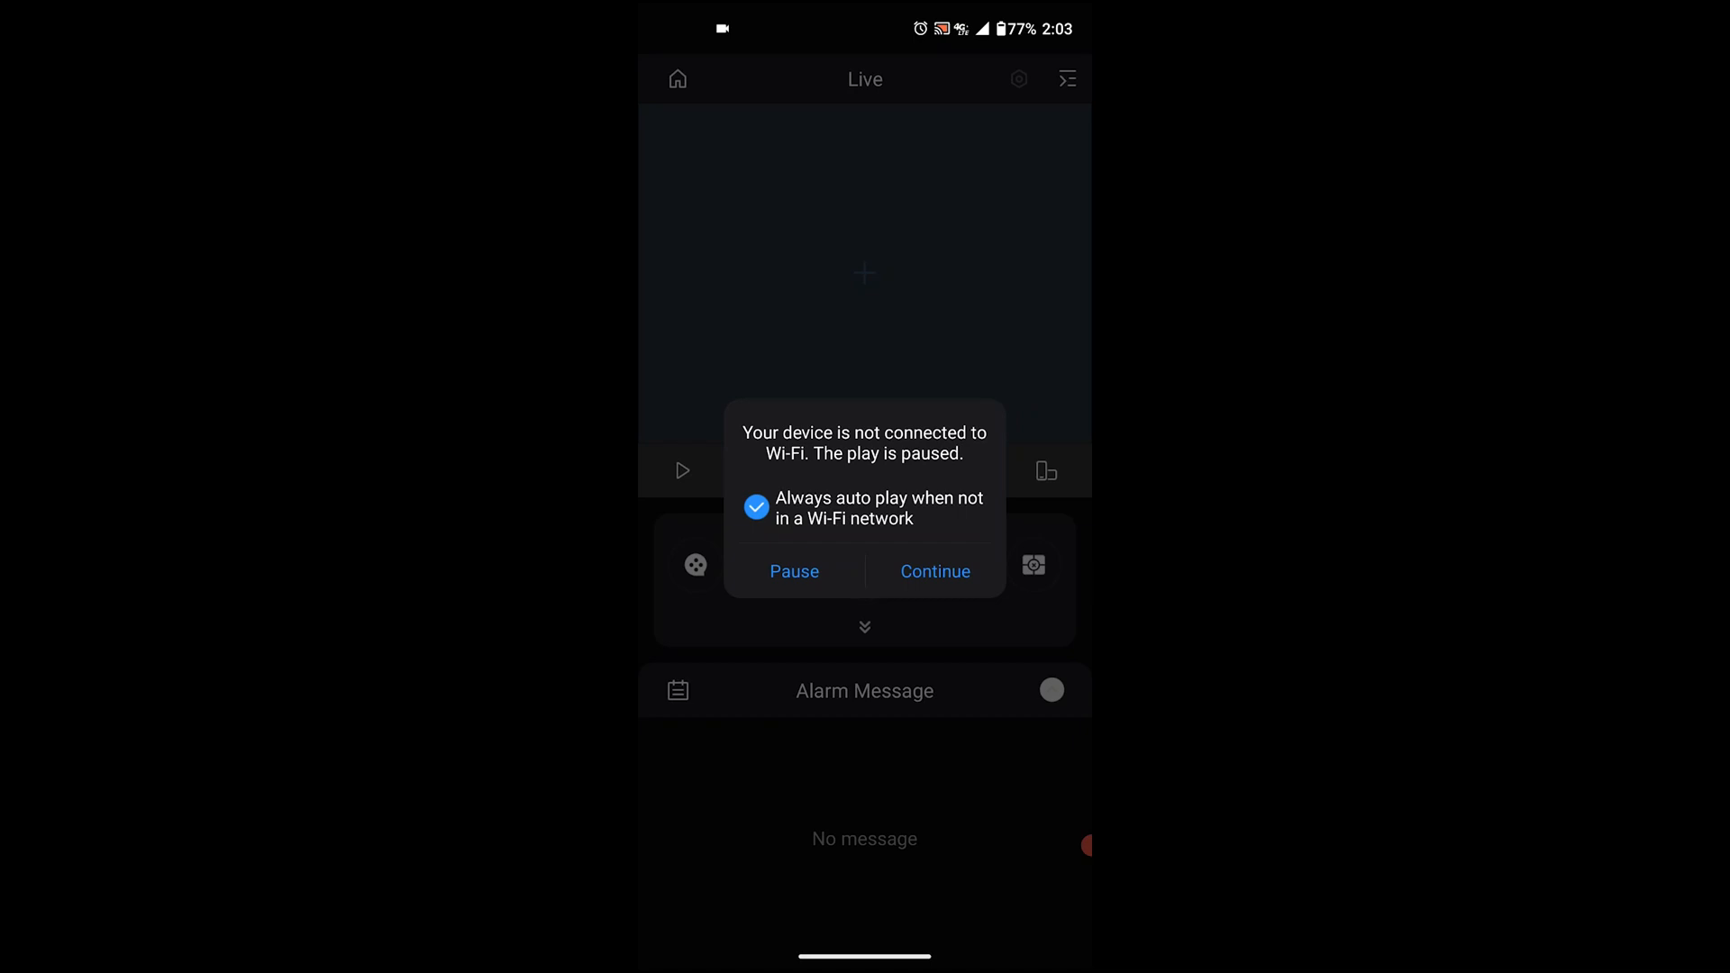
pyautogui.click(936, 571)
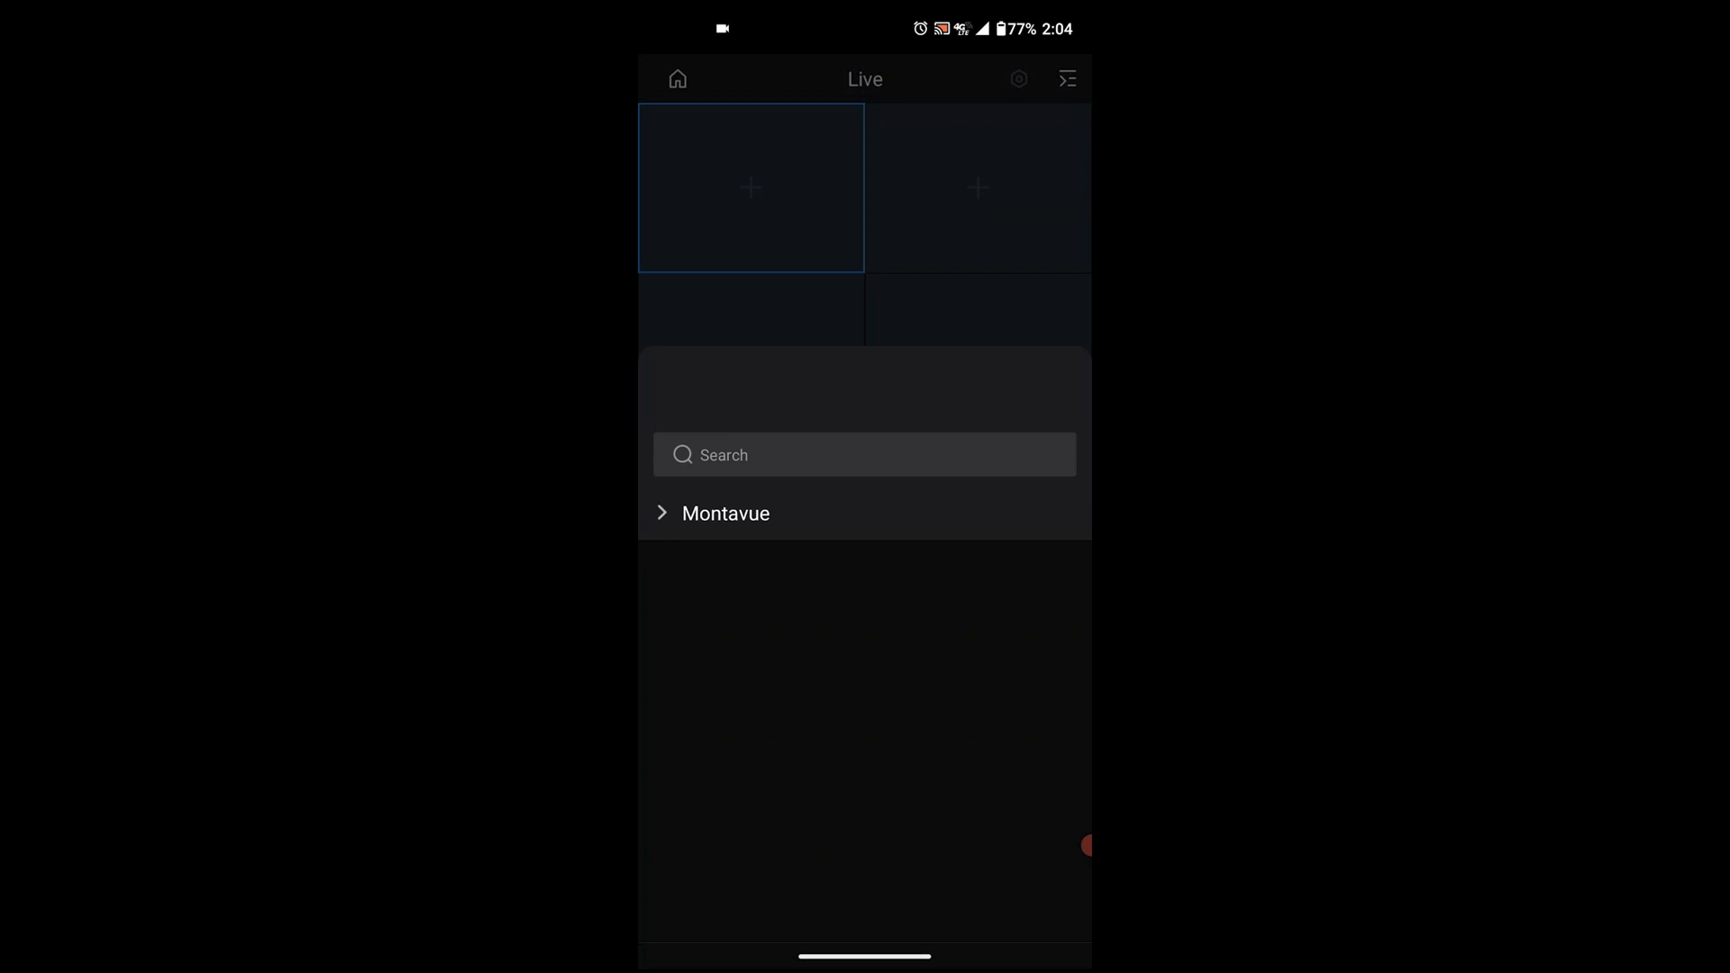
# Expand Montavue and start the IP PTZ Camera streaming in the first tile.
pyautogui.click(726, 514)
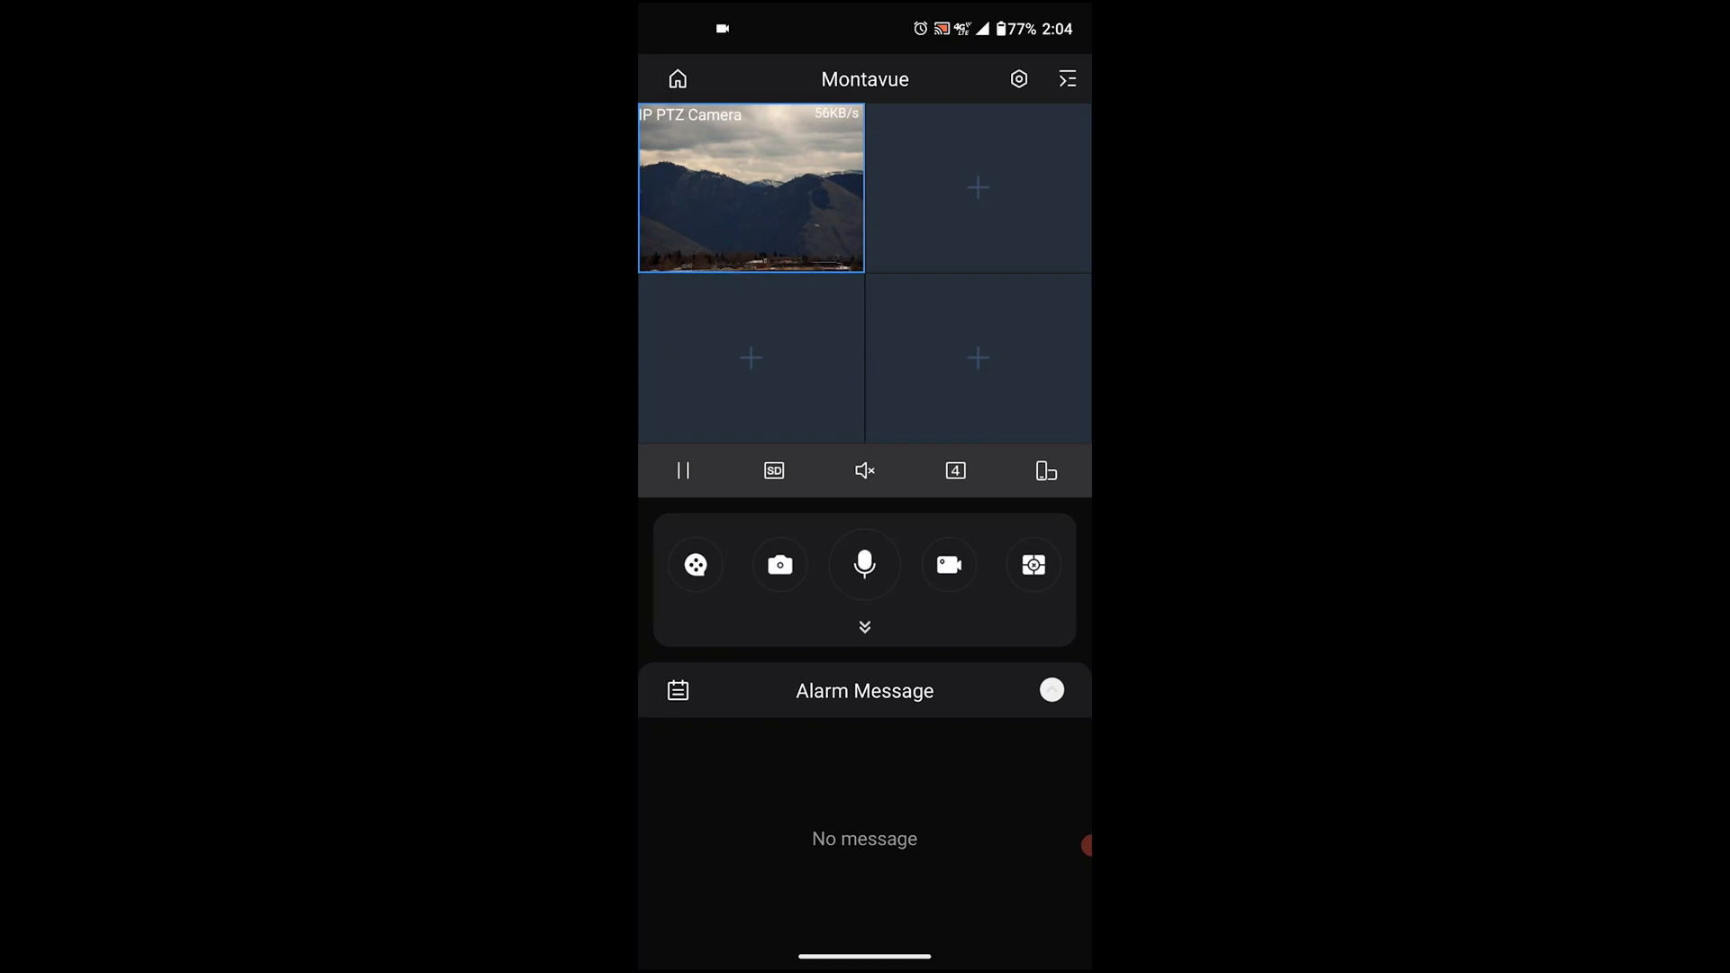
pyautogui.doubleClick(749, 188)
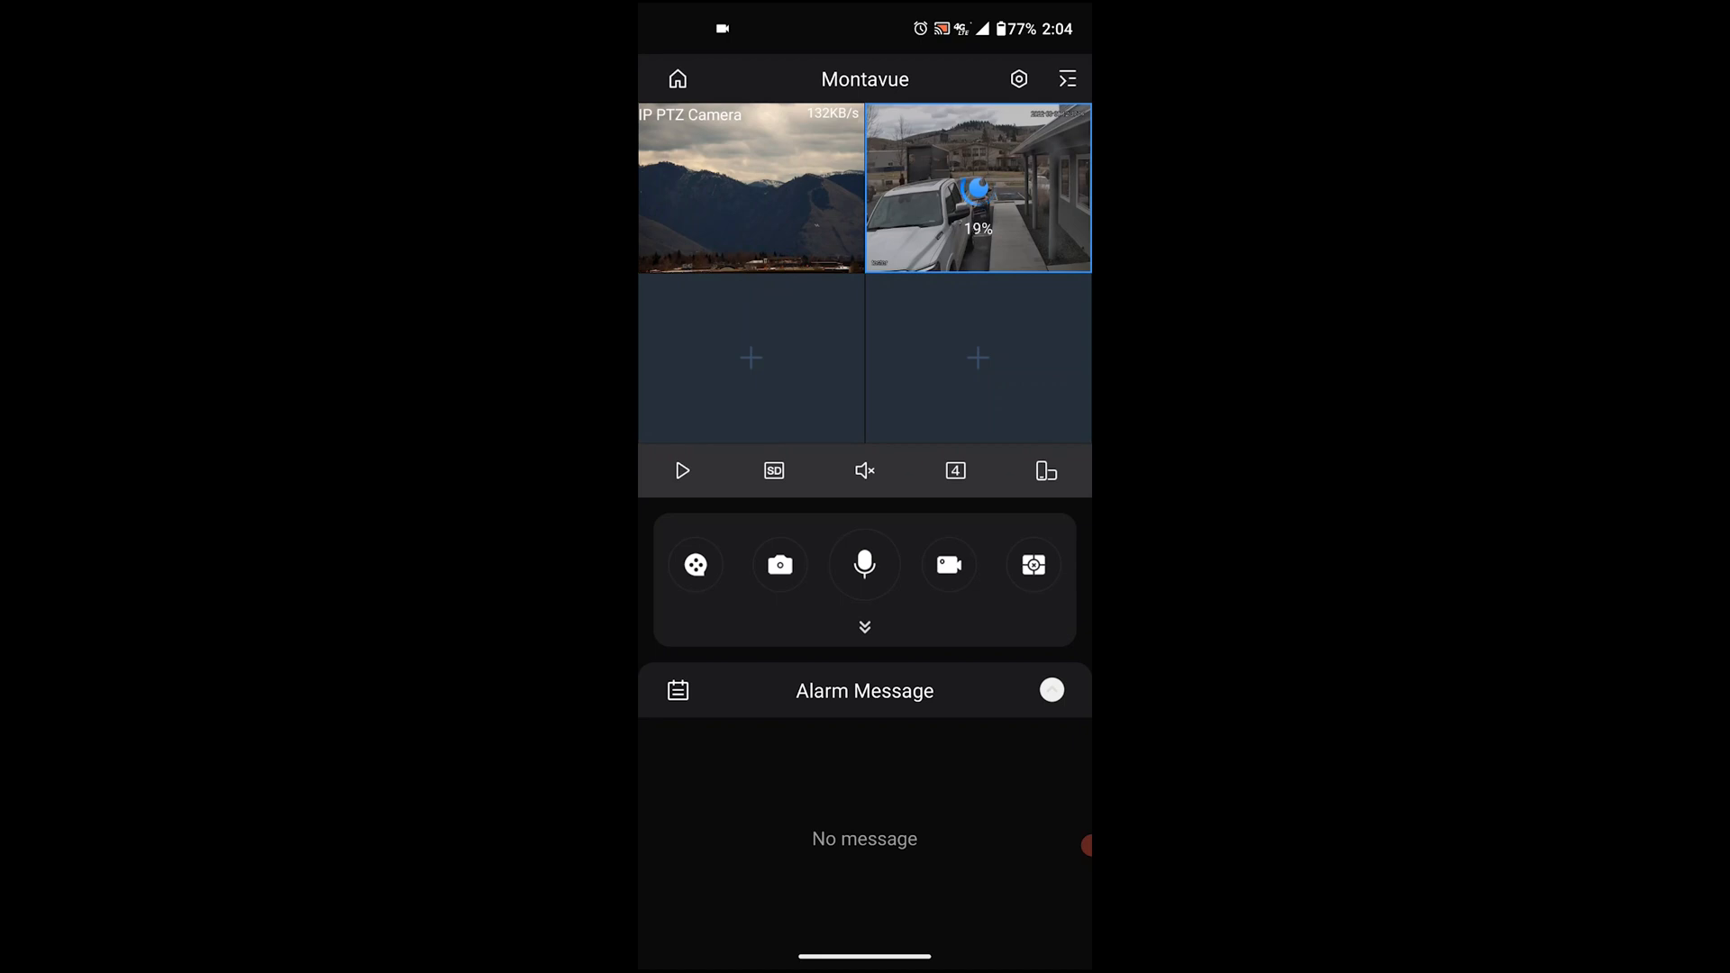
# Select the PTZ camera tile and enlarge its feed to fill the live view.
pyautogui.click(681, 470)
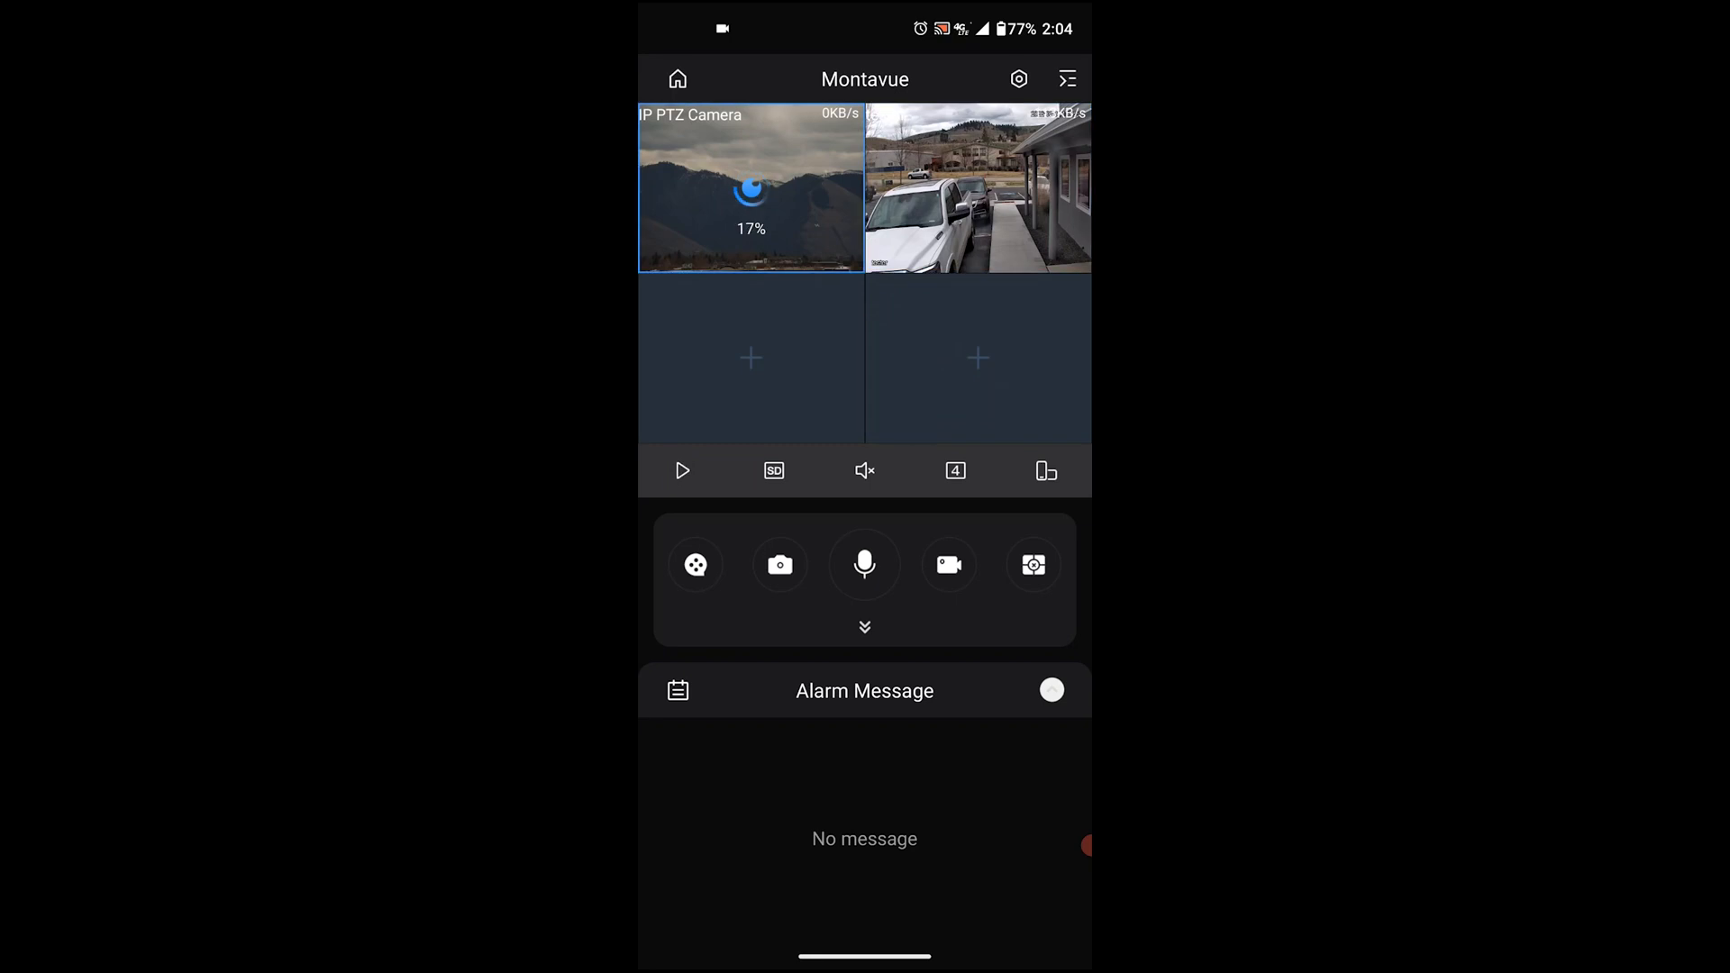
pyautogui.click(681, 470)
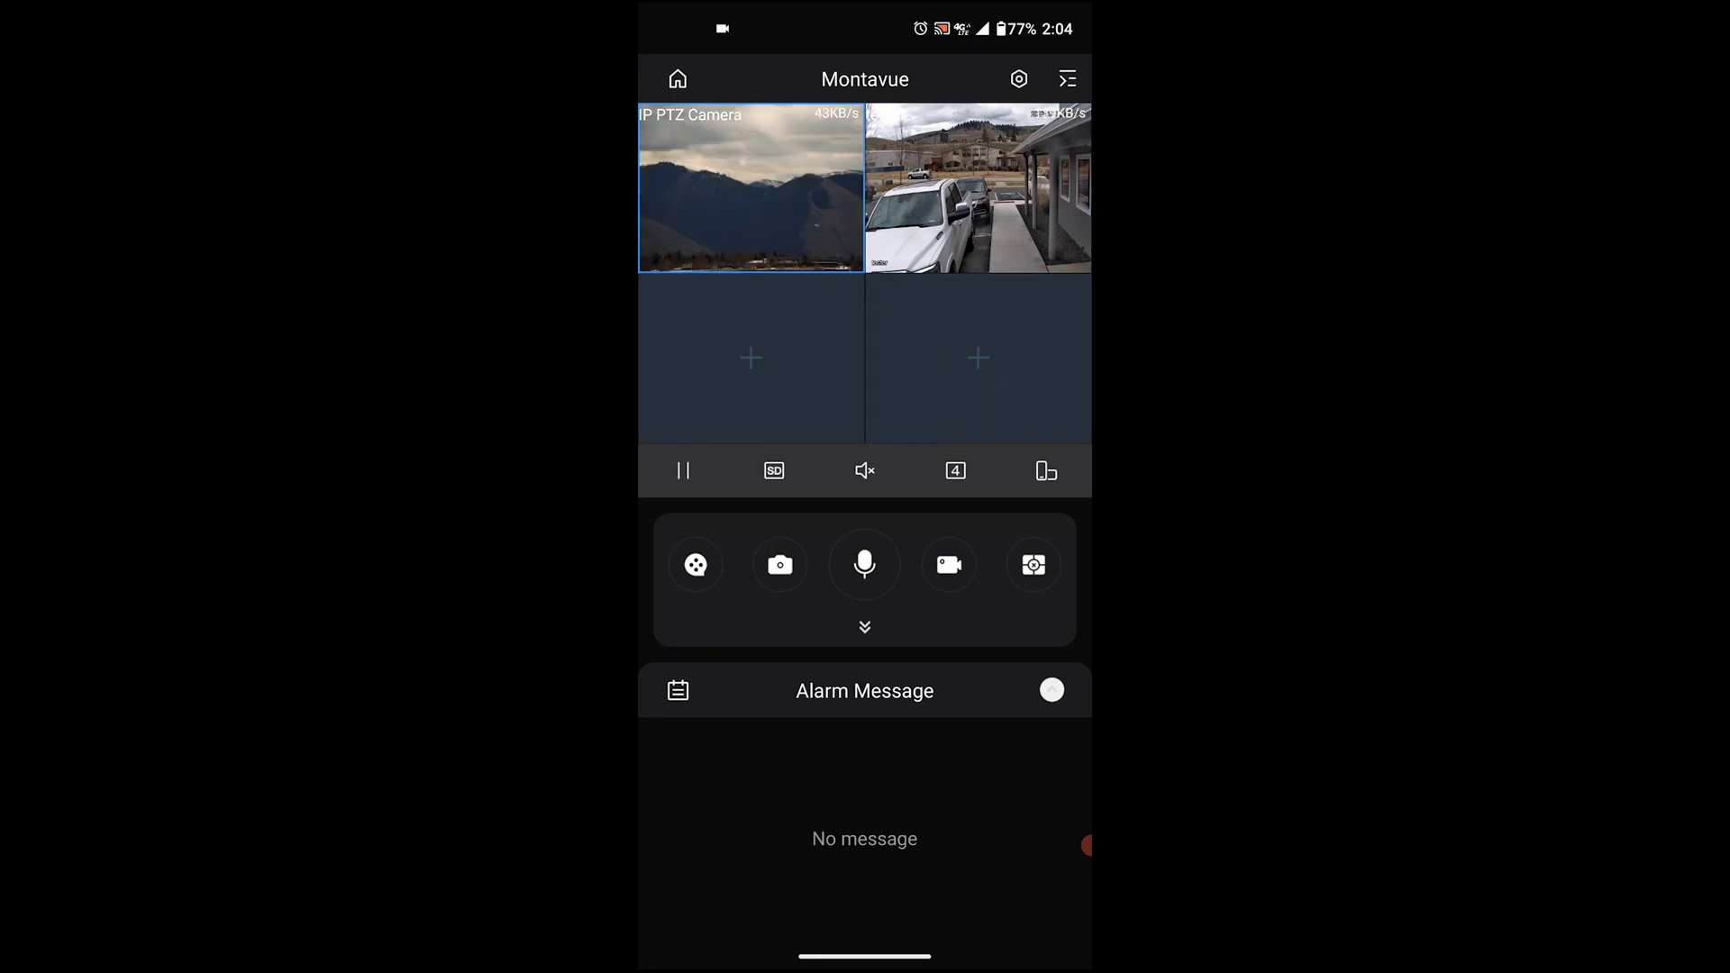
pyautogui.doubleClick(750, 187)
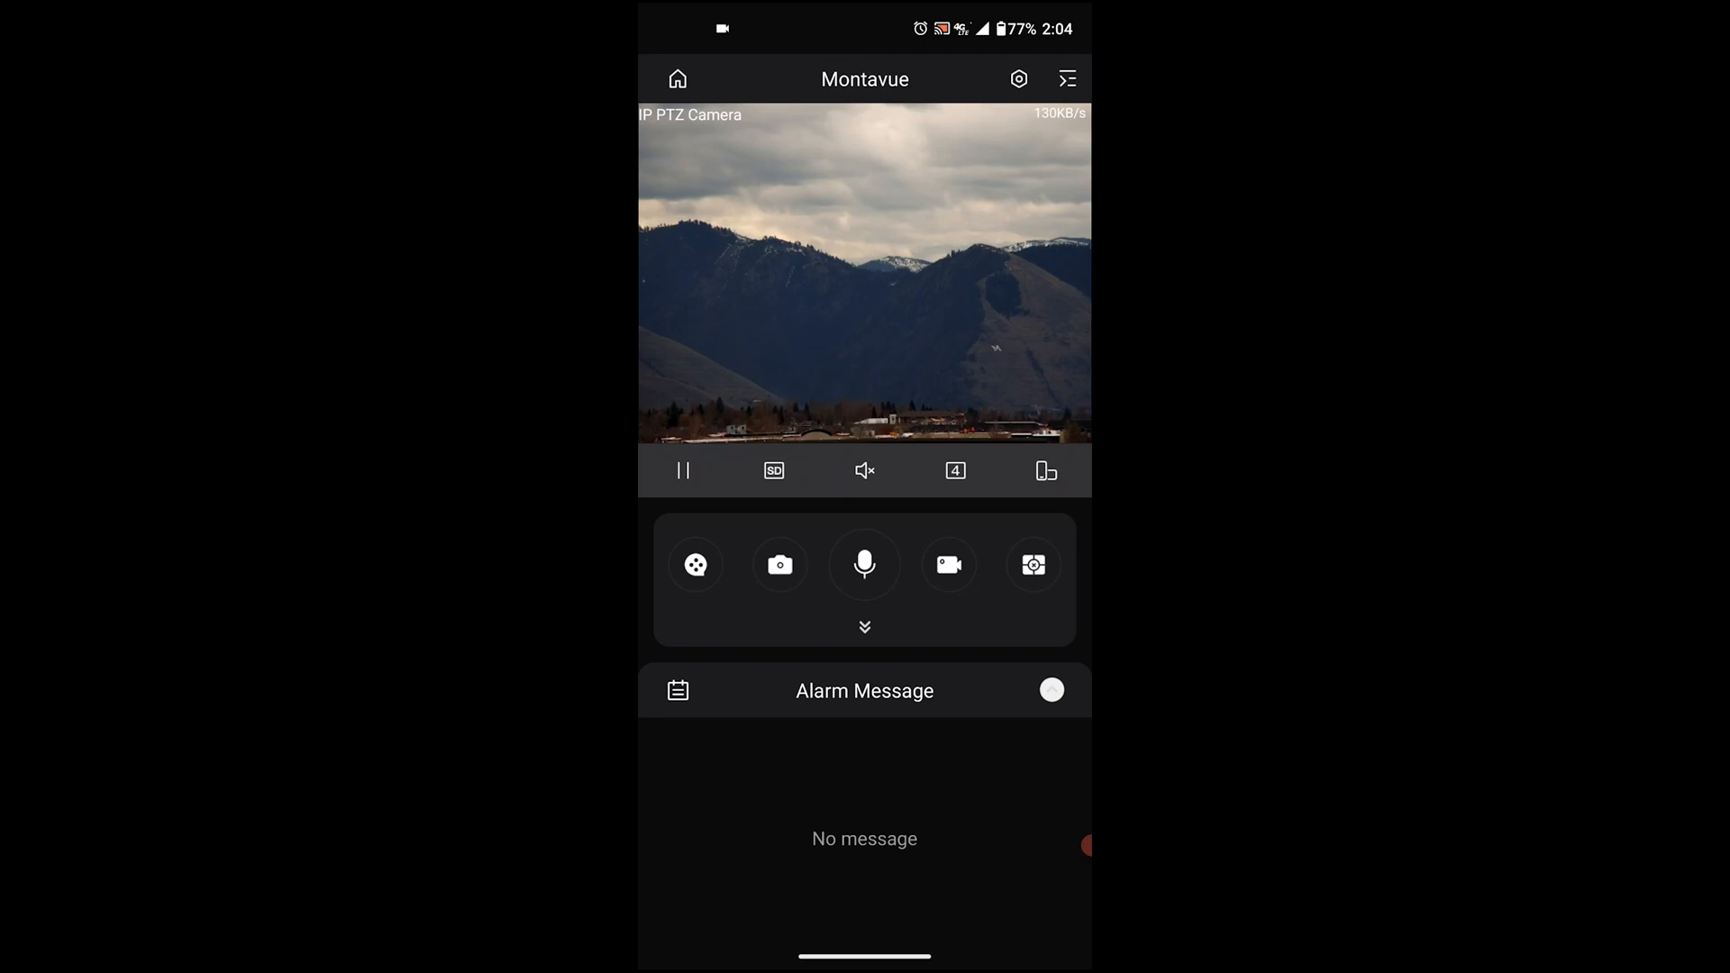
# Pause the PTZ camera's live feed and resume it.
pyautogui.click(681, 470)
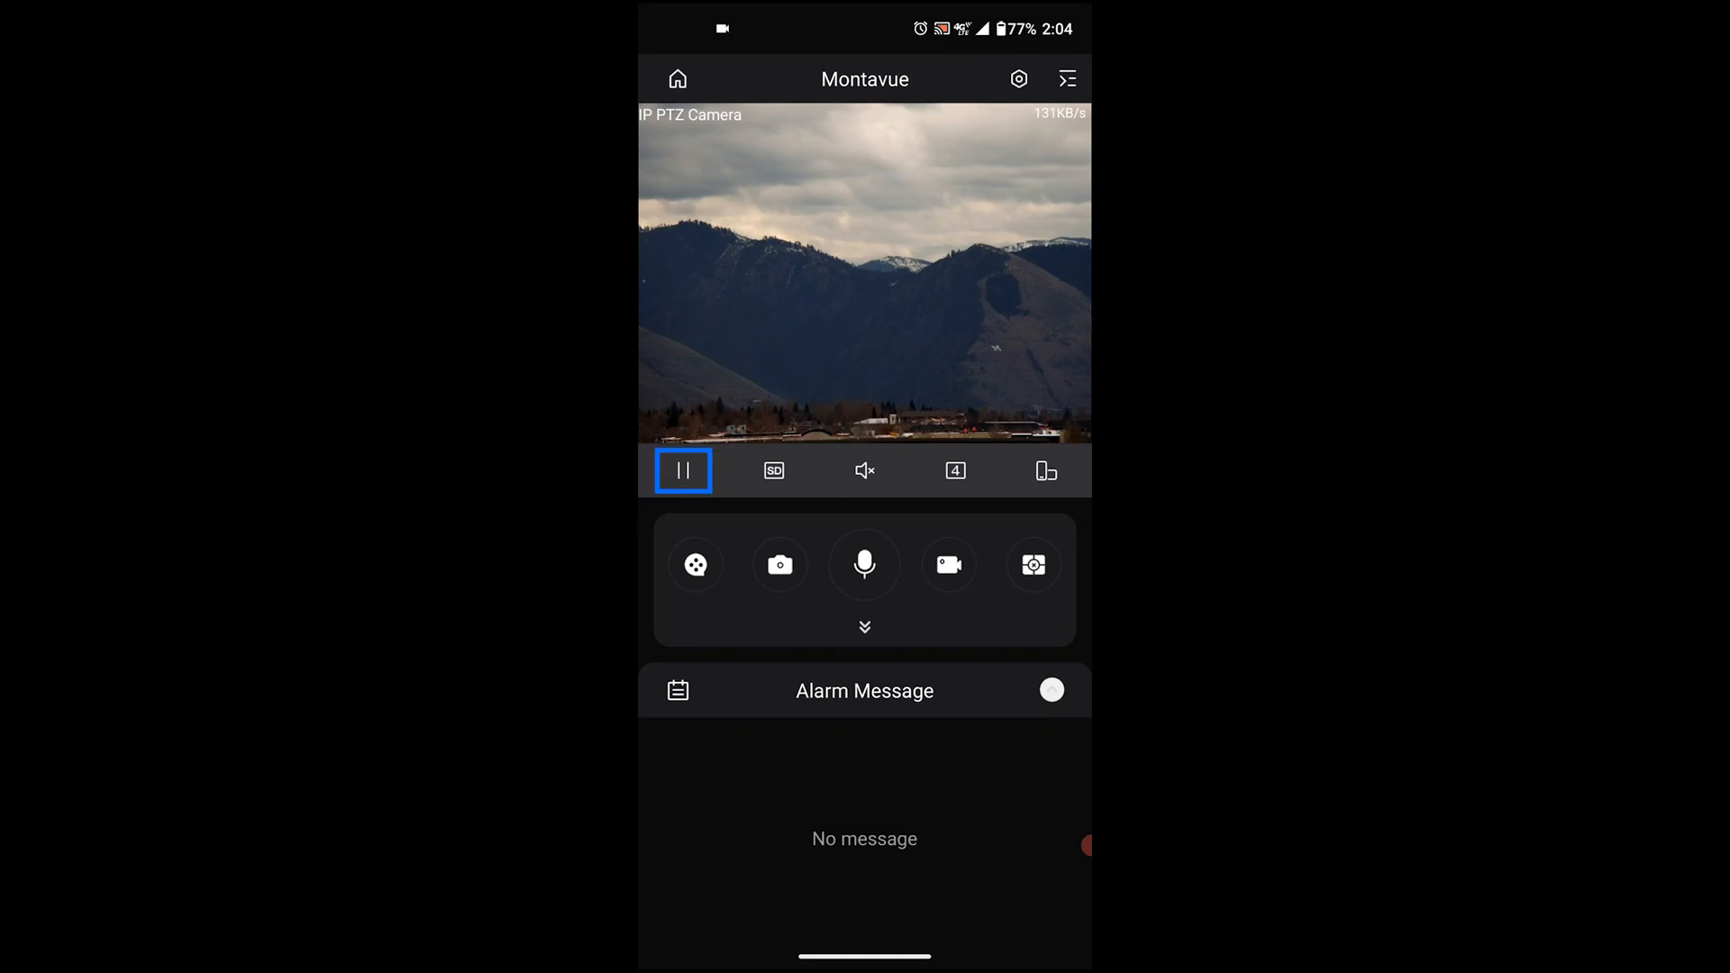
pyautogui.click(681, 471)
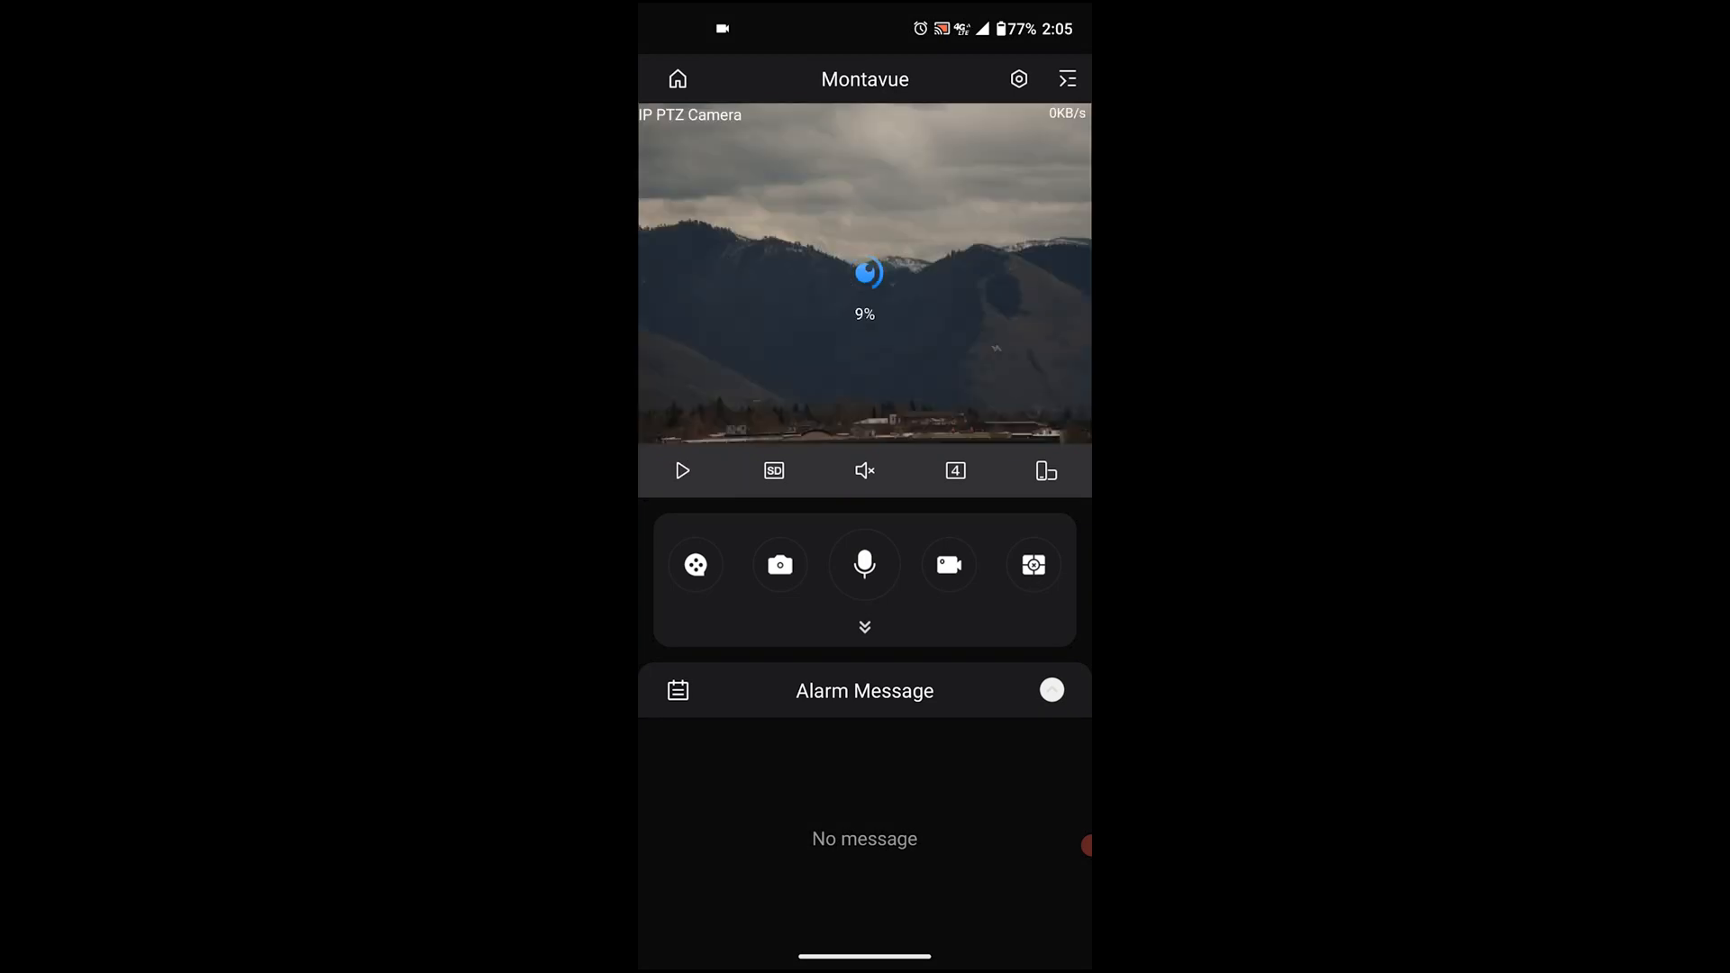
pyautogui.click(681, 470)
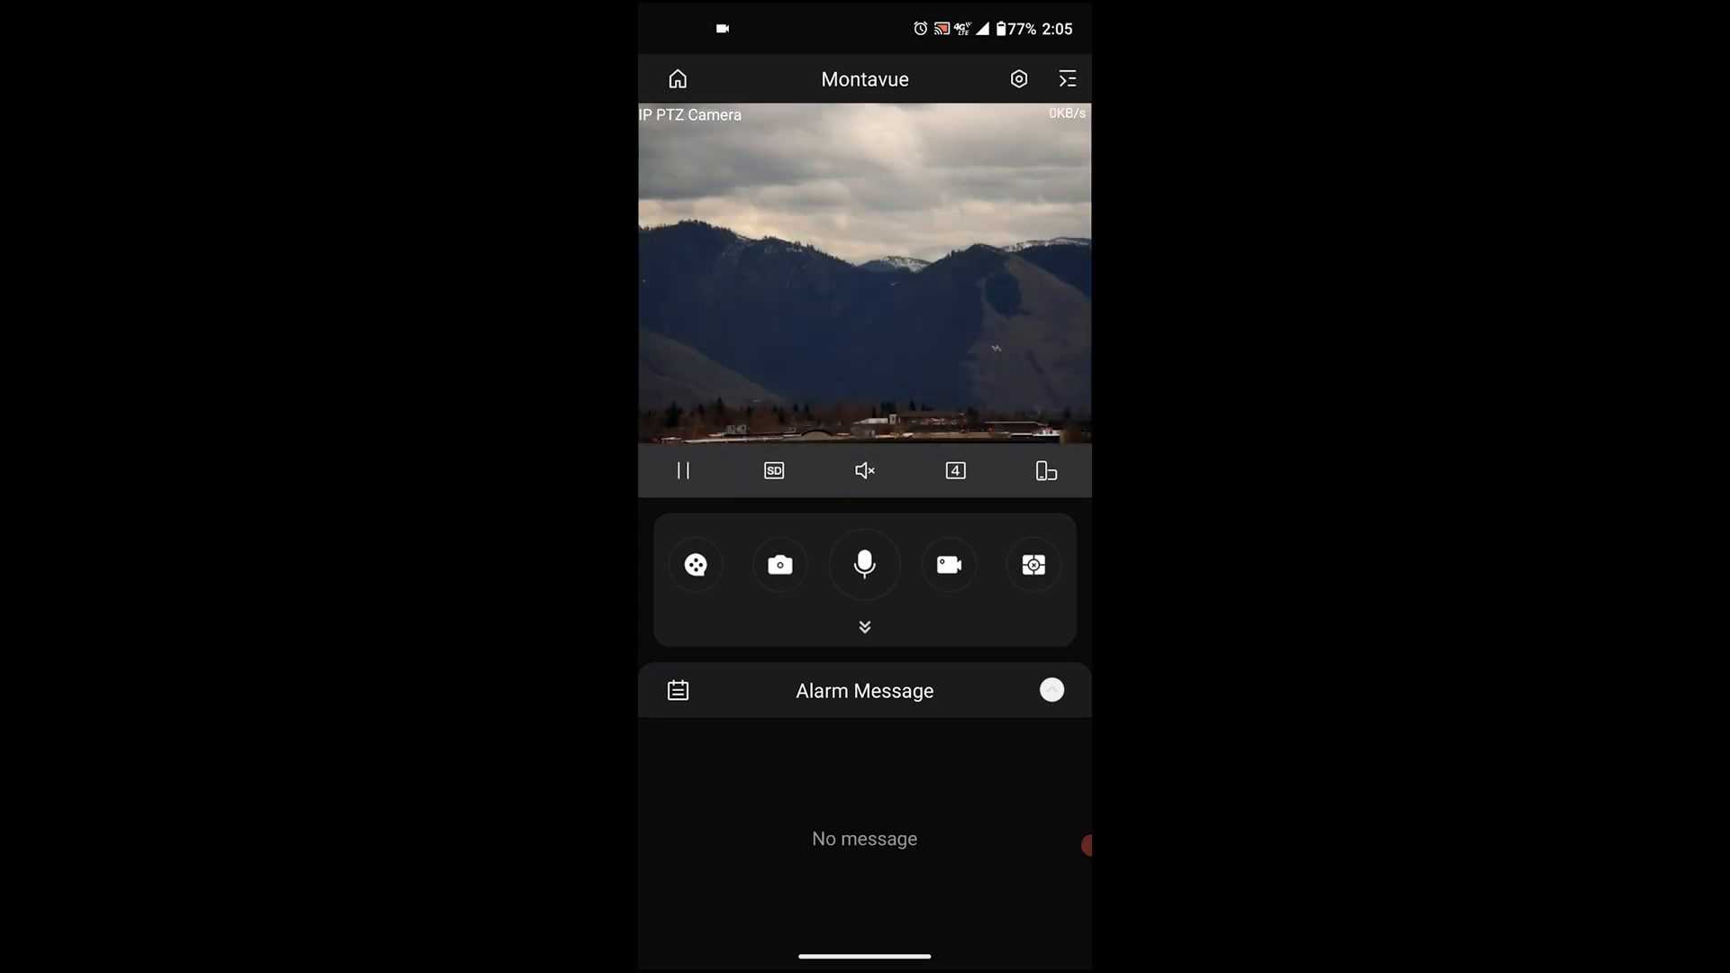
# Switch the PTZ feed to the HD stream, then back to SD.
pyautogui.click(774, 470)
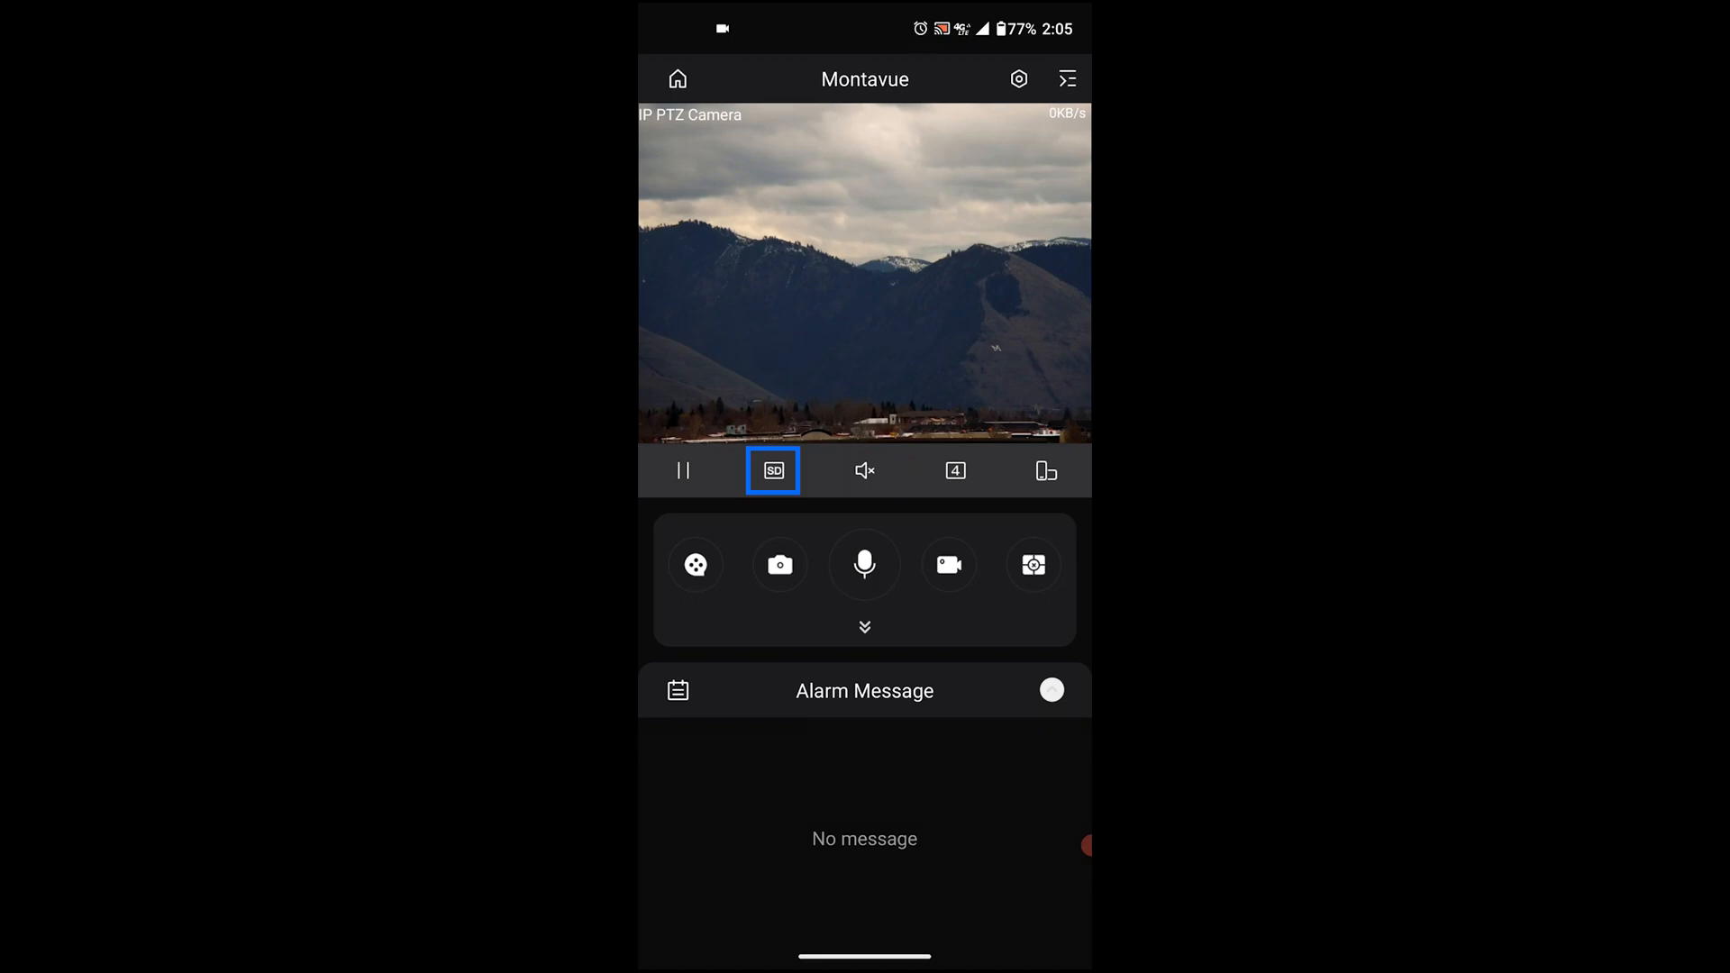
pyautogui.click(773, 470)
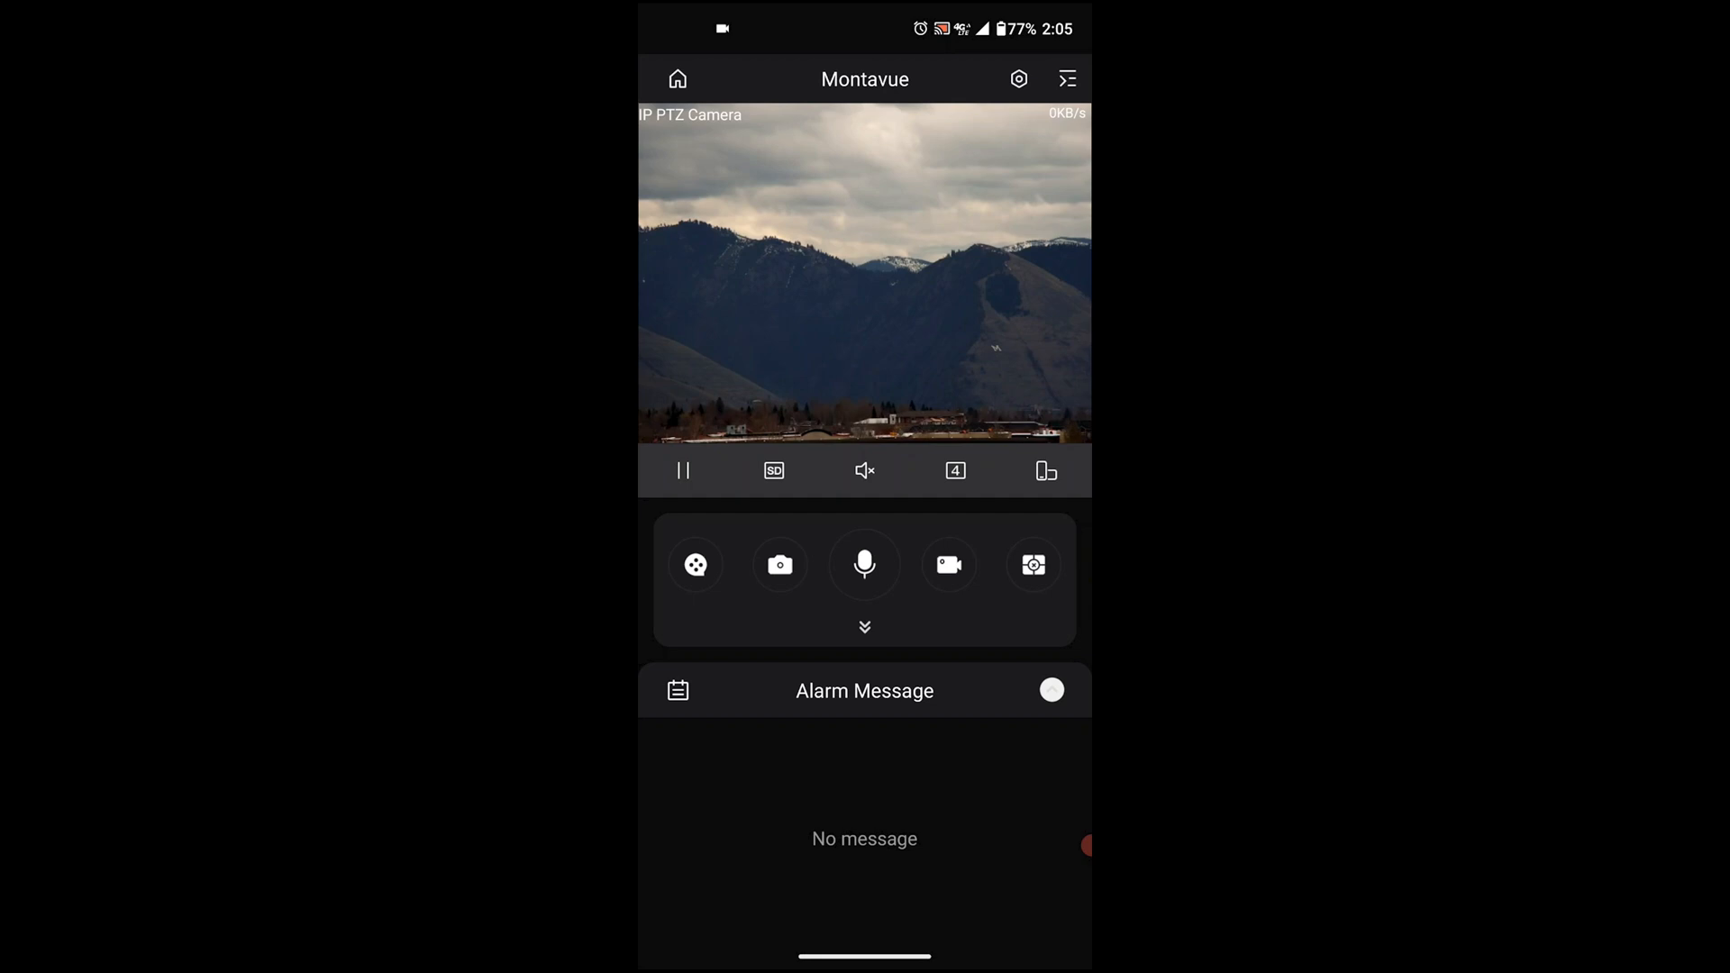
pyautogui.click(773, 470)
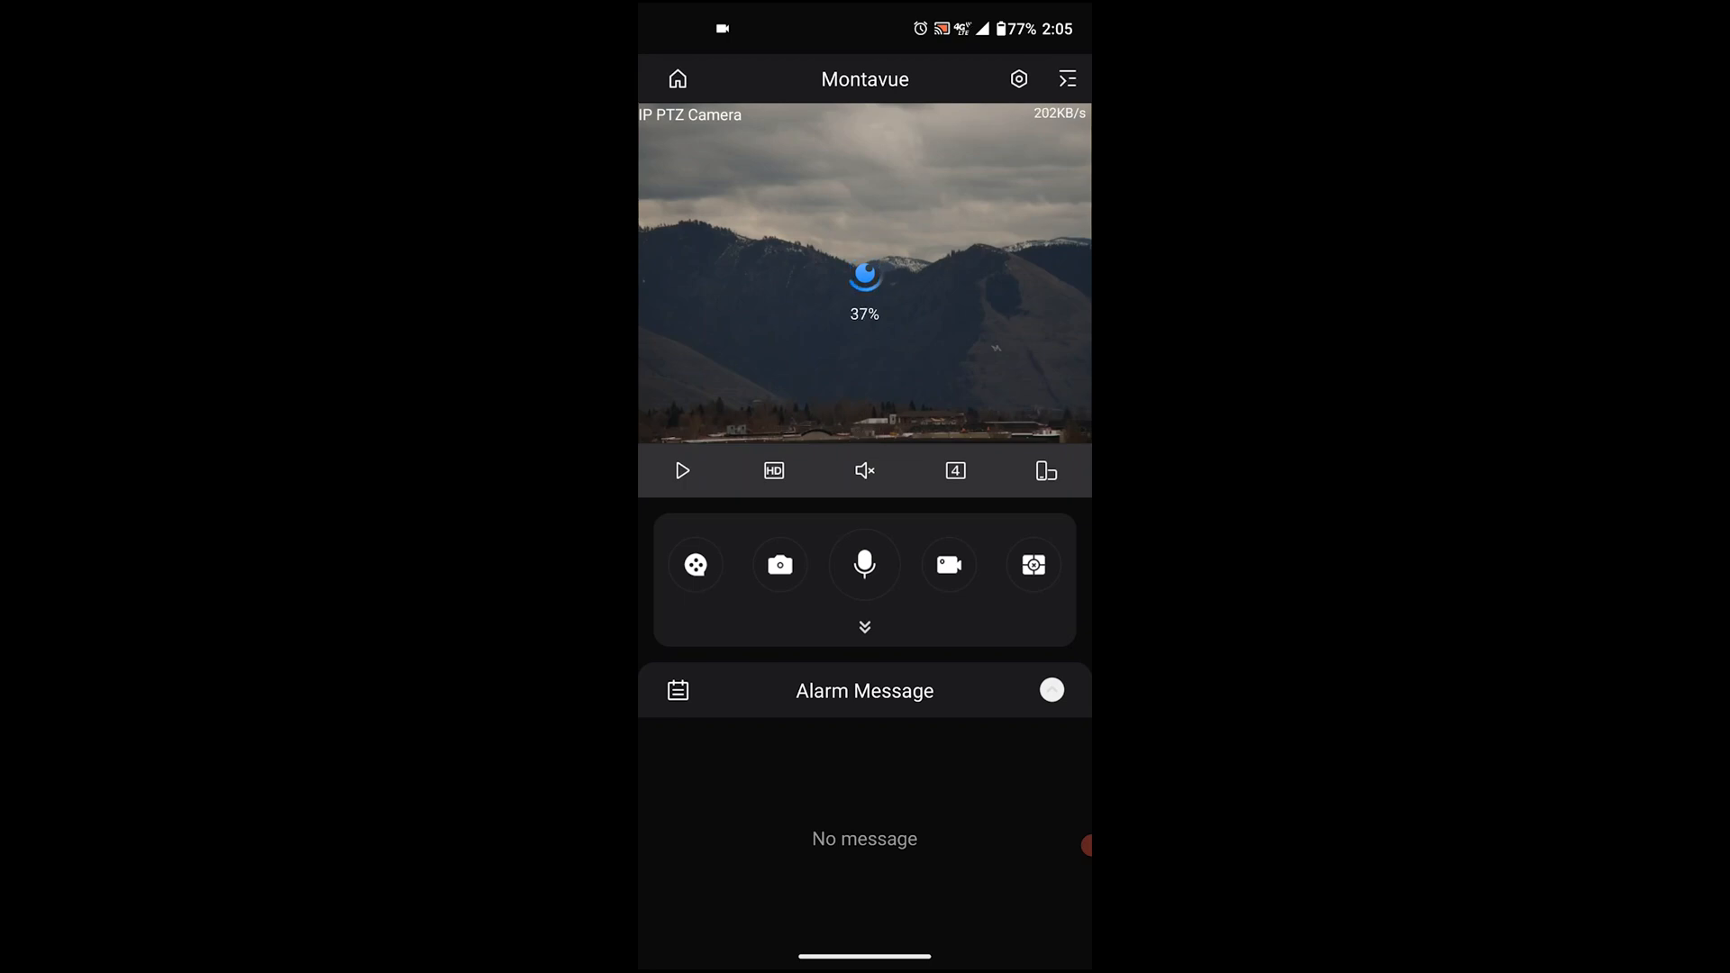
pyautogui.click(681, 470)
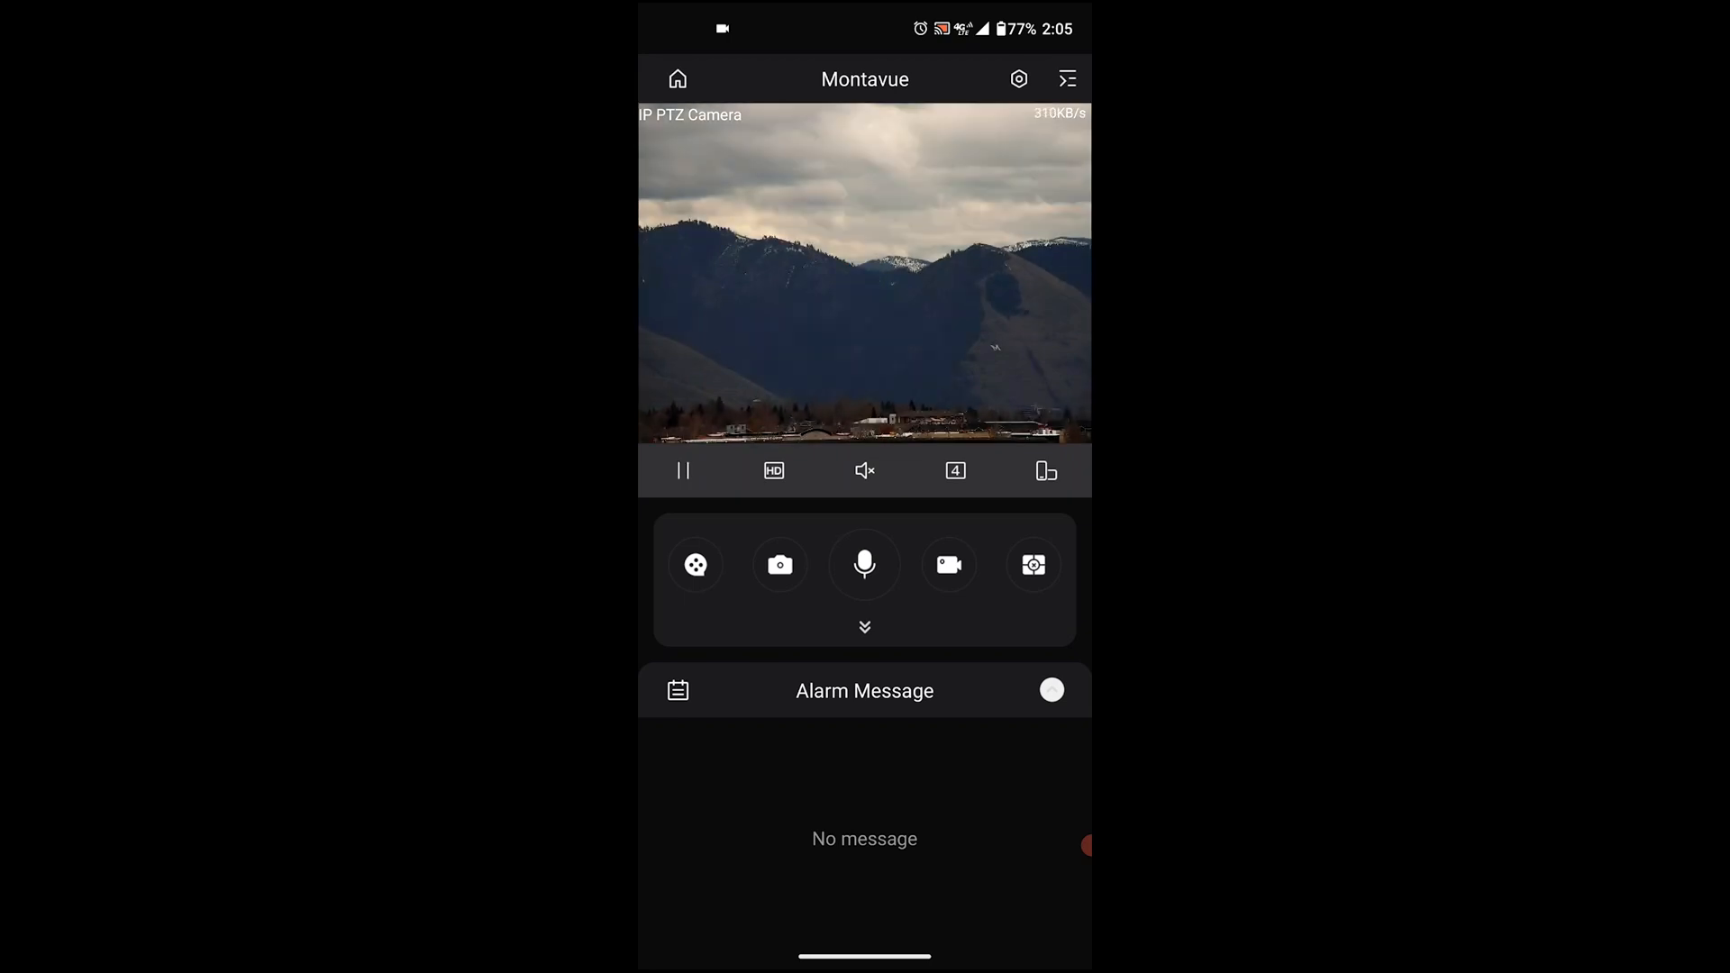
pyautogui.click(681, 470)
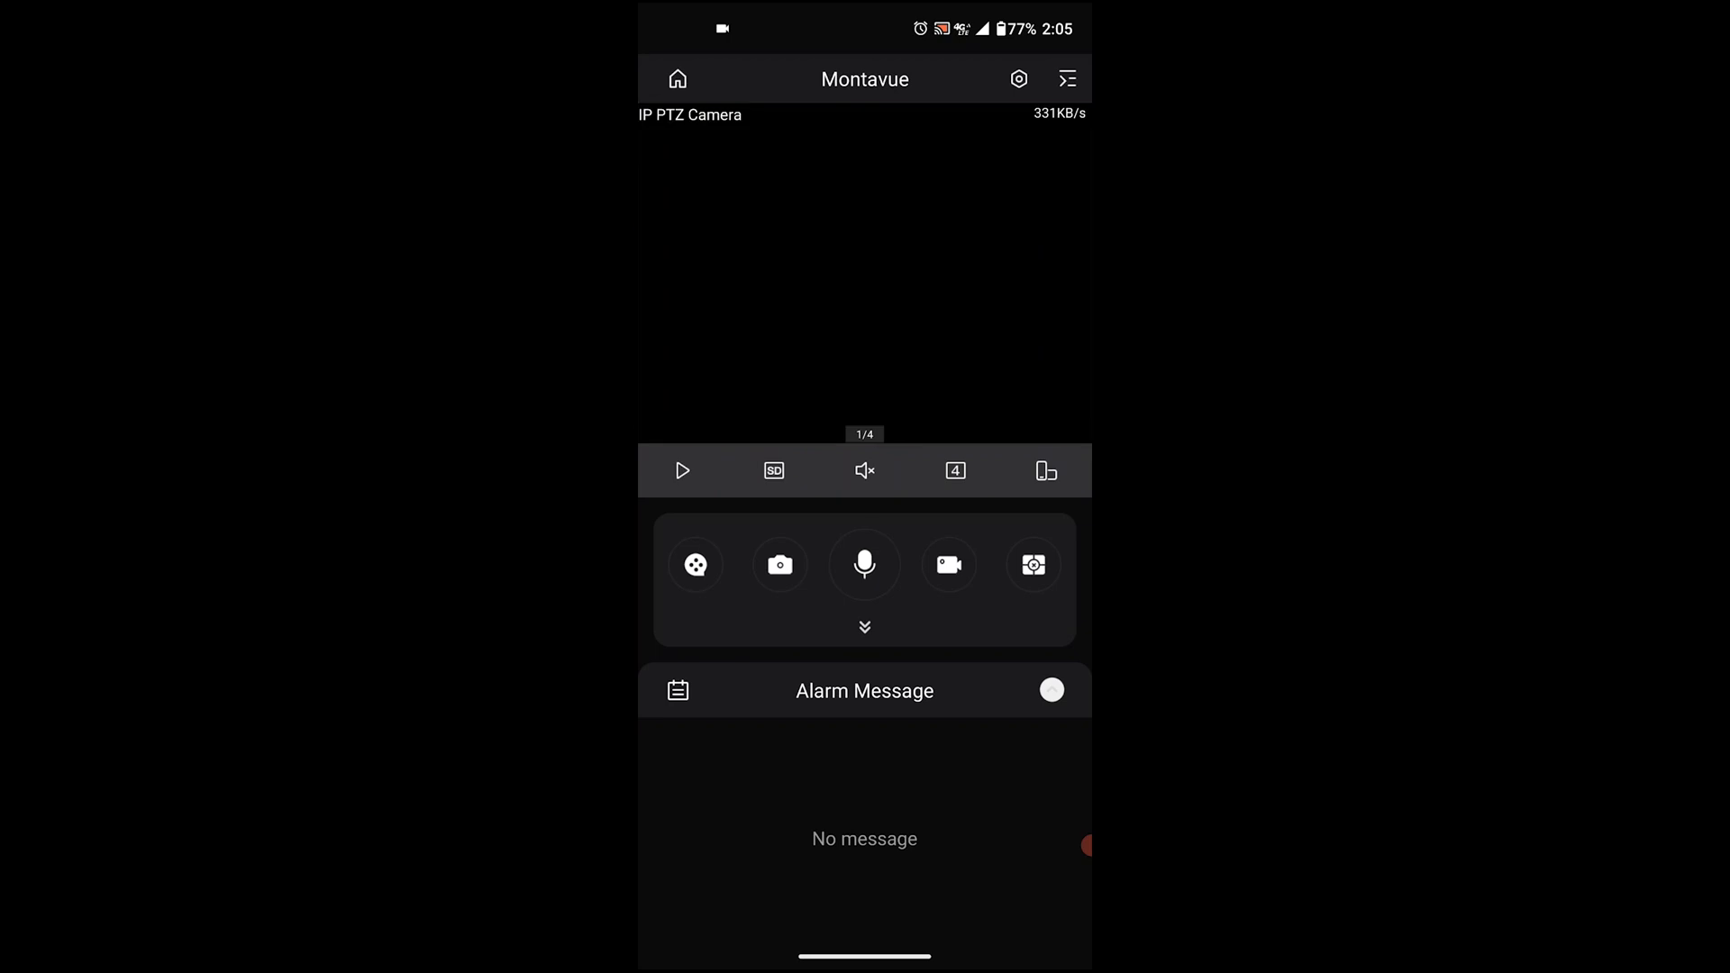
# Resume the PTZ feed in SD, turn its audio on, then mute it again.
pyautogui.click(682, 471)
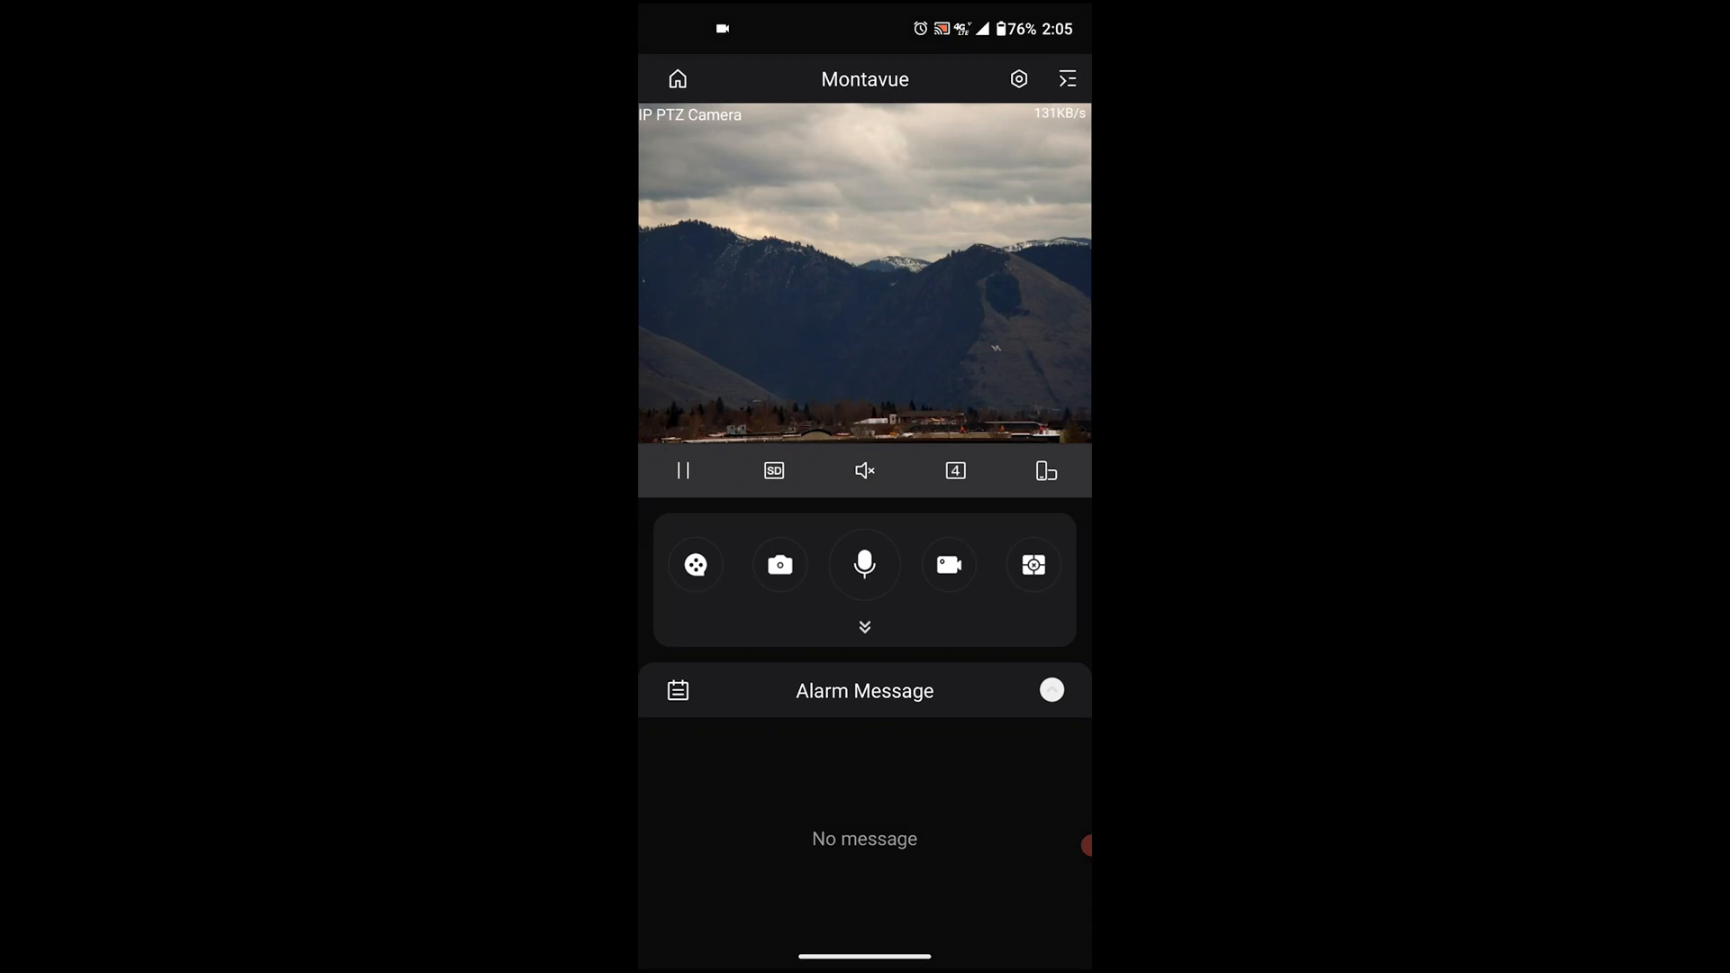
pyautogui.click(864, 470)
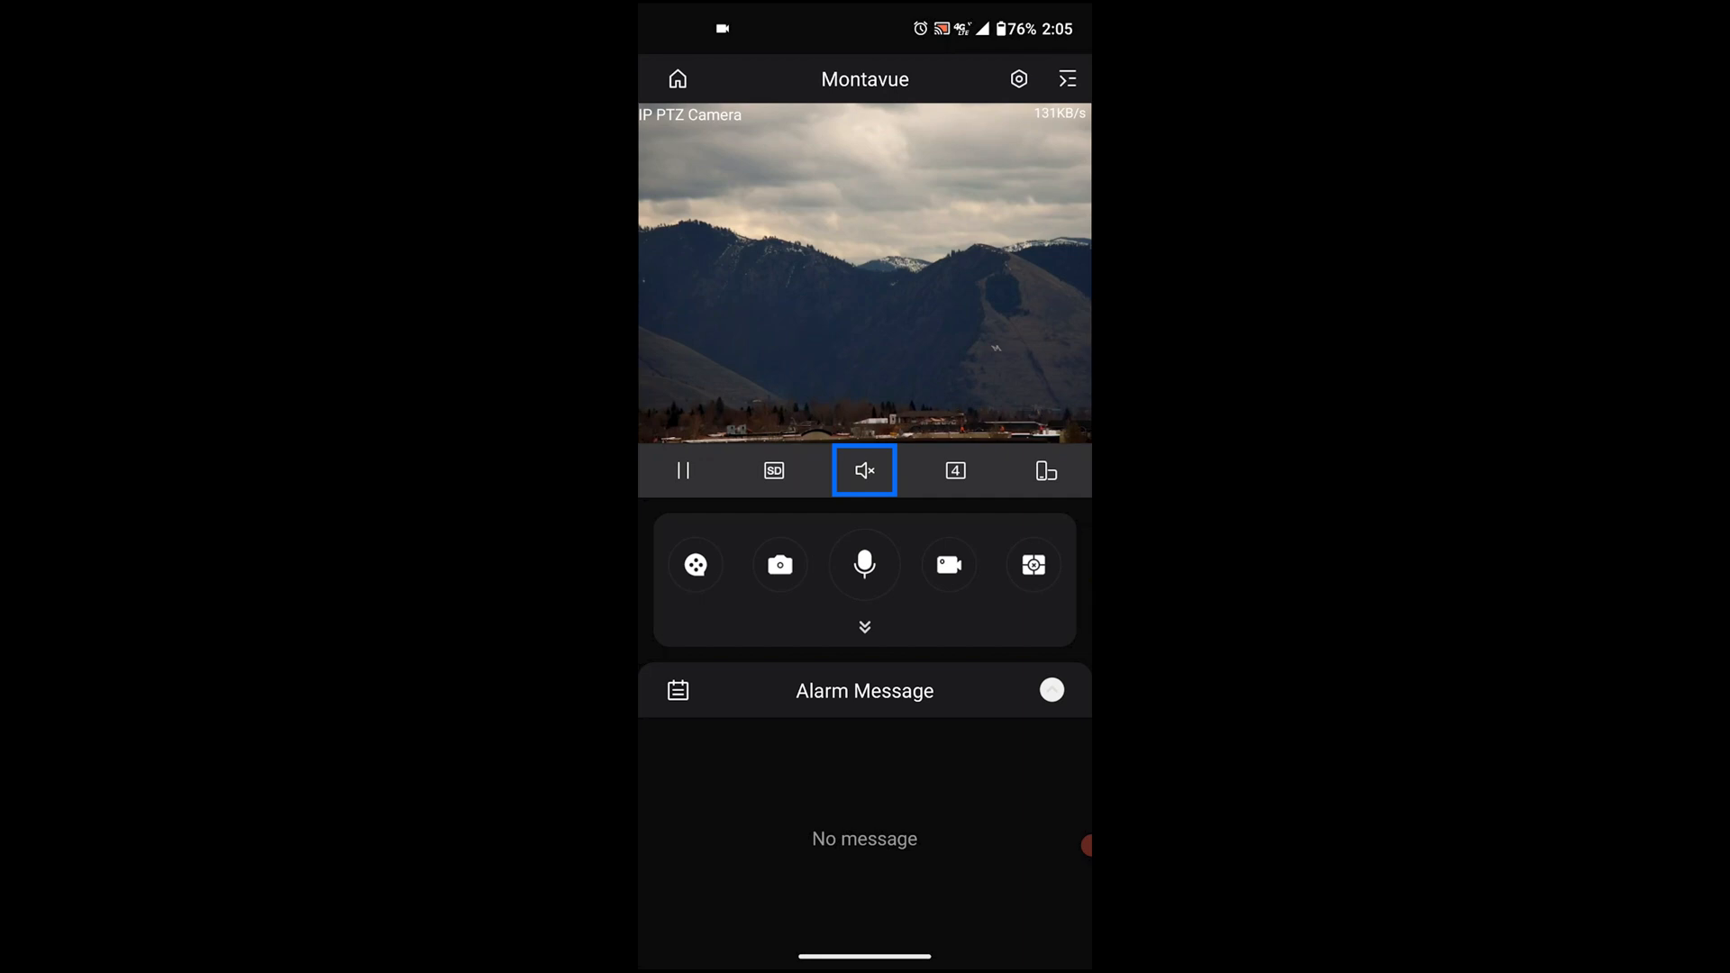
pyautogui.click(865, 470)
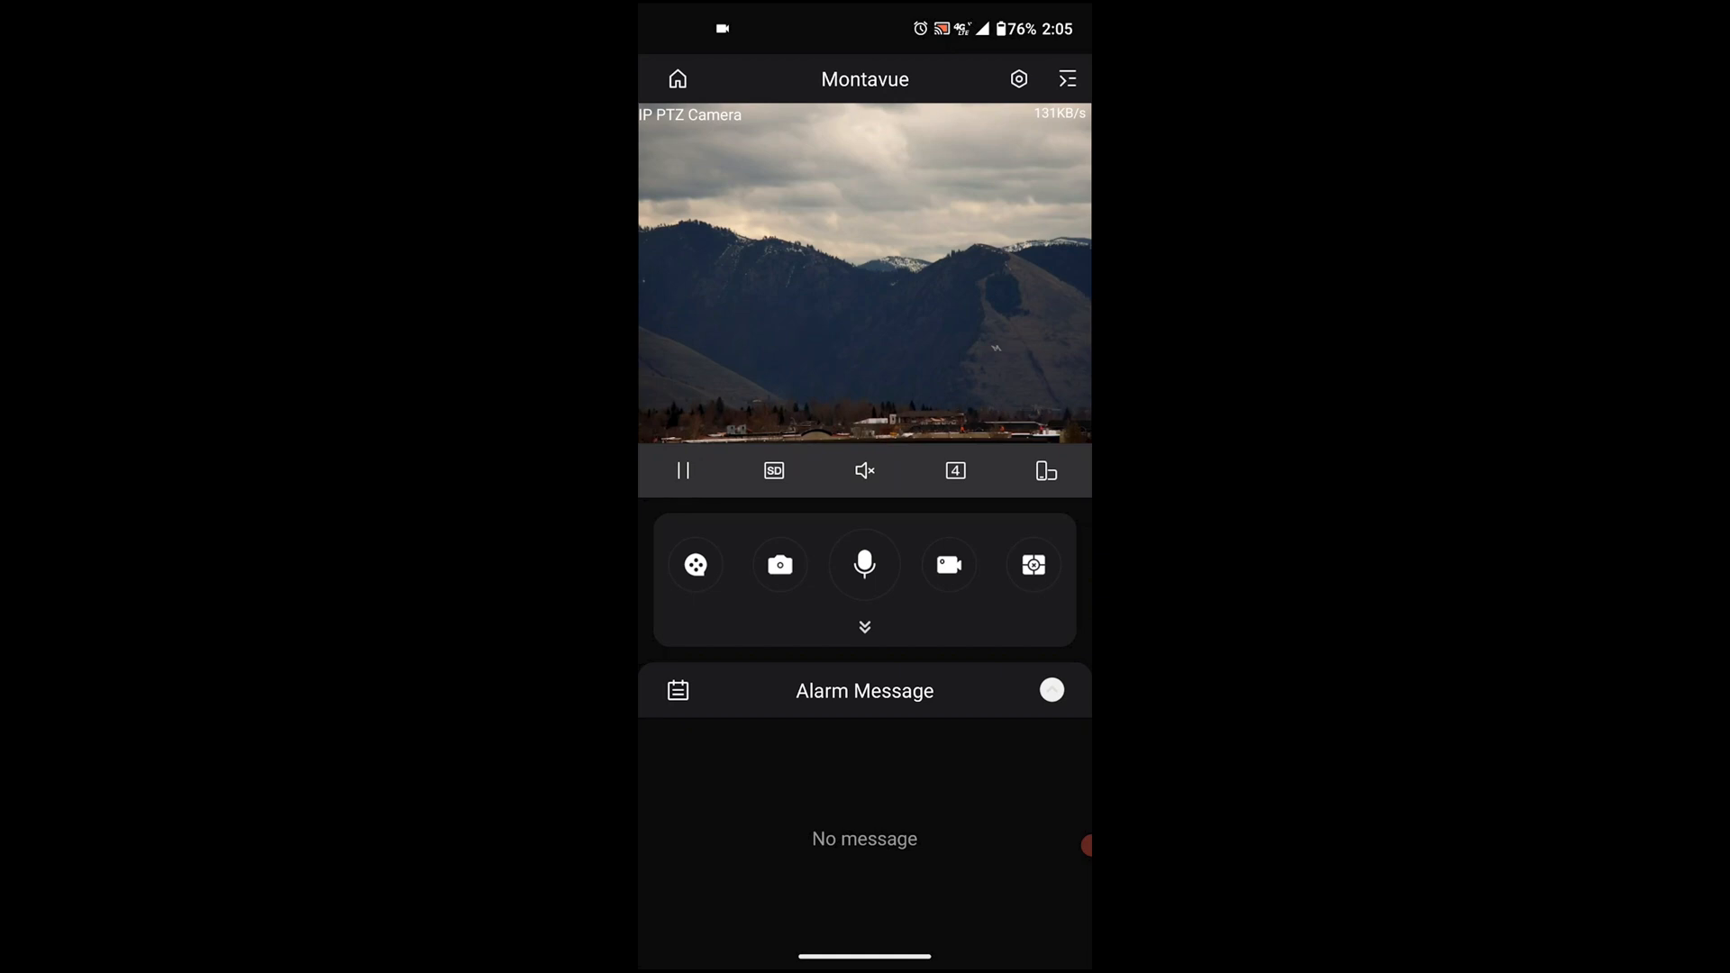
pyautogui.click(865, 471)
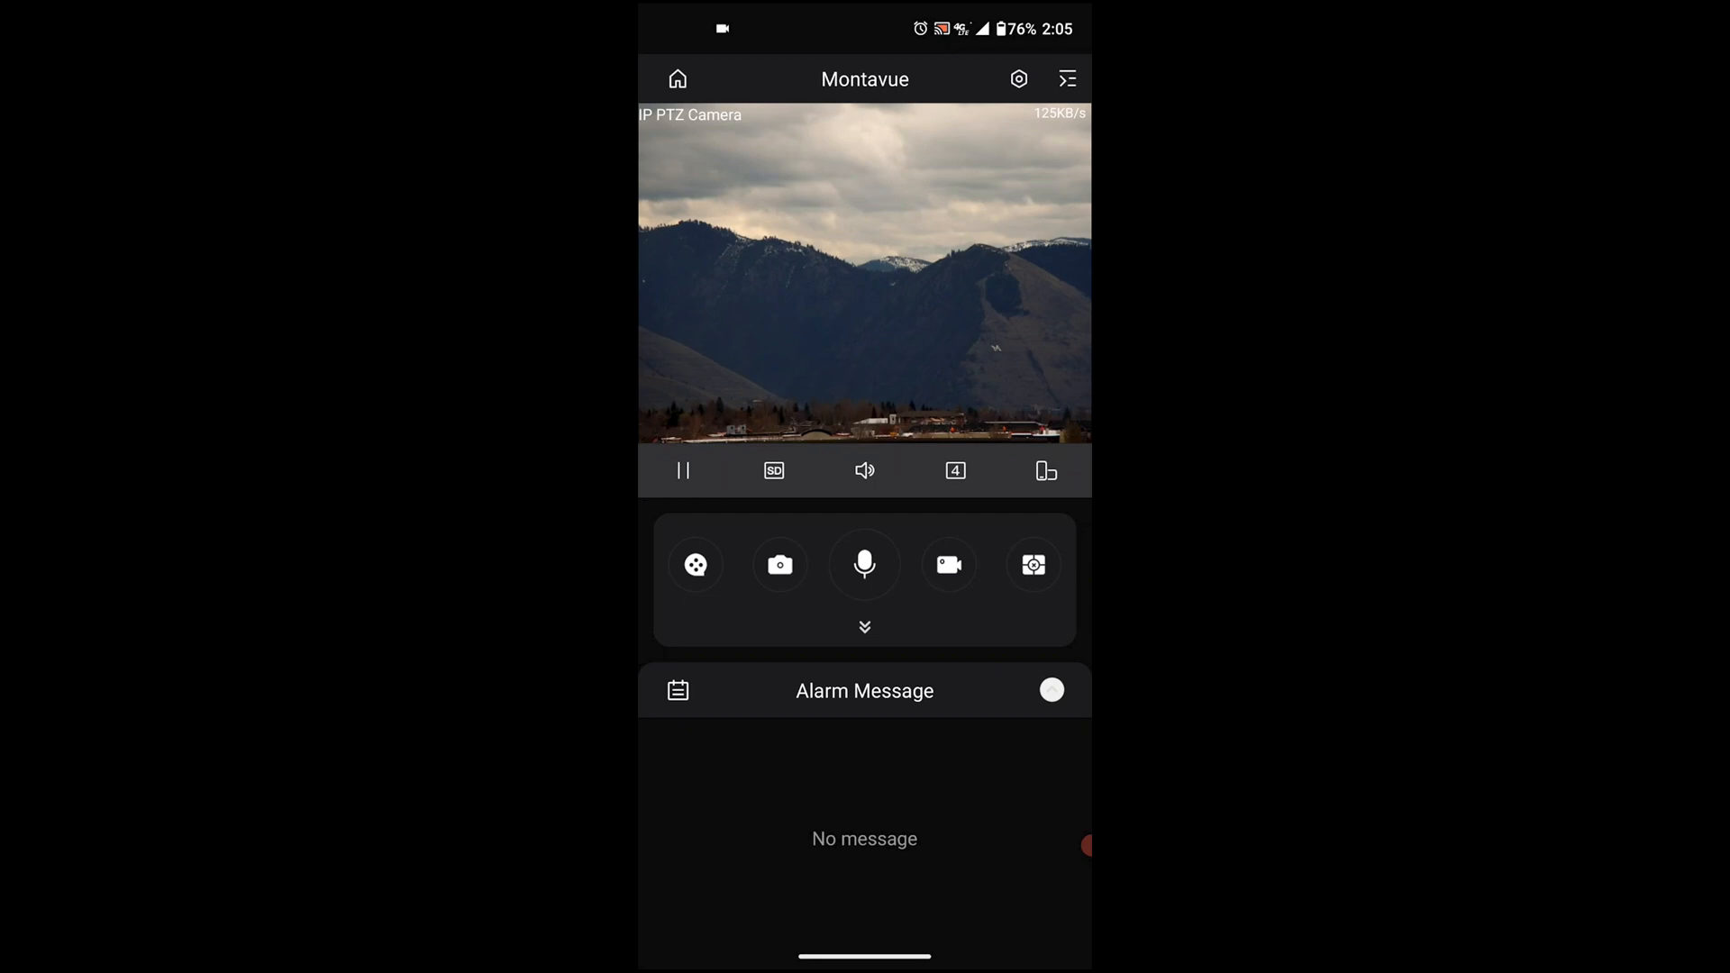
pyautogui.click(865, 470)
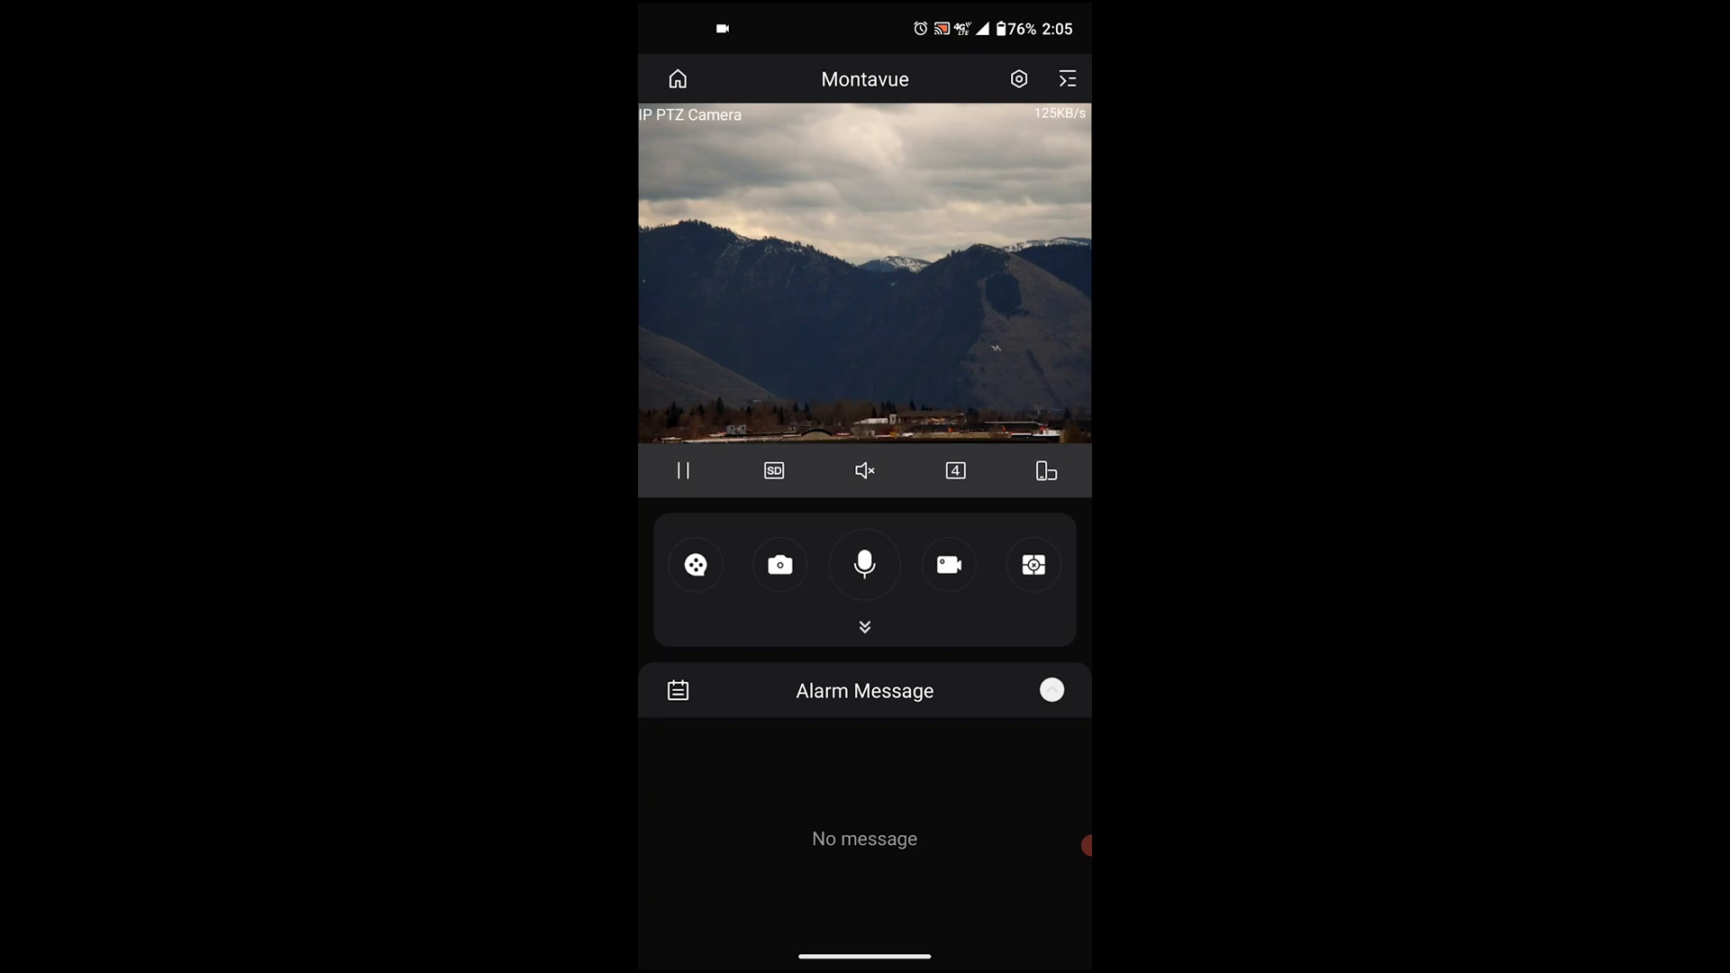
# Cycle the live view through 9- and 16-pane layouts, ending on 4 panes.
pyautogui.click(955, 471)
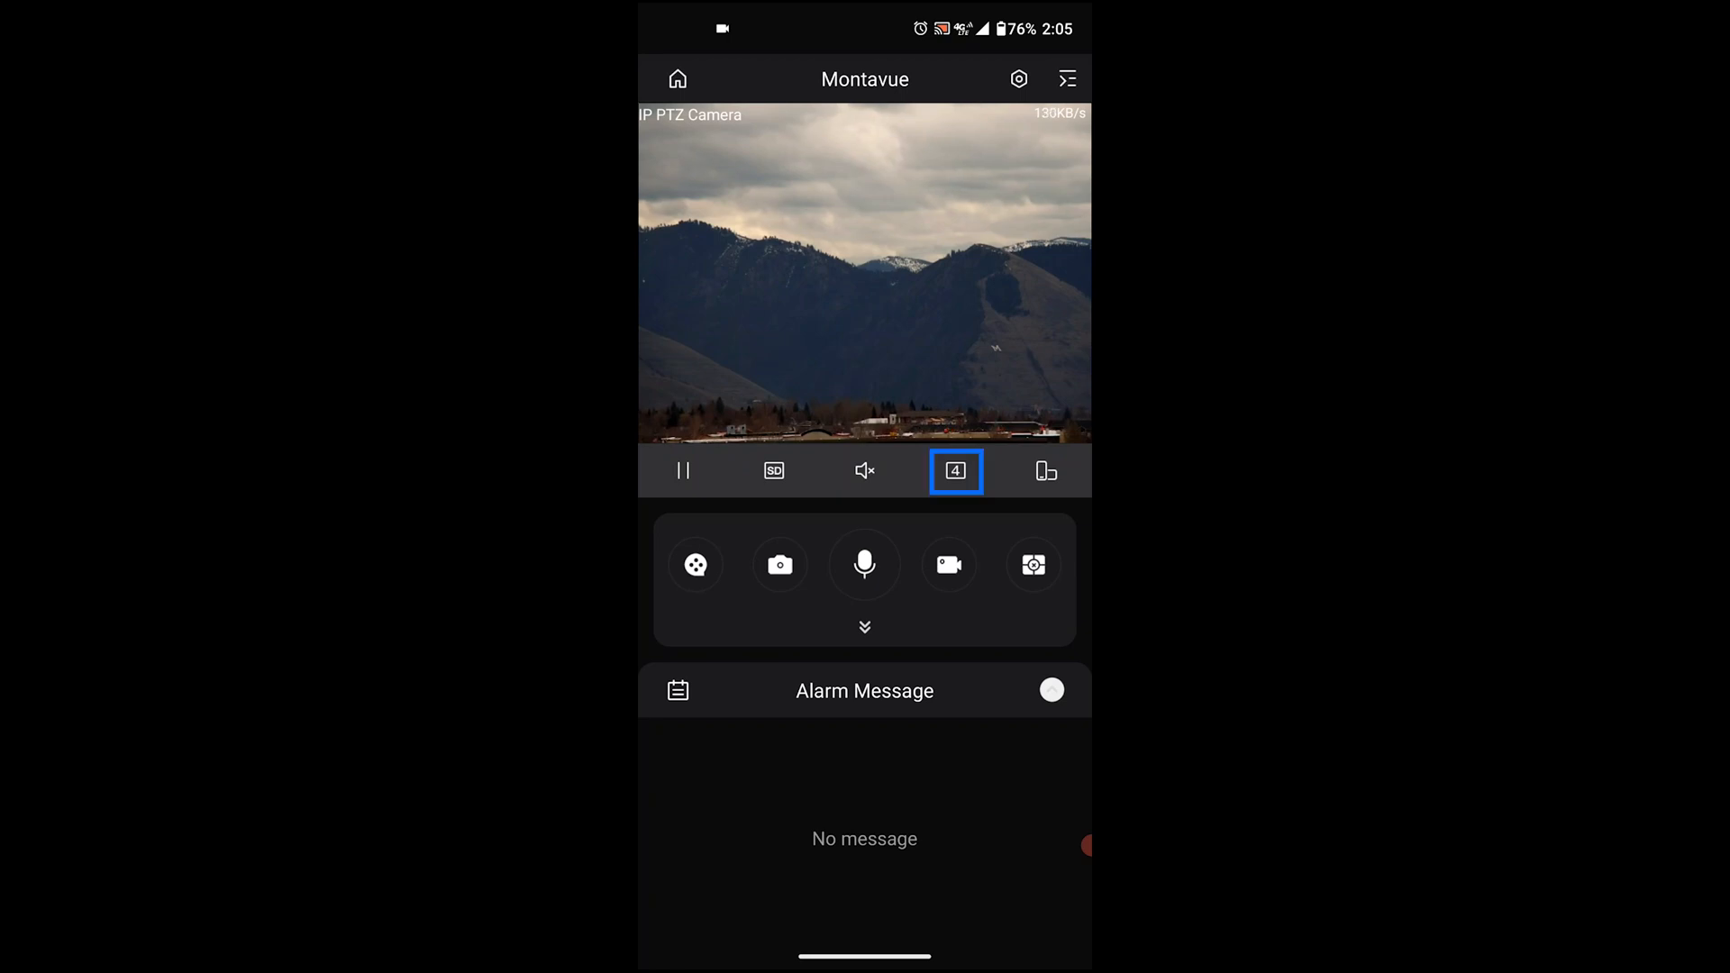
pyautogui.click(956, 471)
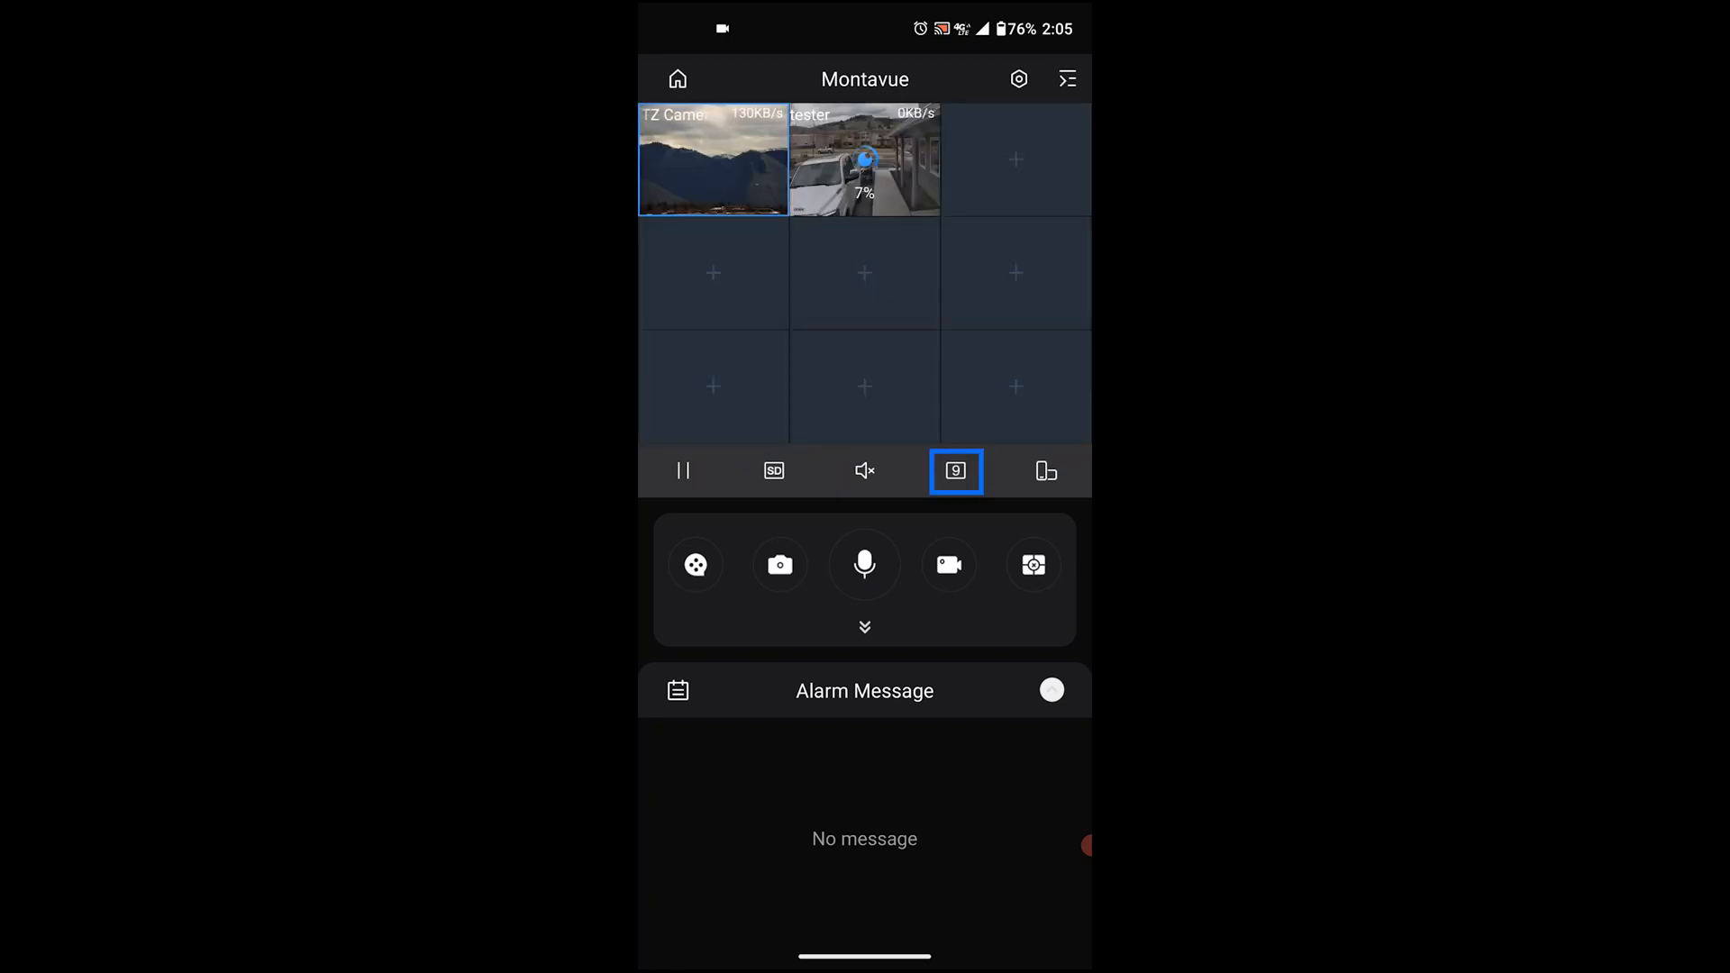
pyautogui.click(955, 470)
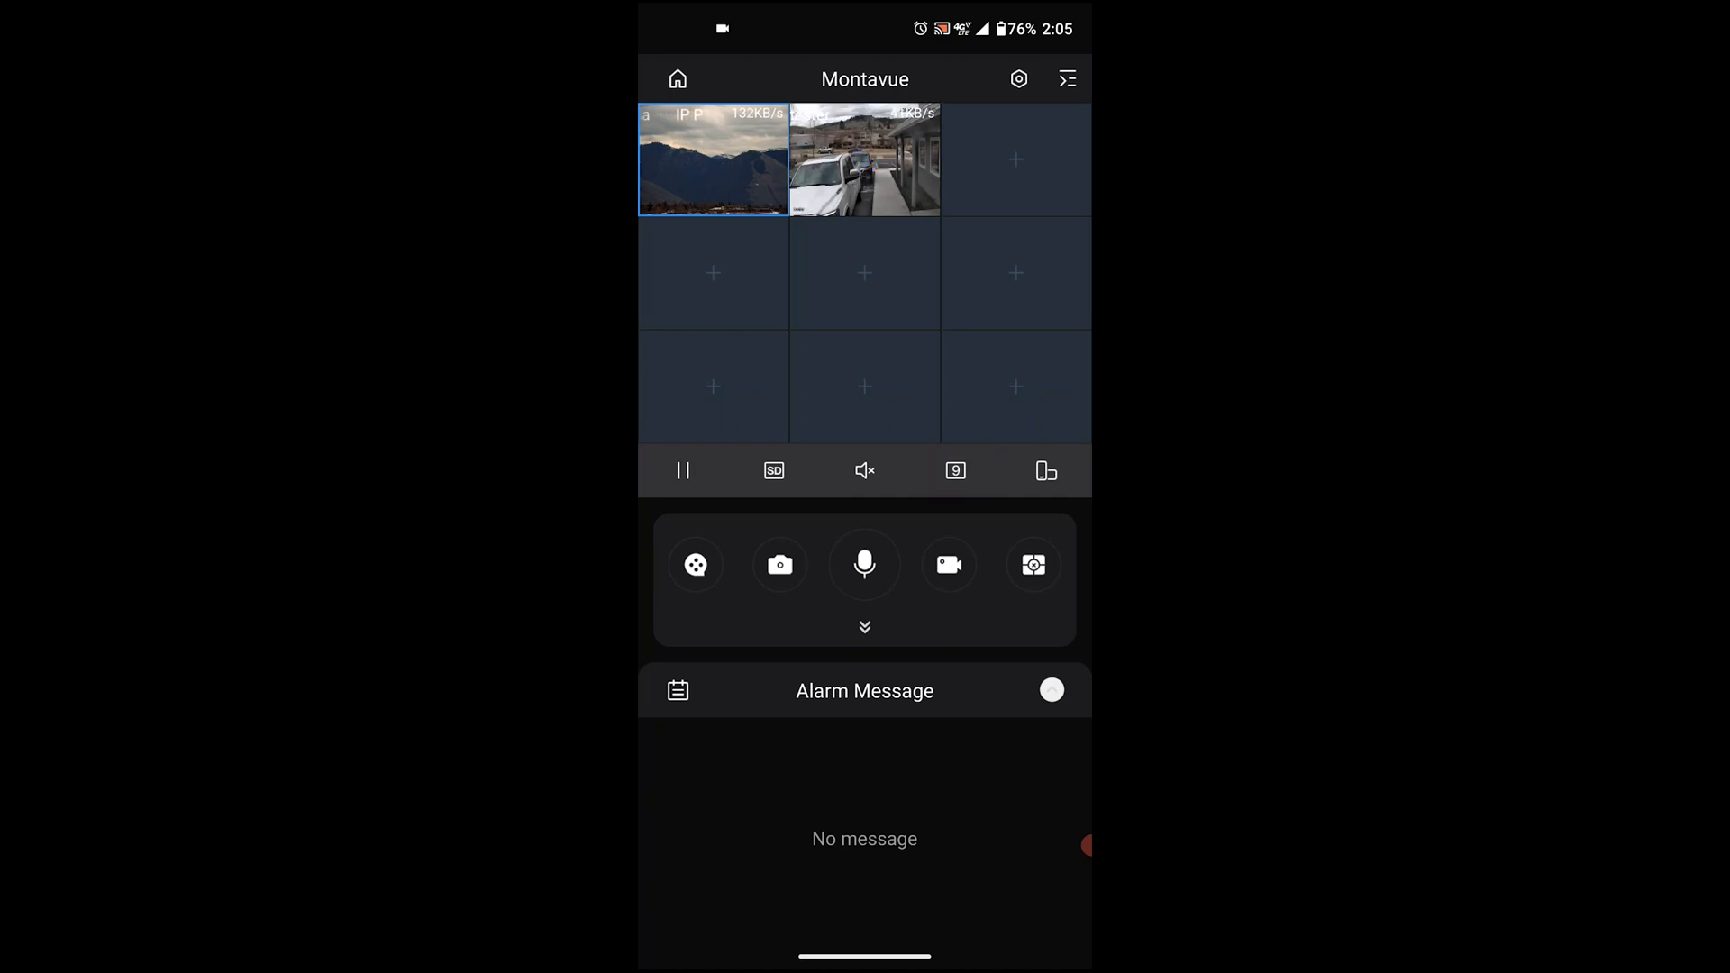
pyautogui.click(955, 471)
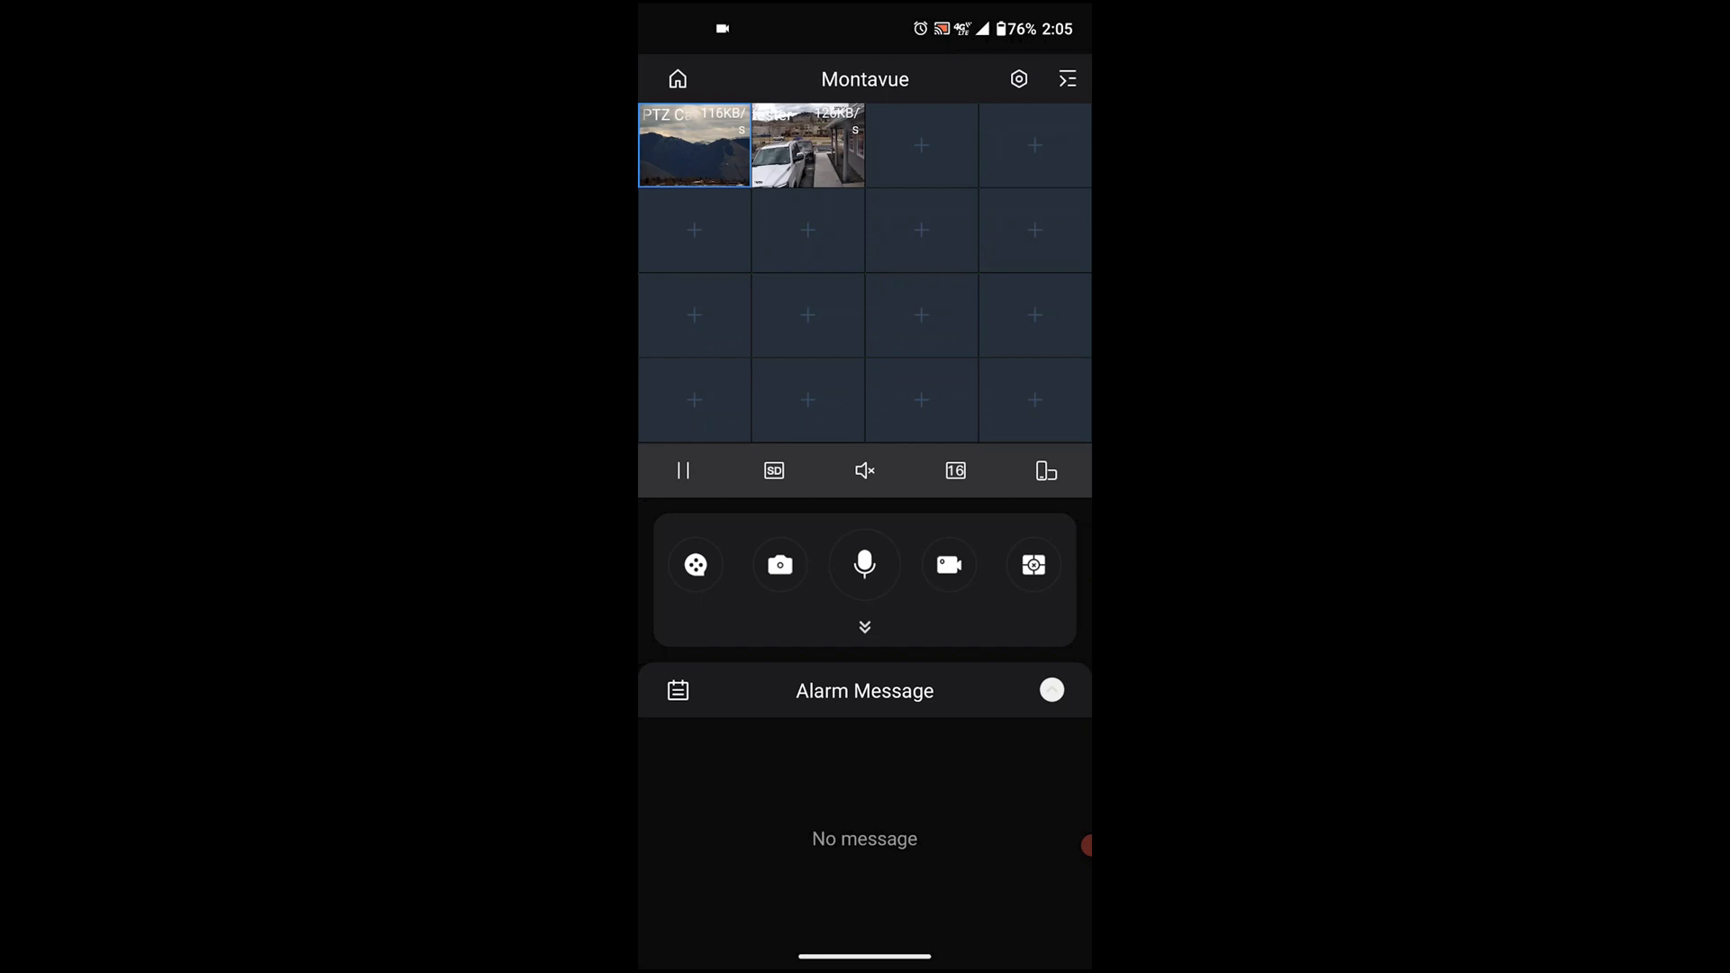
pyautogui.click(1043, 470)
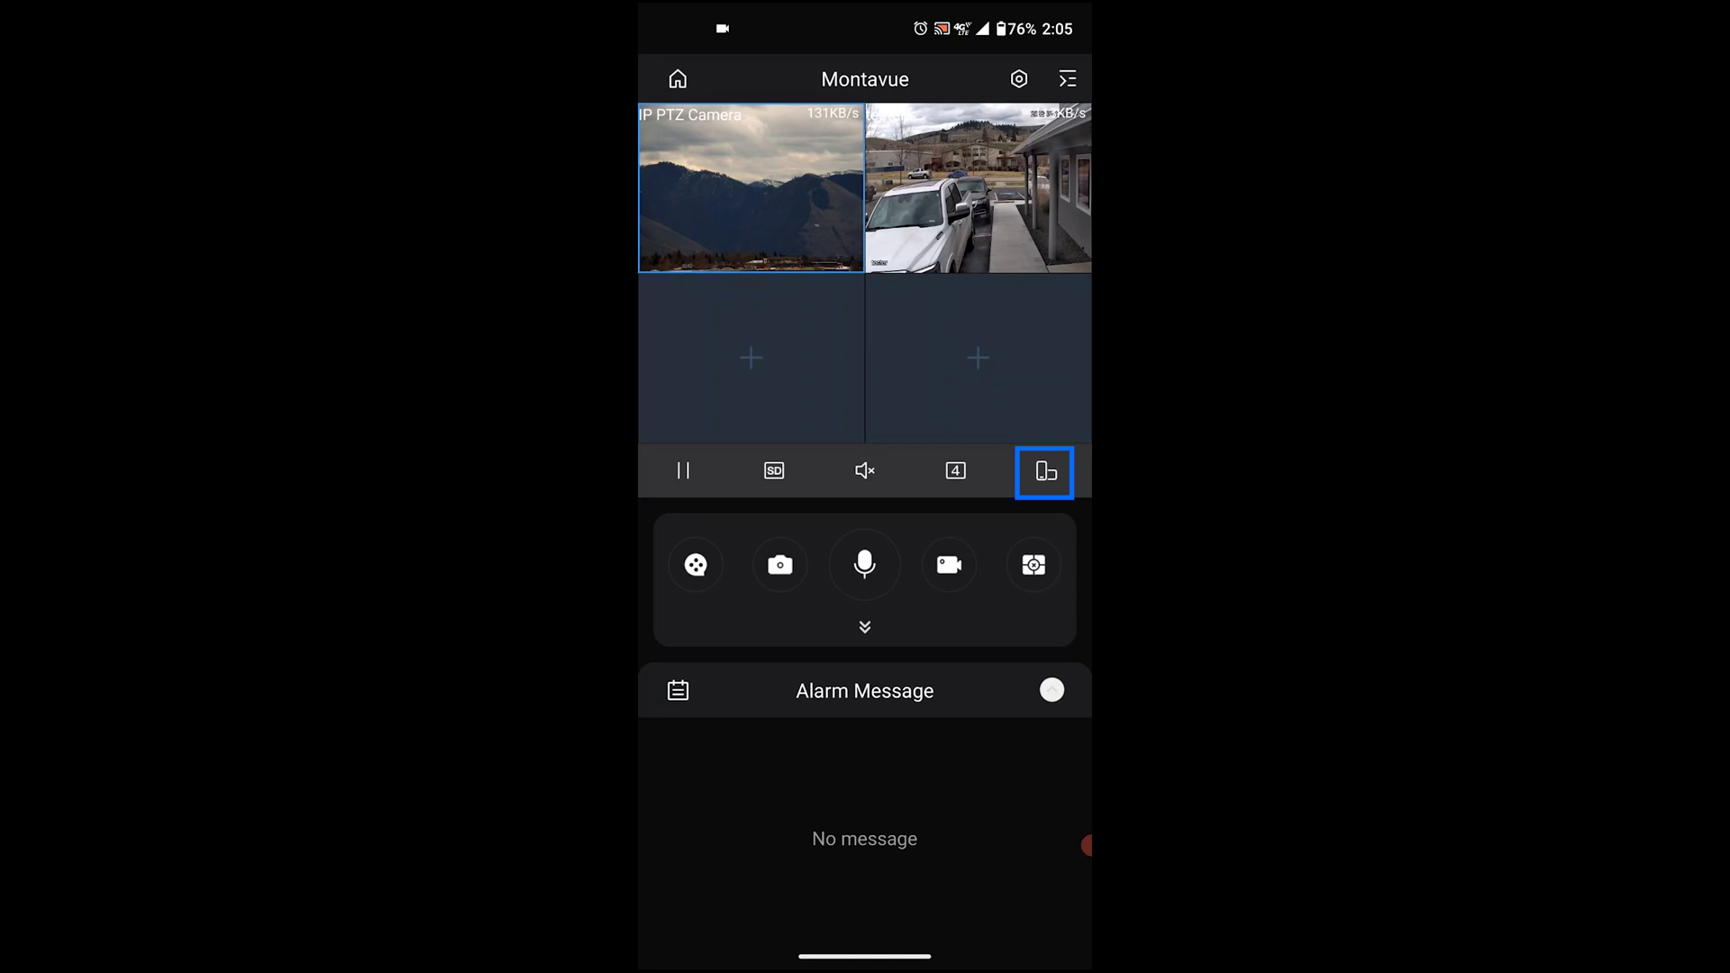
# Show the IP PTZ Camera feed on its own as a single full-width view.
pyautogui.click(1043, 470)
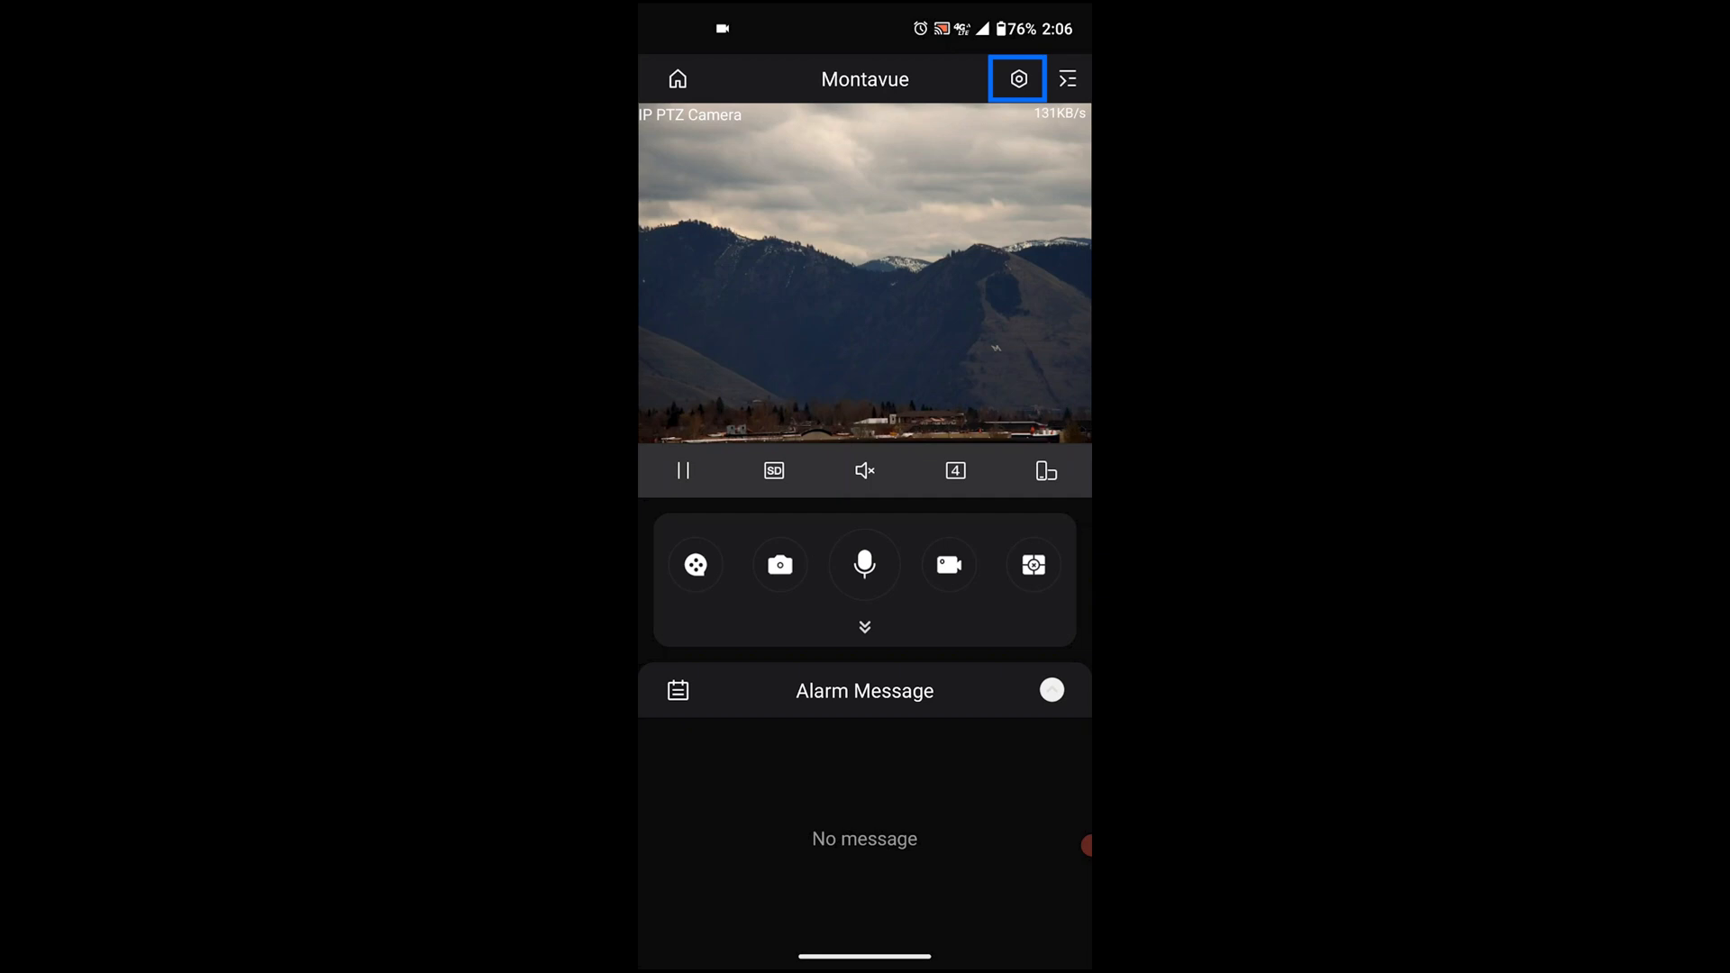
# Add Bottomofstaurs from the Montavue list and start live view of the three cameras.
pyautogui.click(1015, 77)
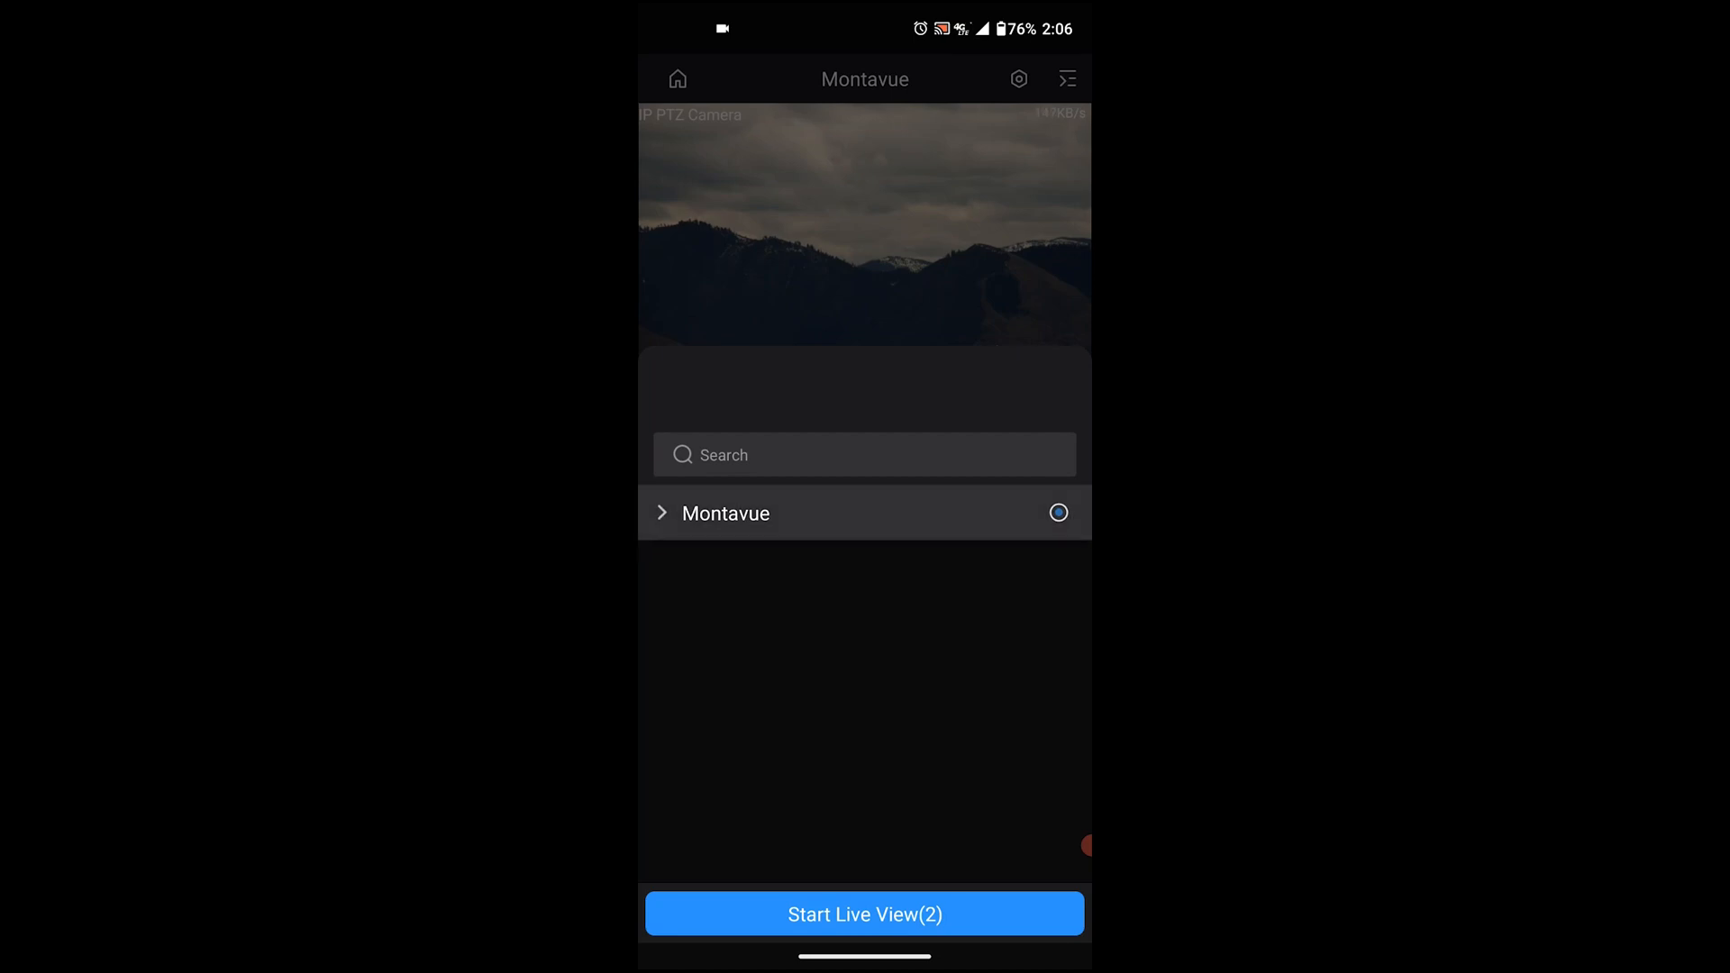
pyautogui.click(661, 512)
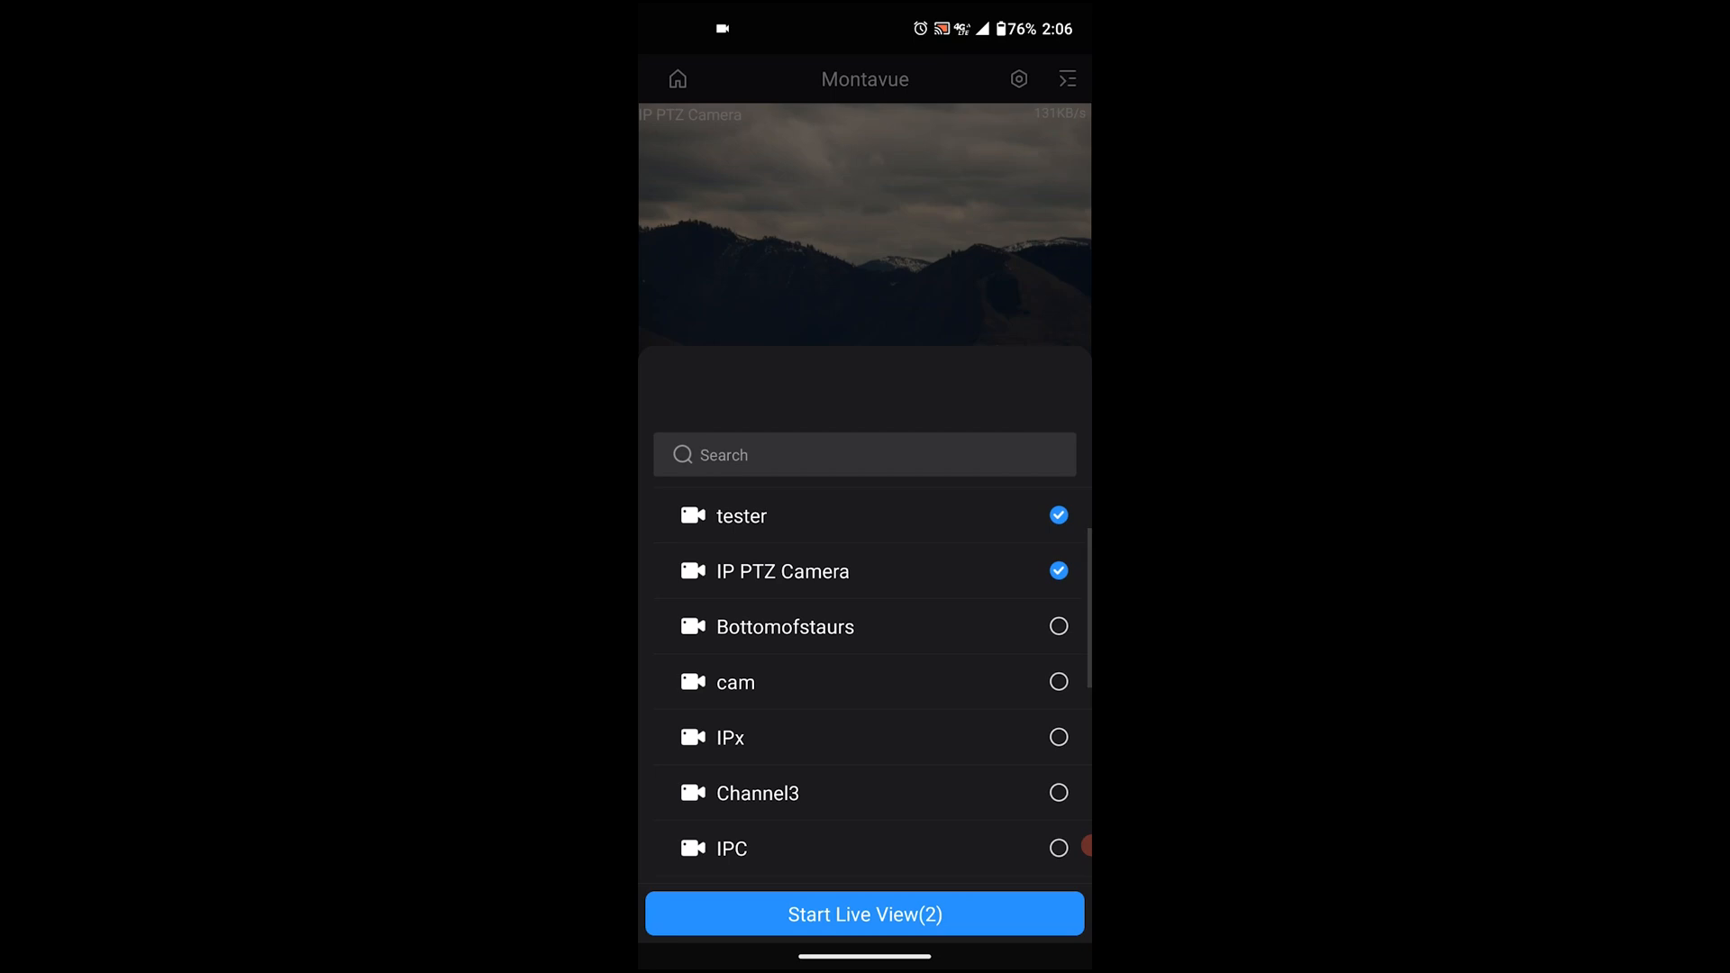
pyautogui.click(1056, 626)
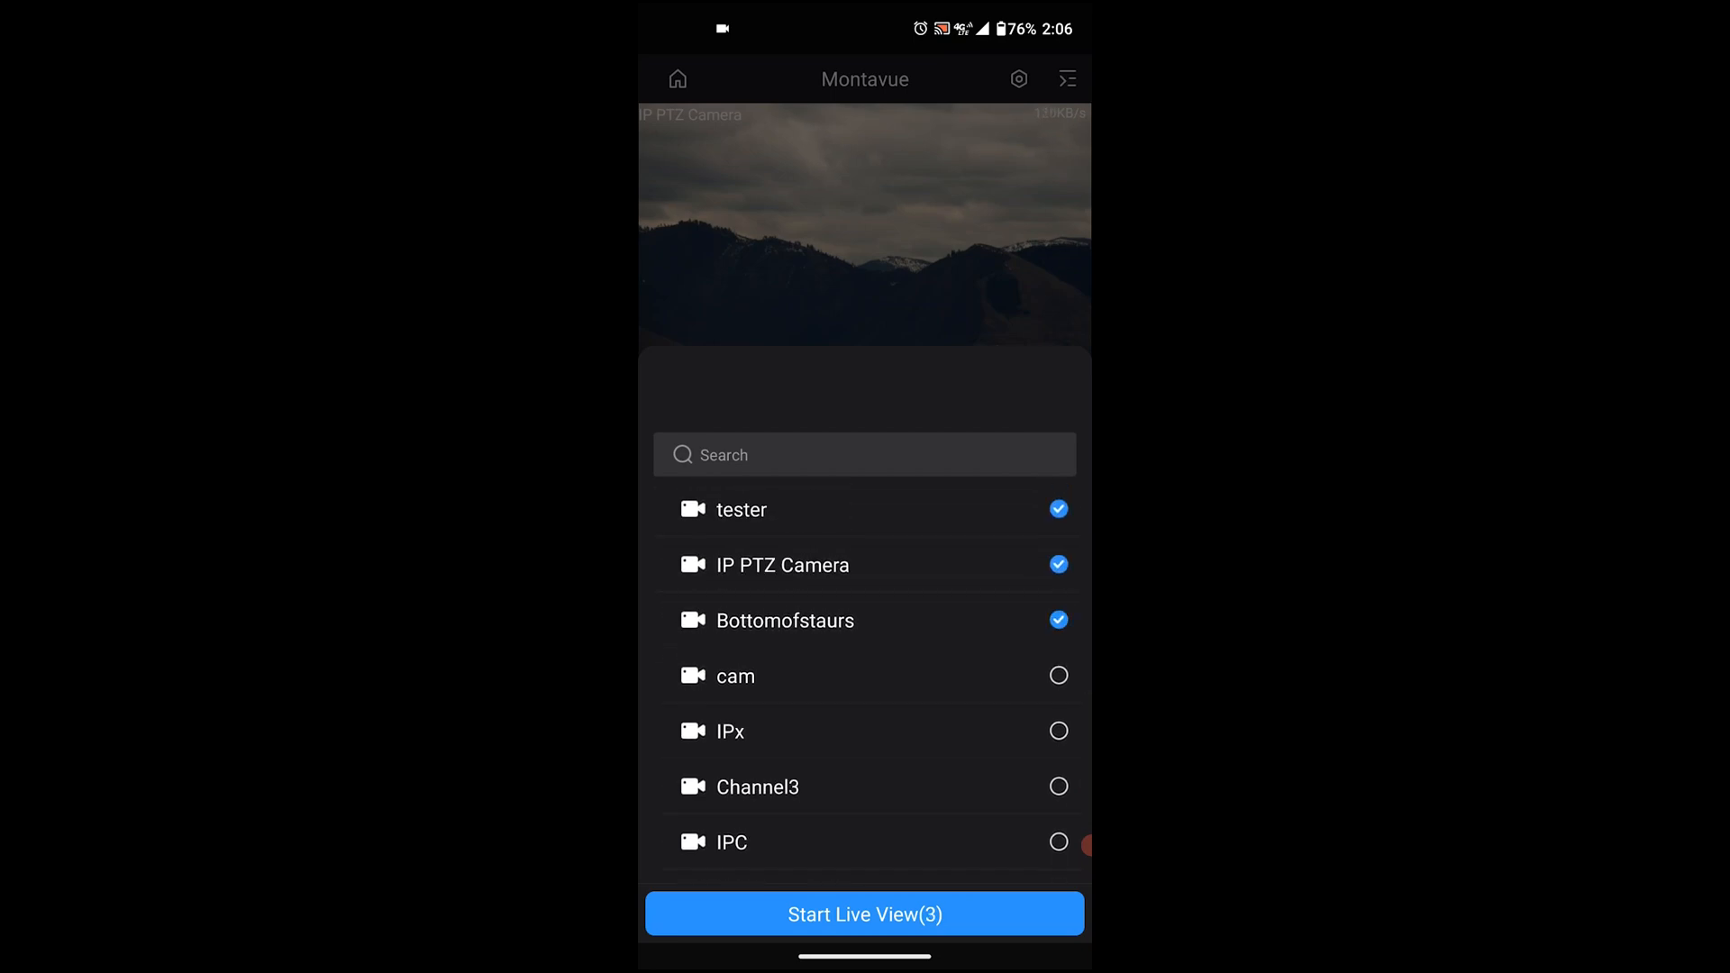
pyautogui.click(865, 914)
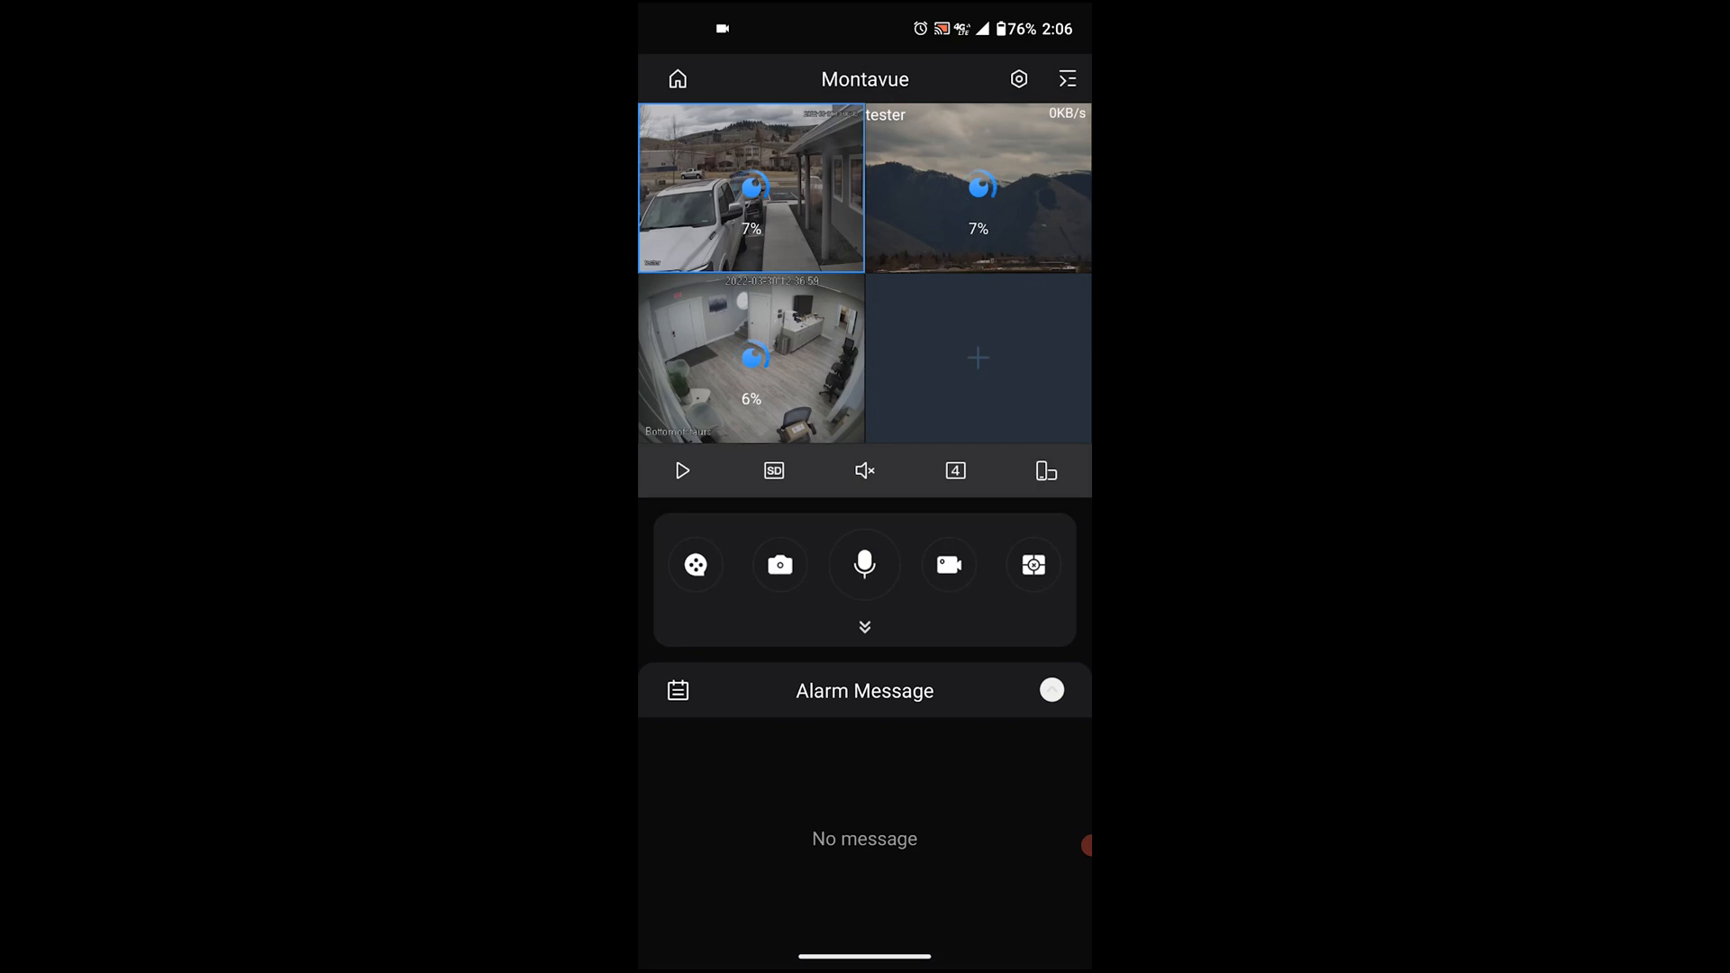
# Select the IP PTZ Camera feed and enlarge it to single view.
pyautogui.click(681, 471)
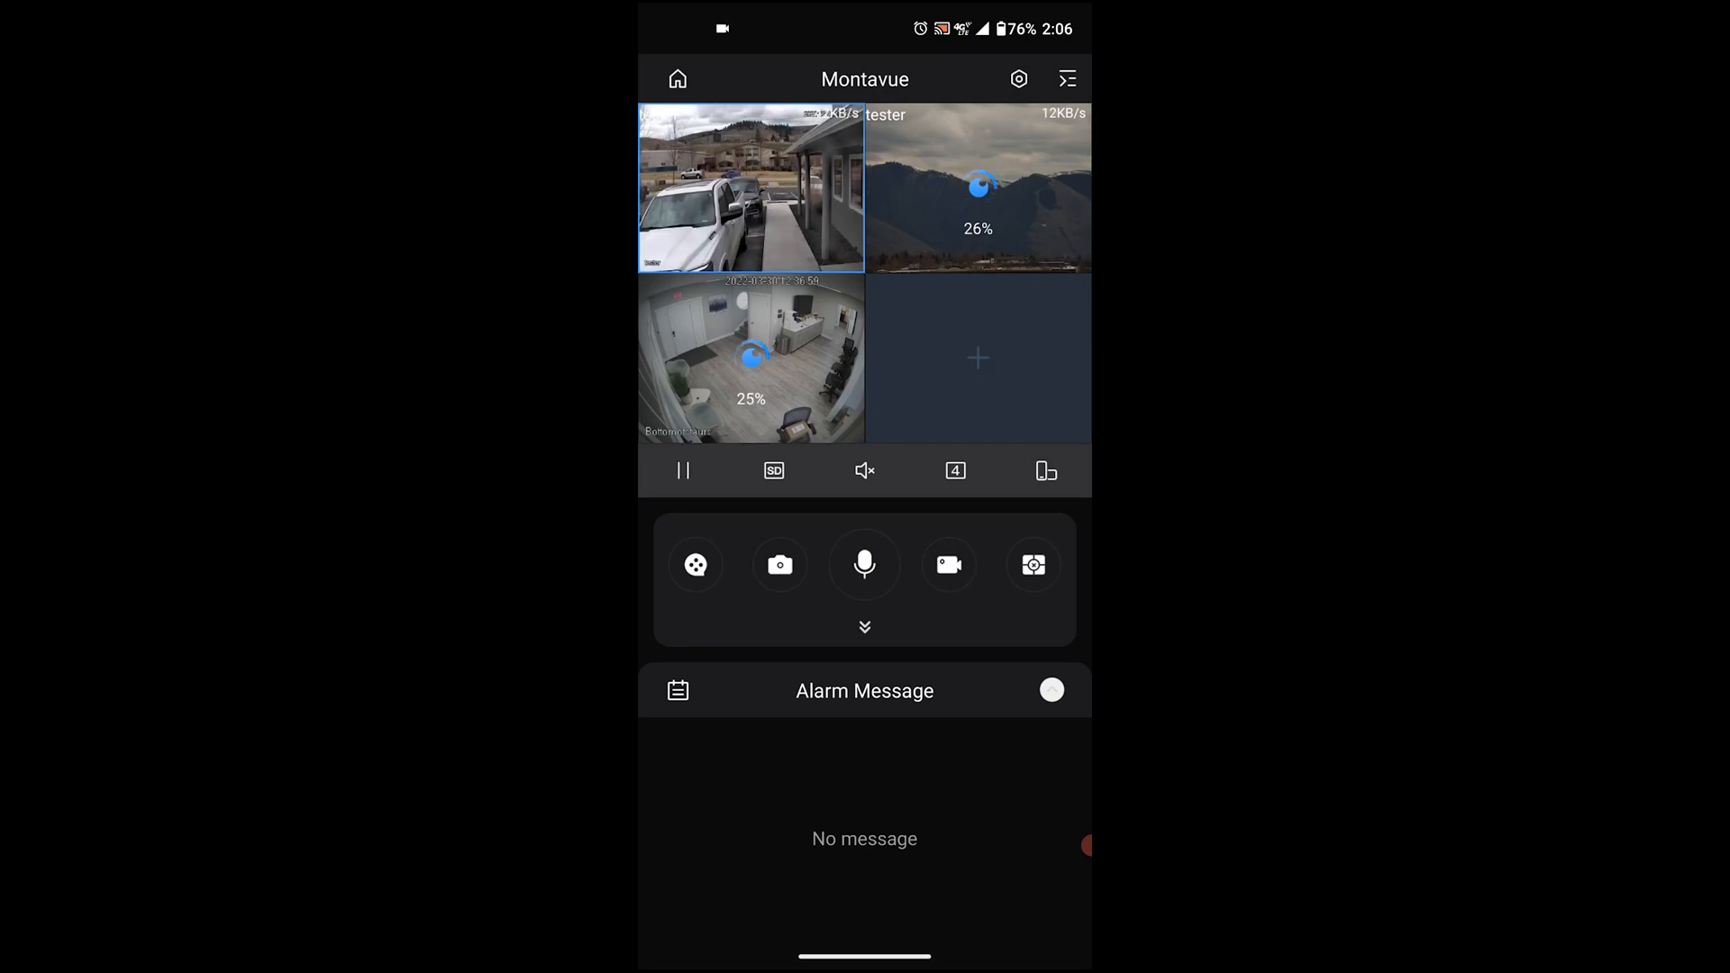
pyautogui.click(976, 188)
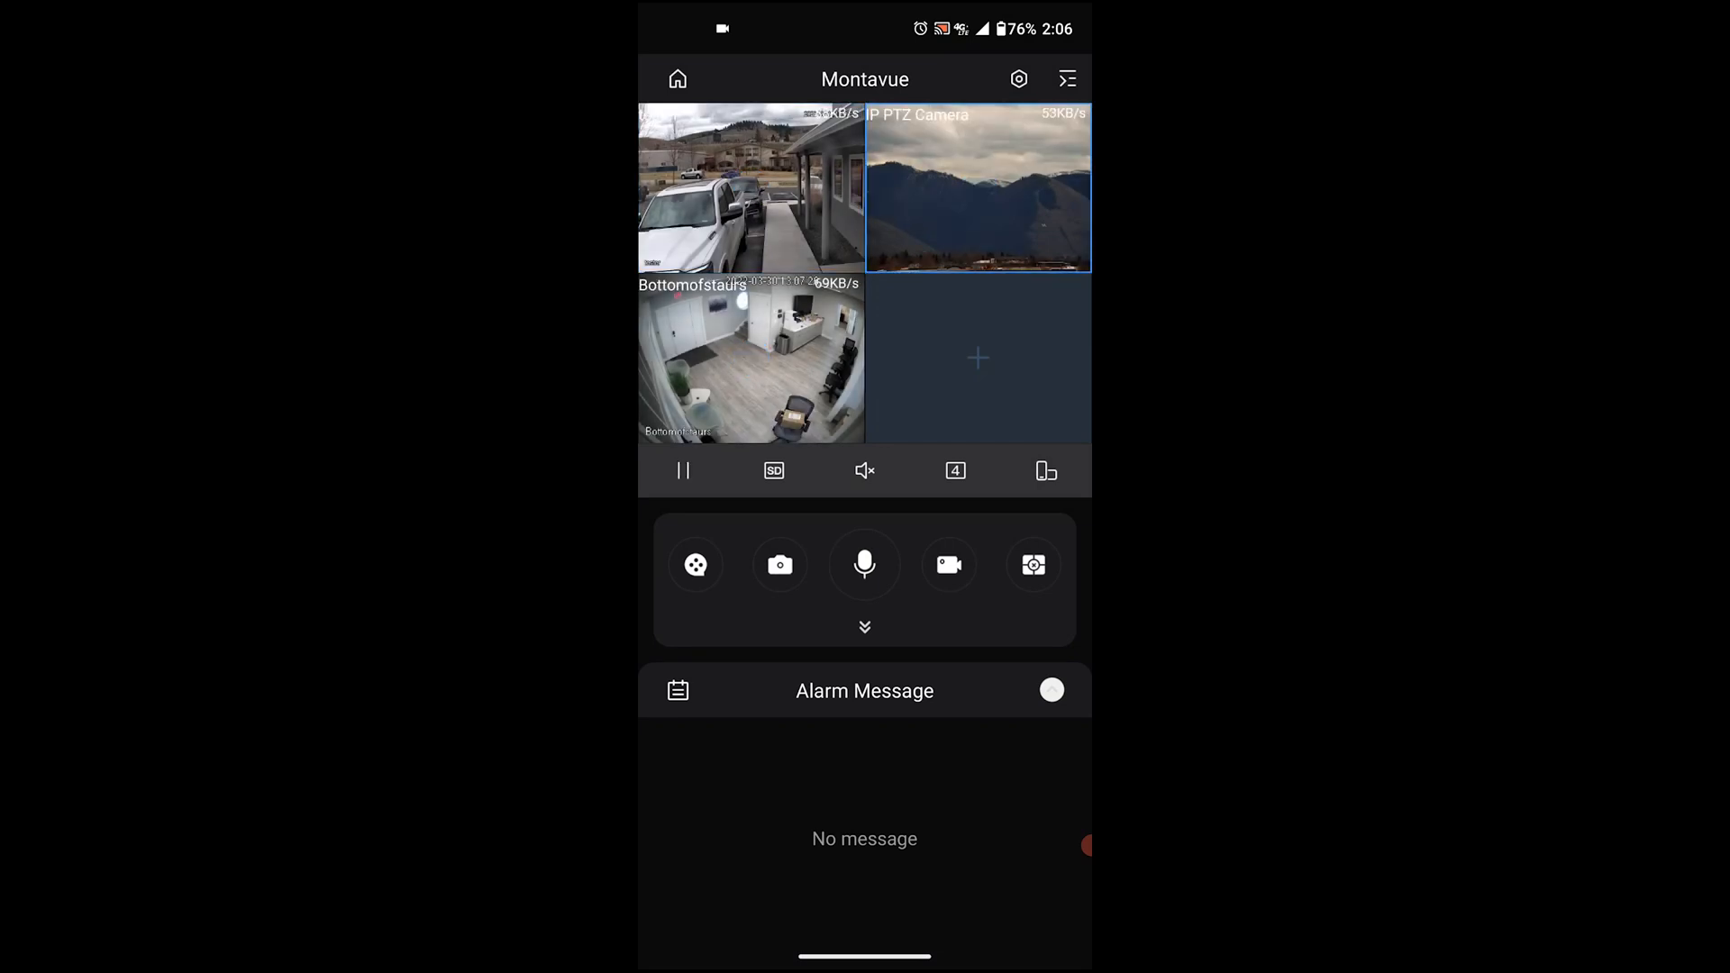
pyautogui.doubleClick(975, 187)
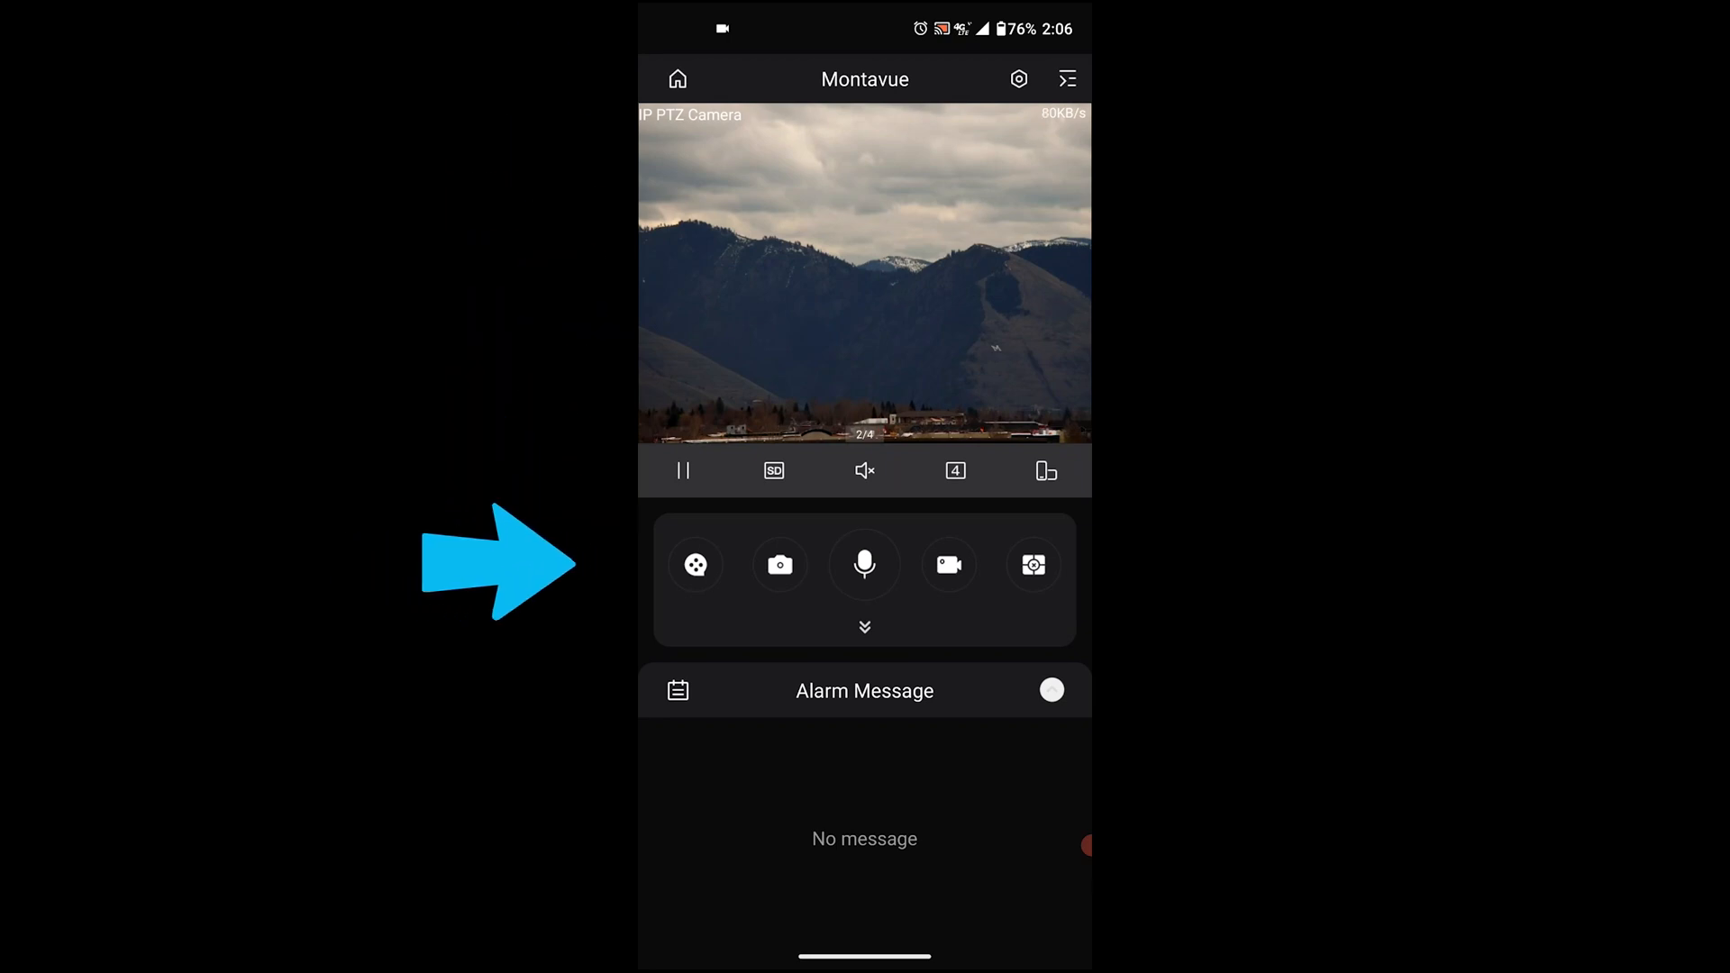
pyautogui.click(694, 564)
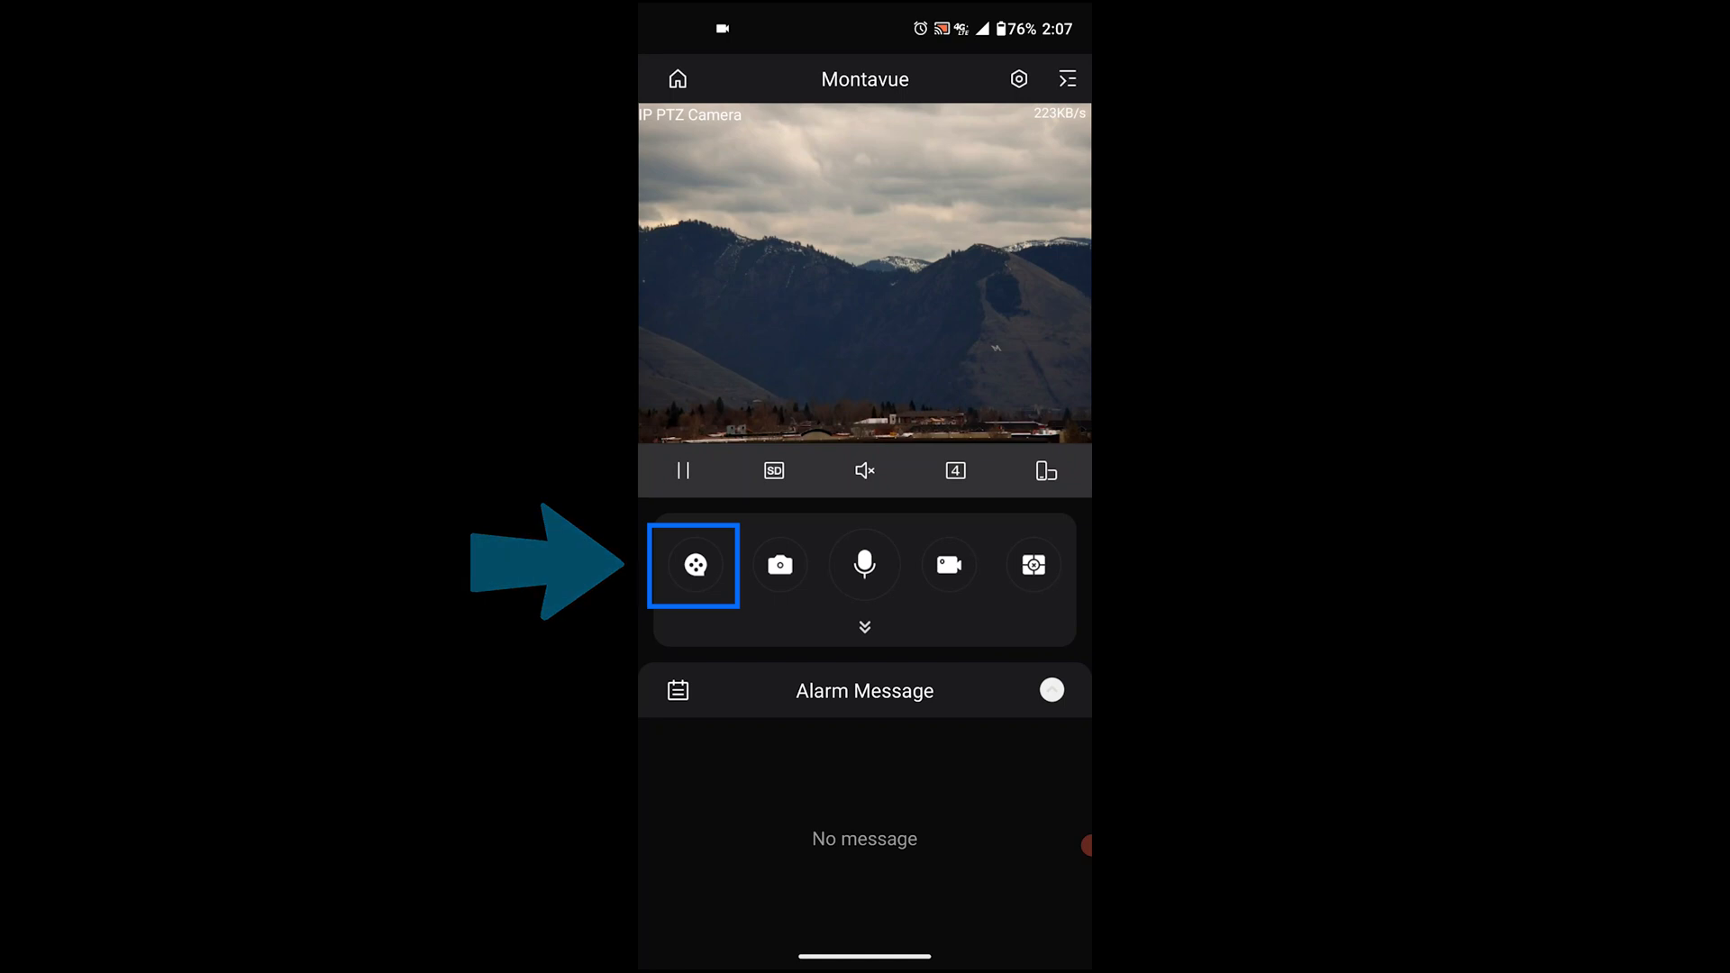
pyautogui.click(692, 564)
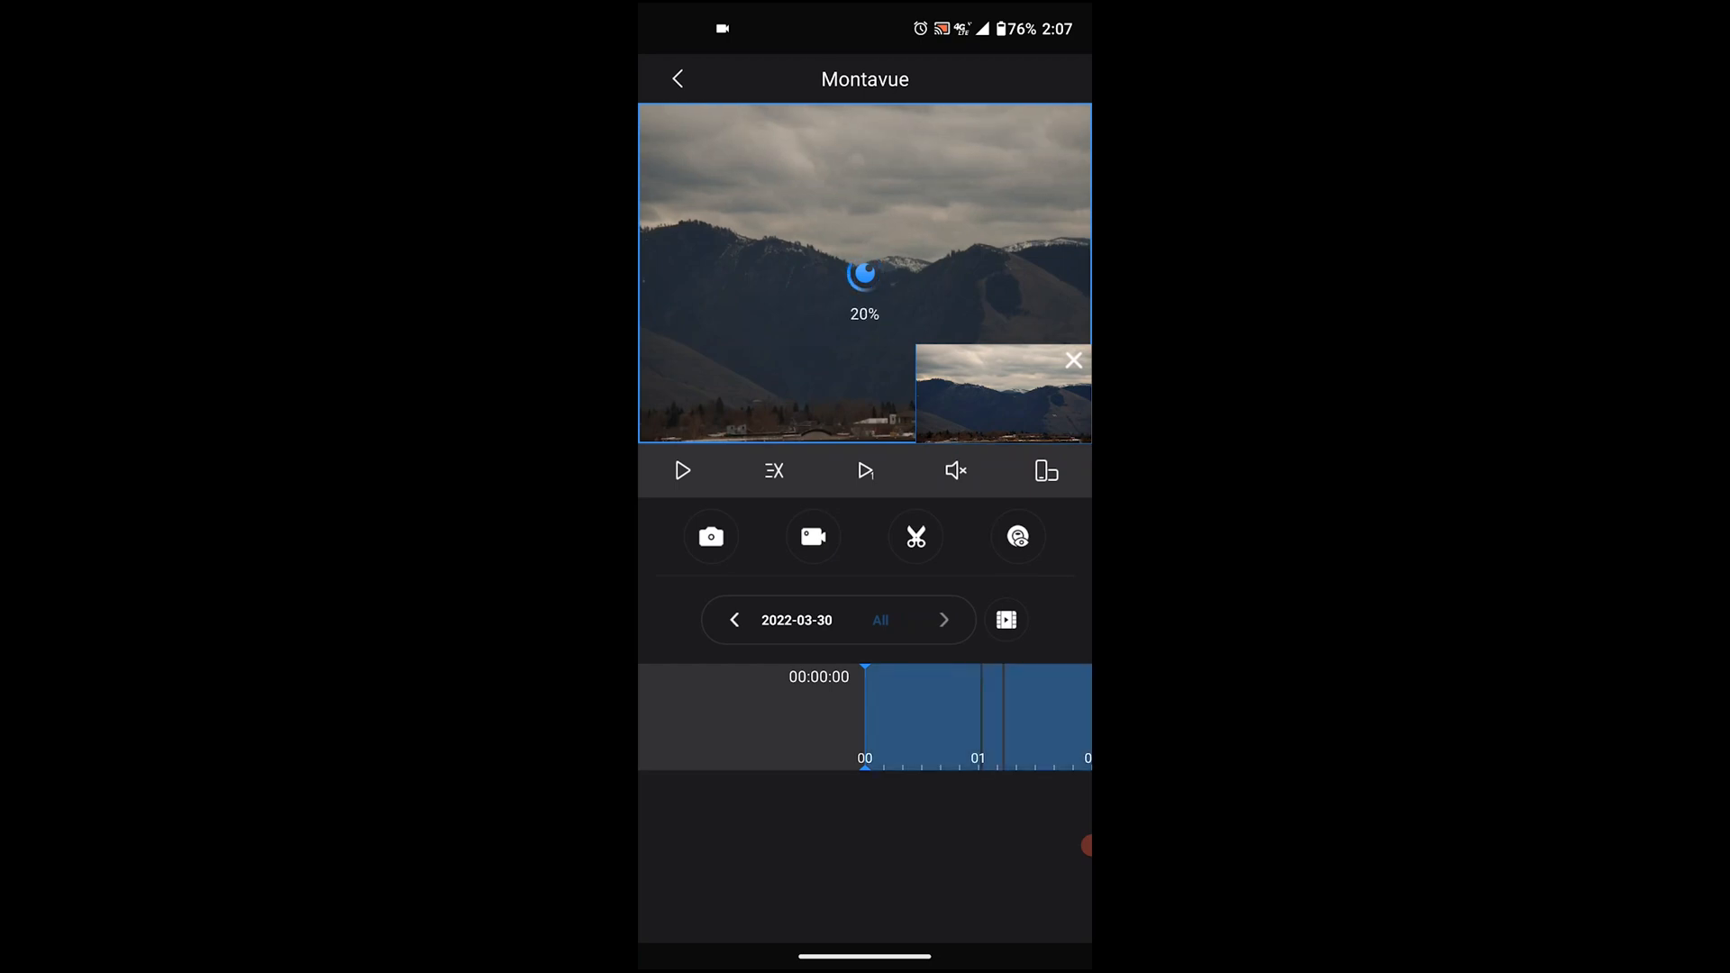
pyautogui.click(681, 470)
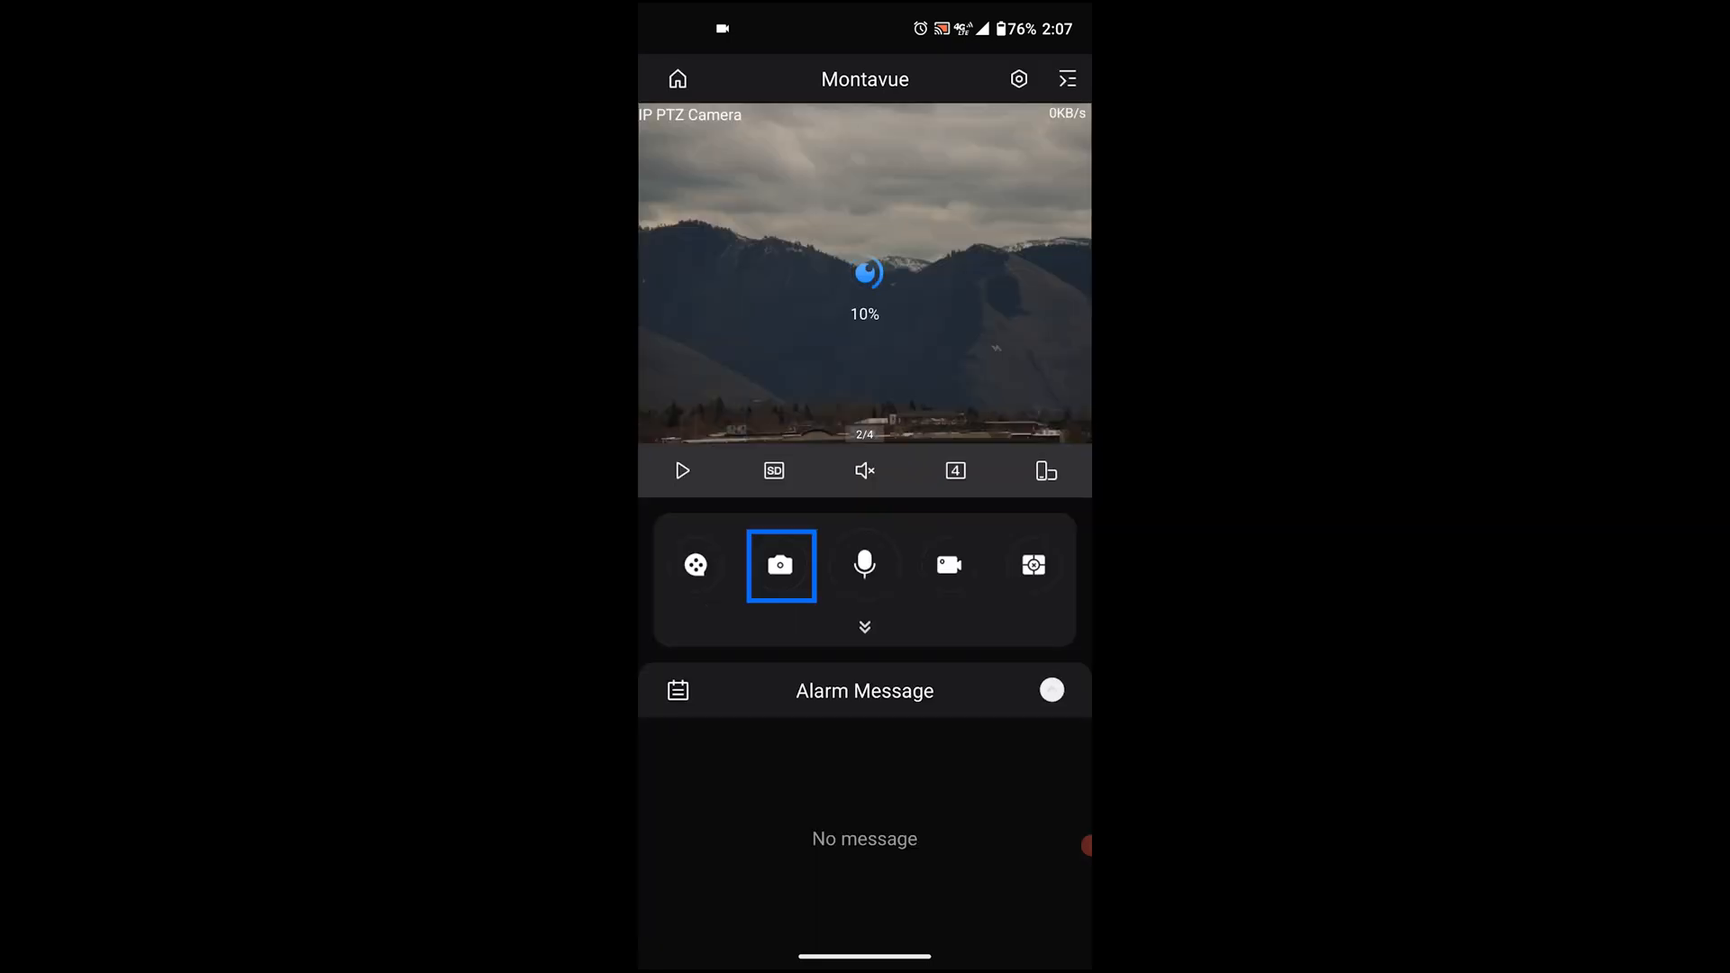
# Take a snapshot of the PTZ feed and start two-way talk with the camera.
pyautogui.click(681, 471)
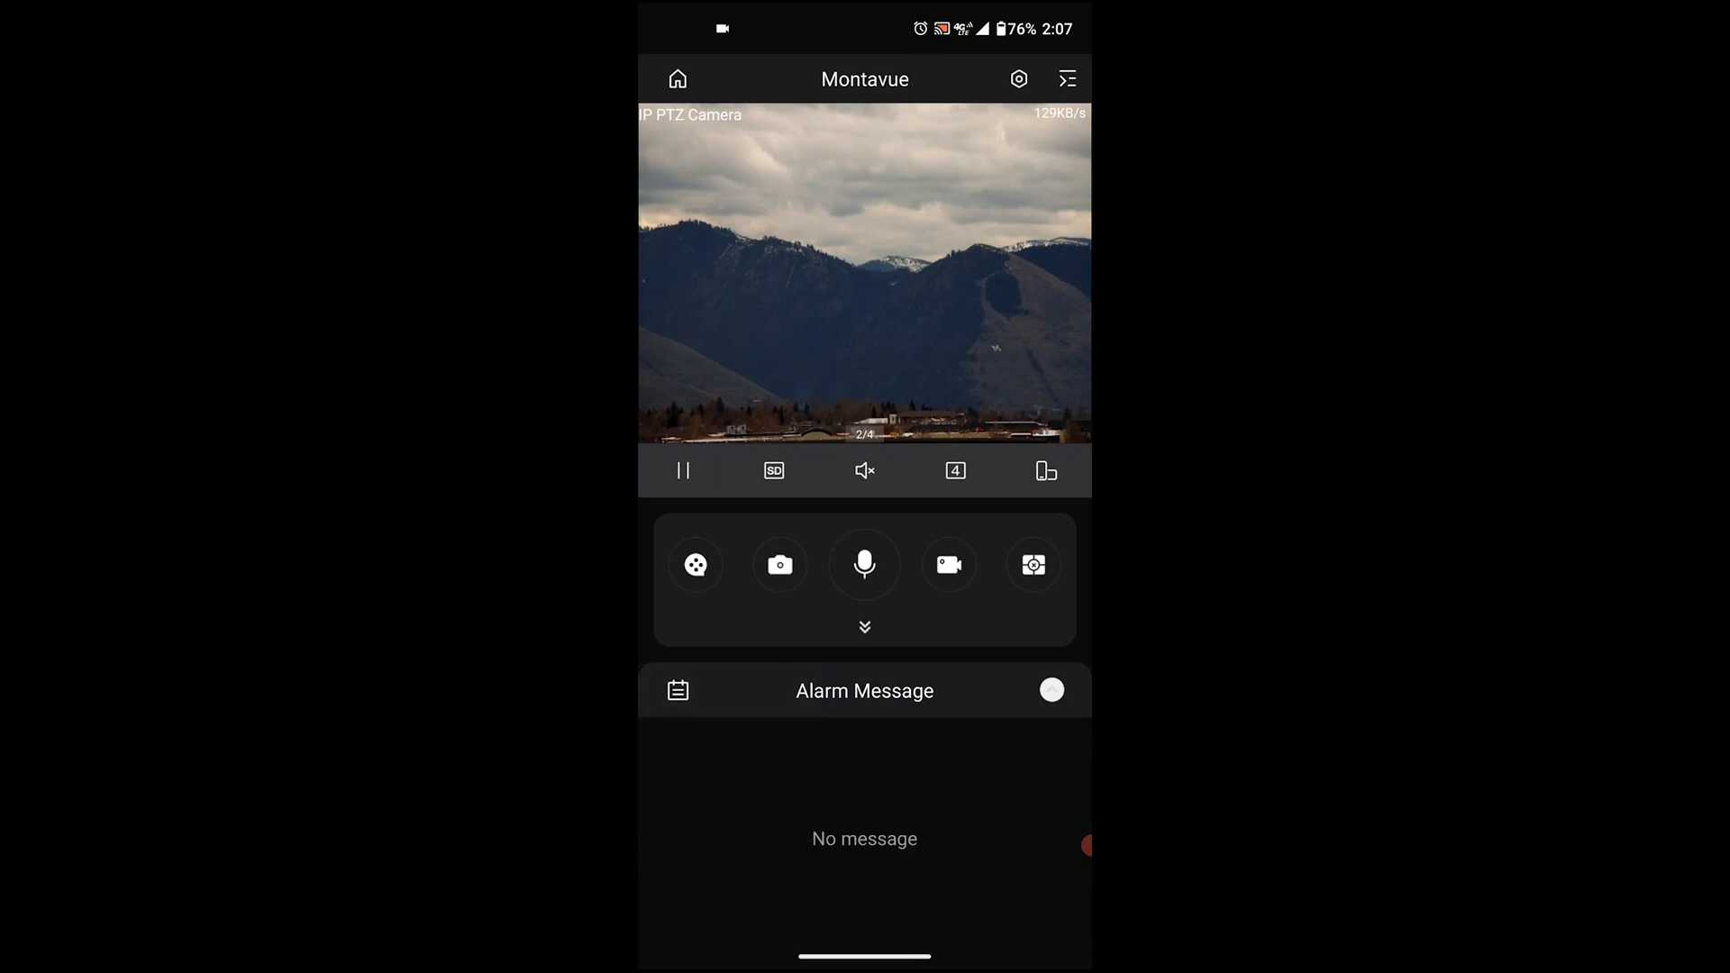
pyautogui.click(863, 564)
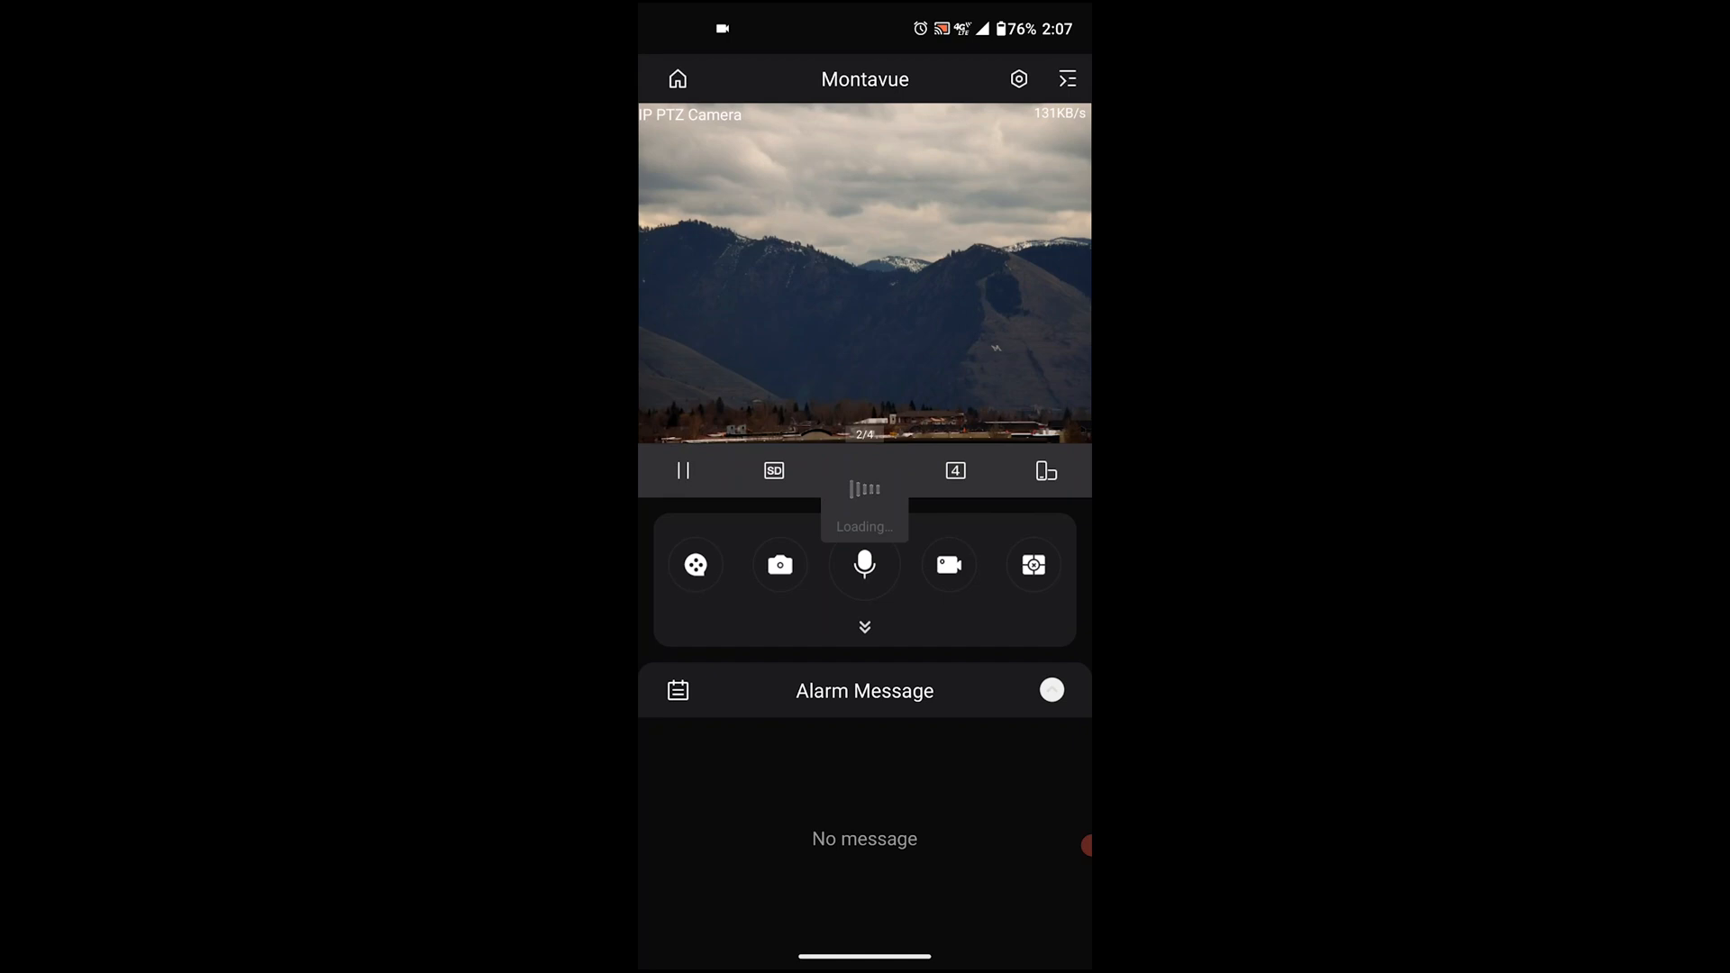
pyautogui.click(865, 564)
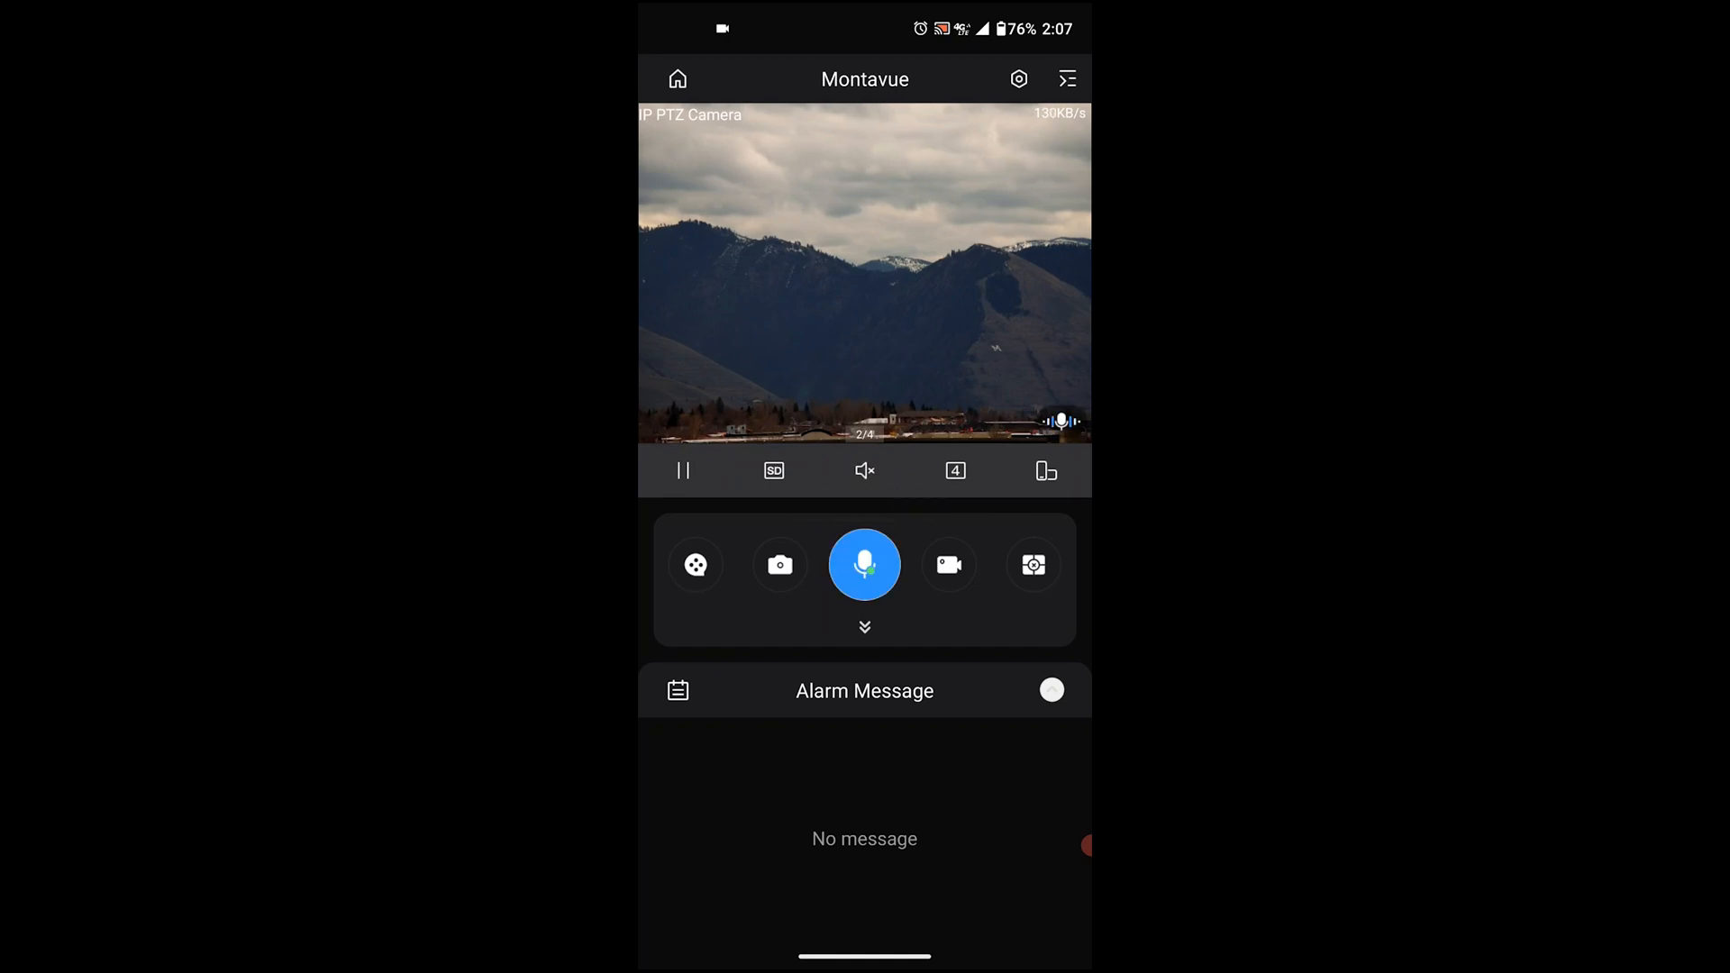
pyautogui.click(864, 564)
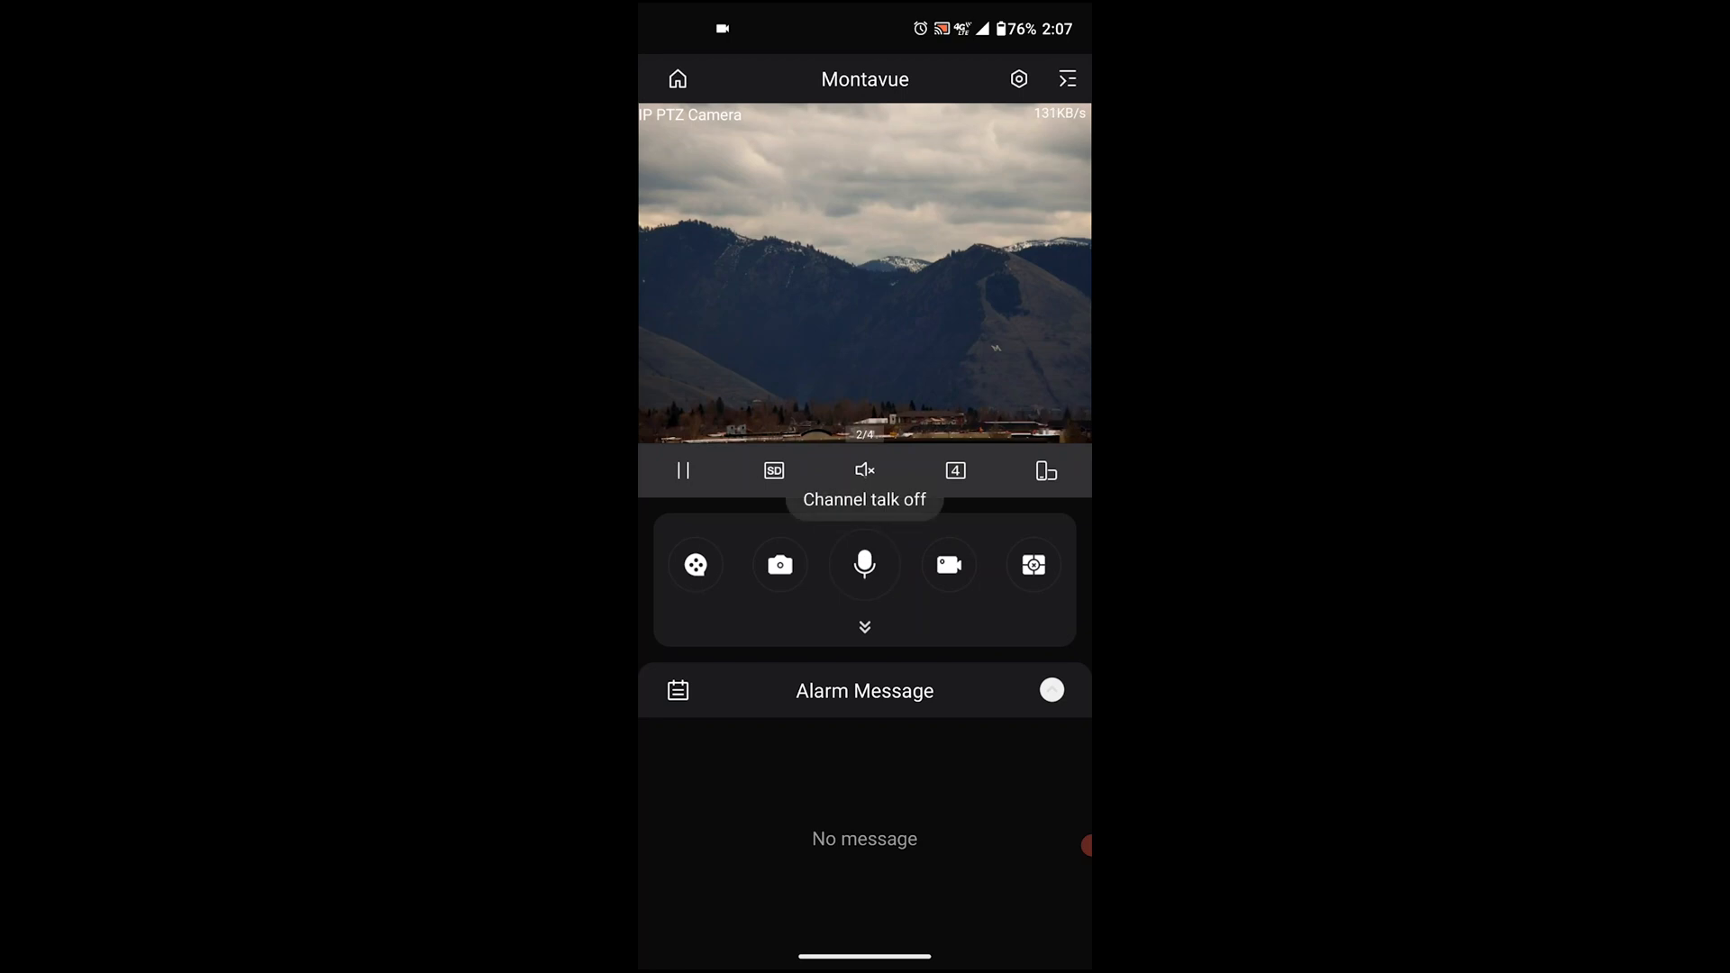
pyautogui.click(863, 470)
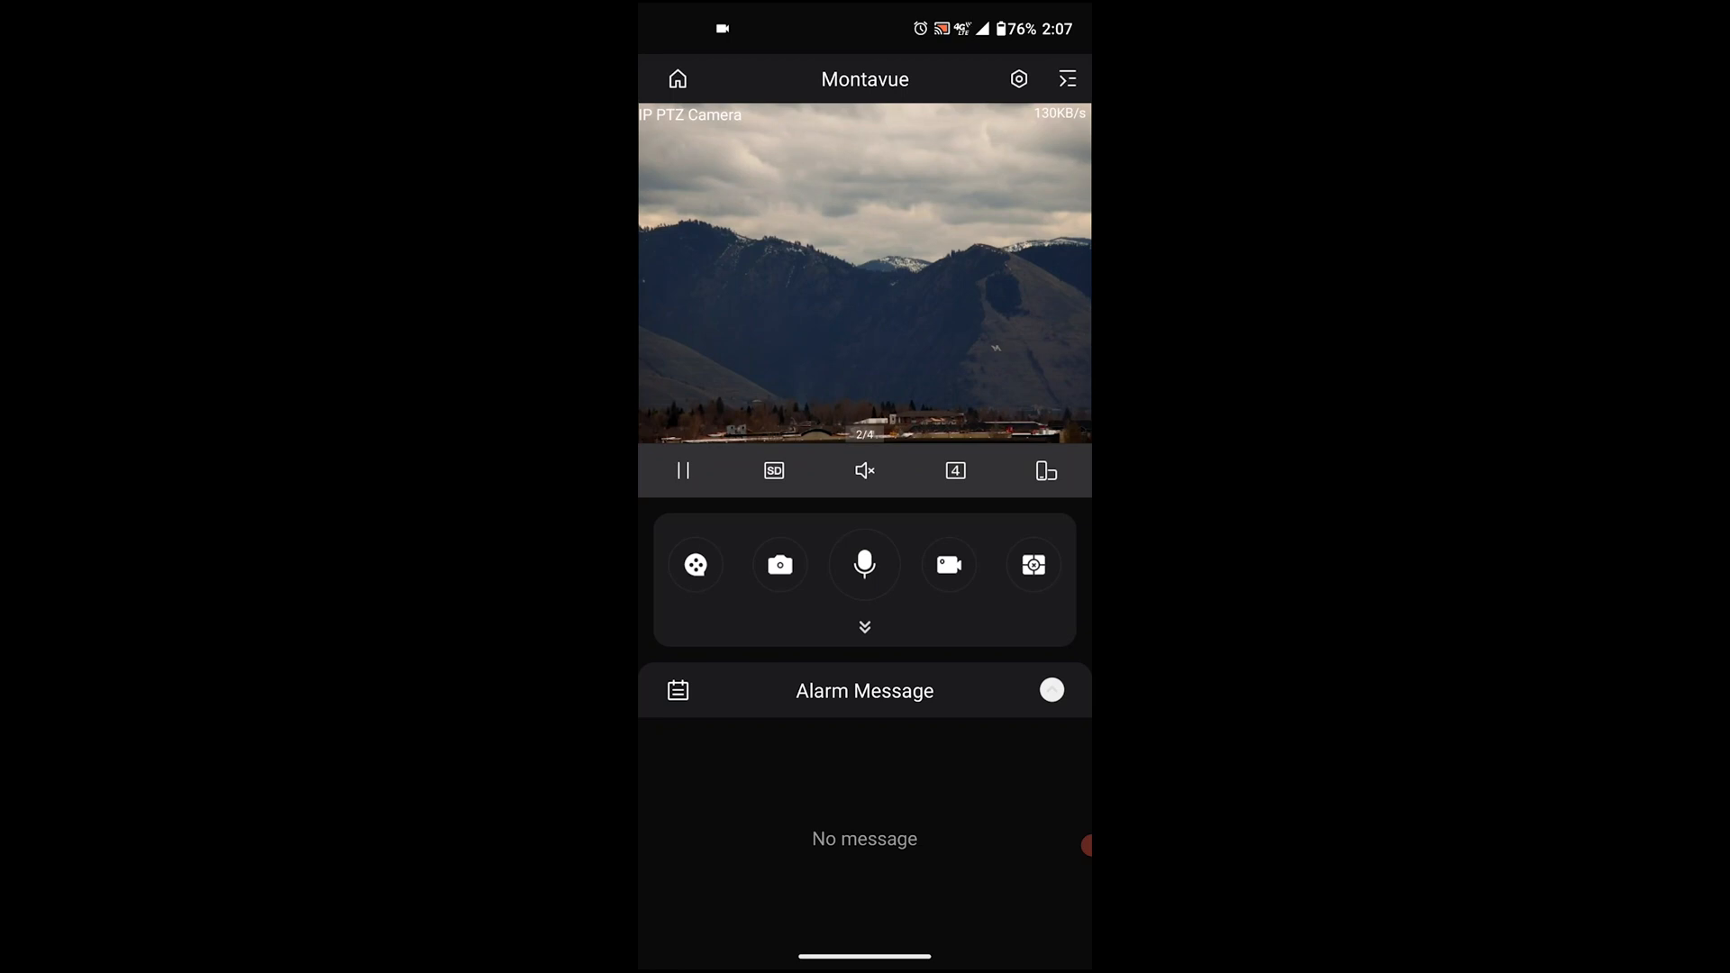
pyautogui.click(865, 471)
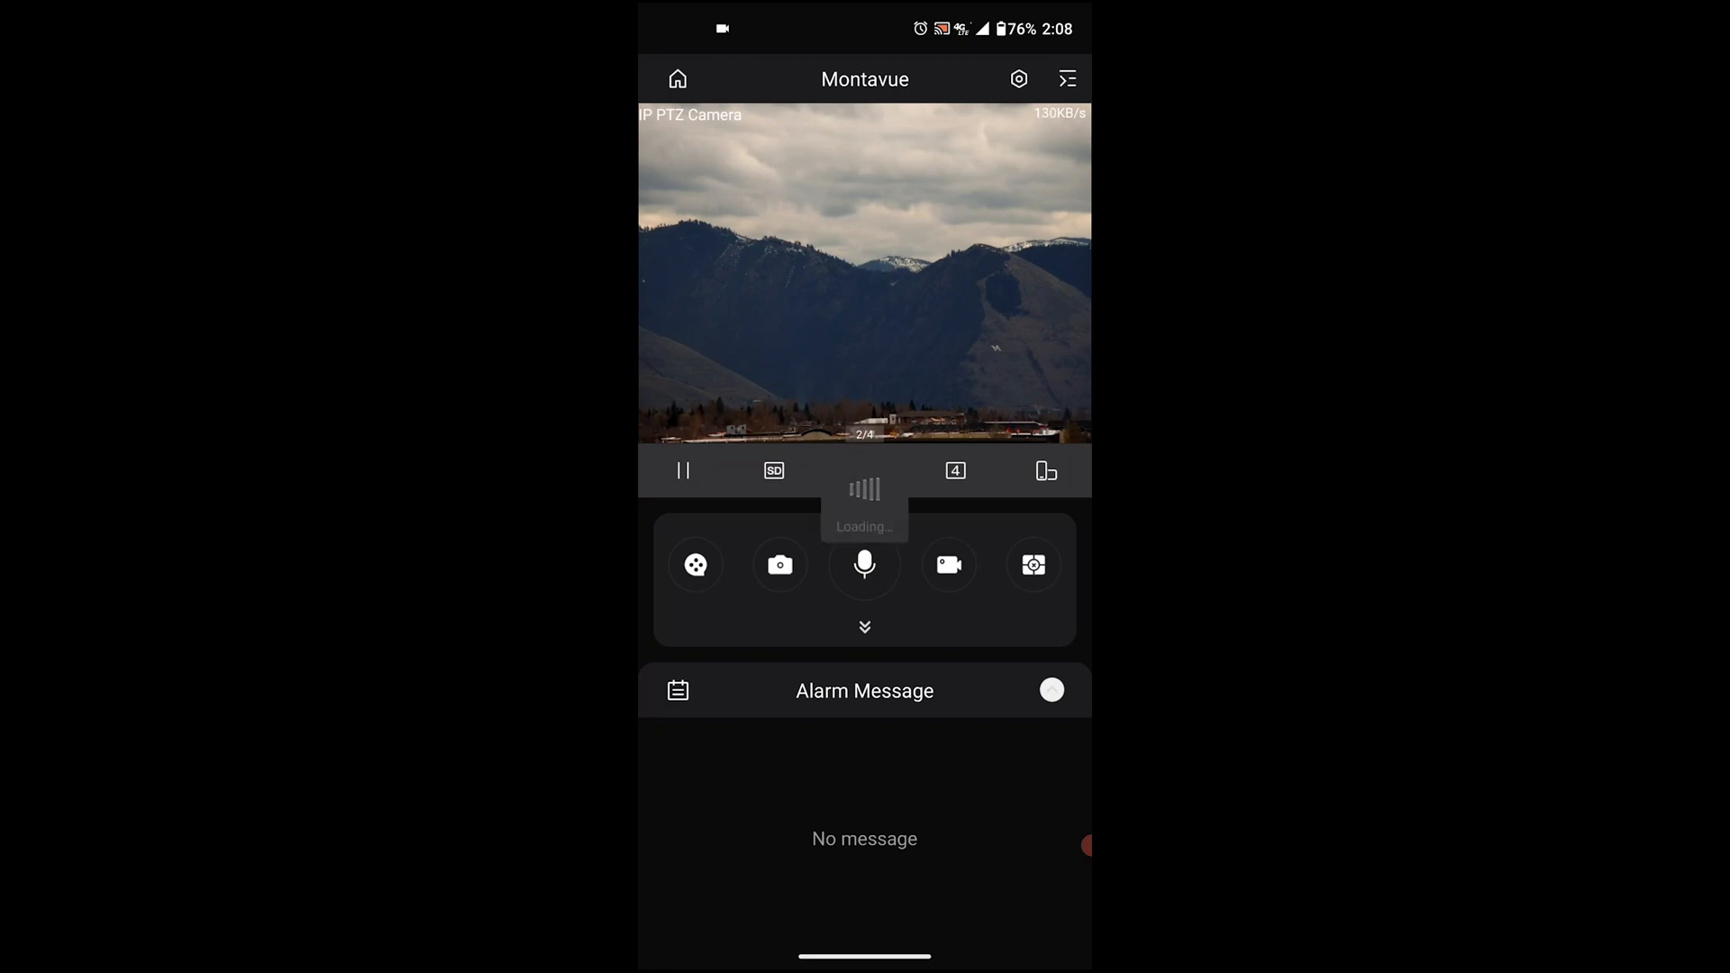
pyautogui.click(863, 564)
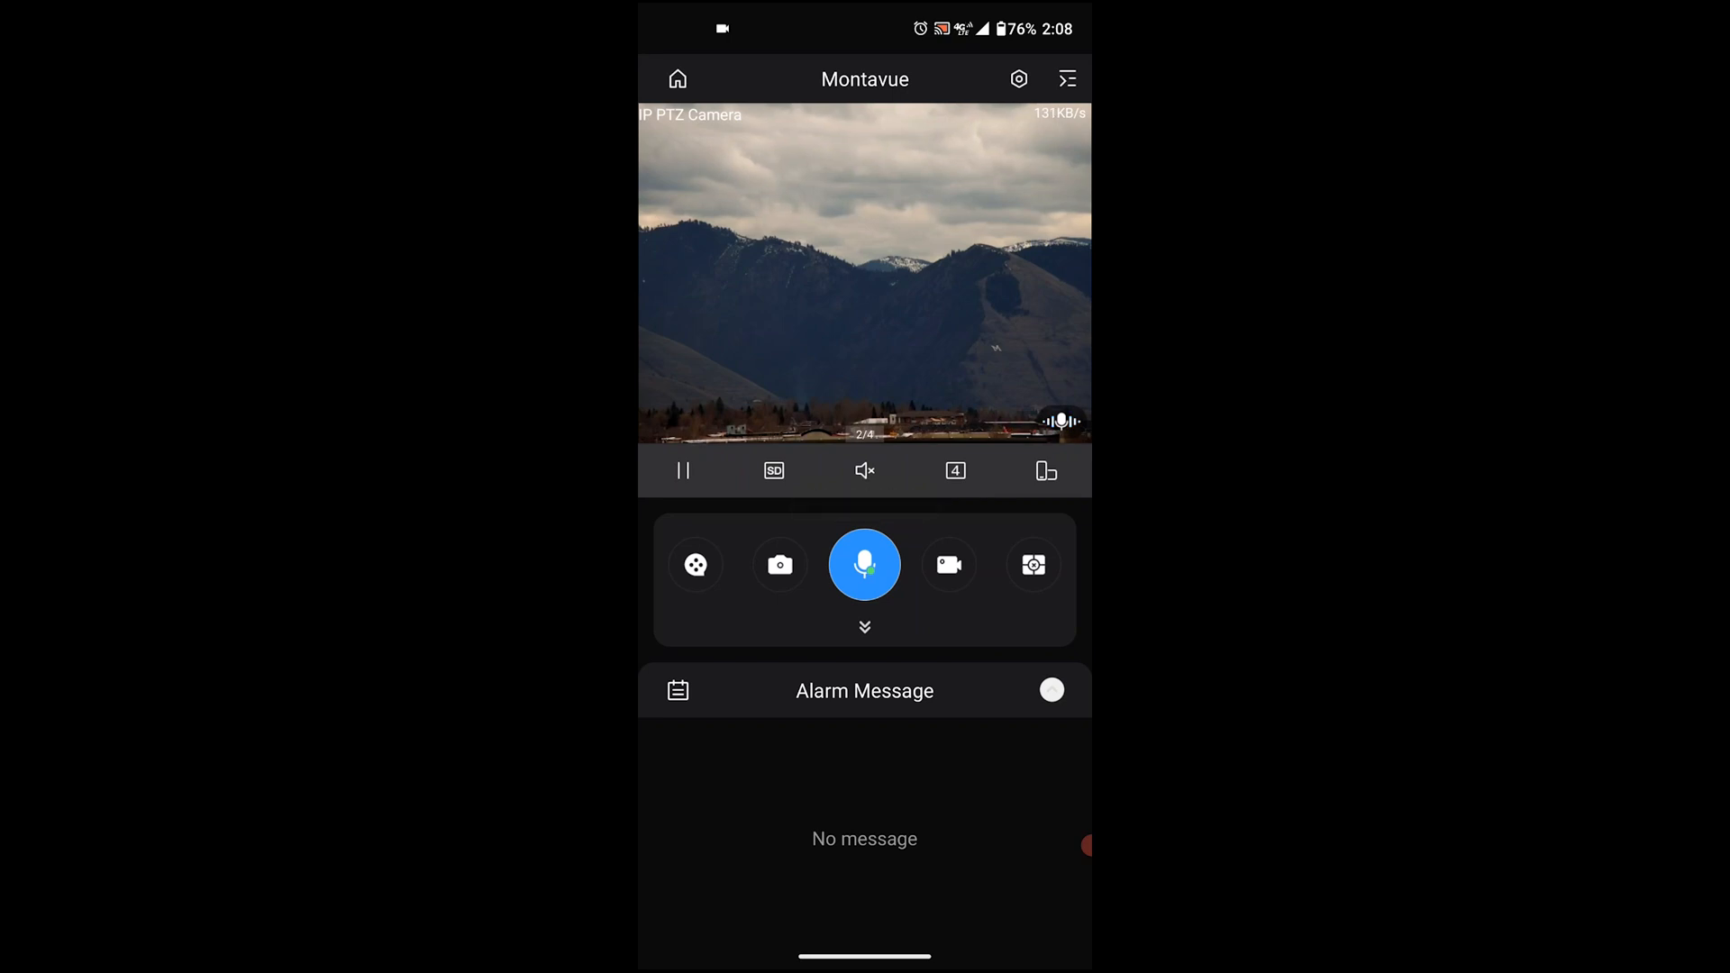
pyautogui.click(865, 564)
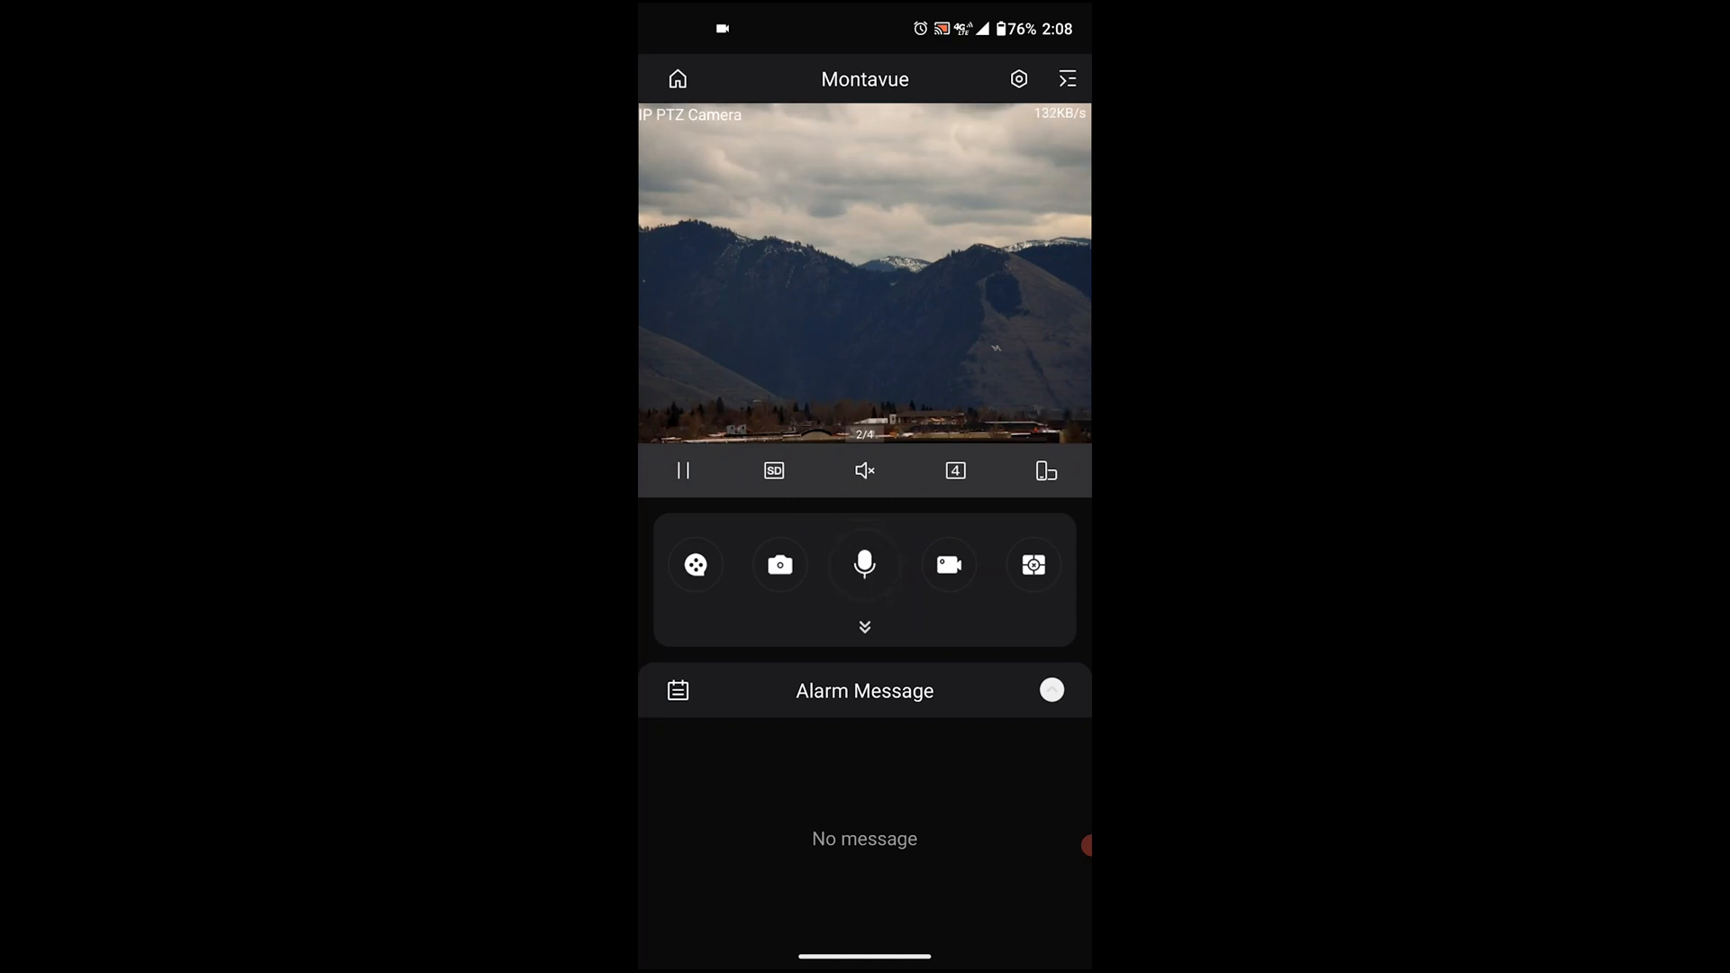
# Record a roughly ten-second video clip of the PTZ live feed and stop it.
pyautogui.click(947, 564)
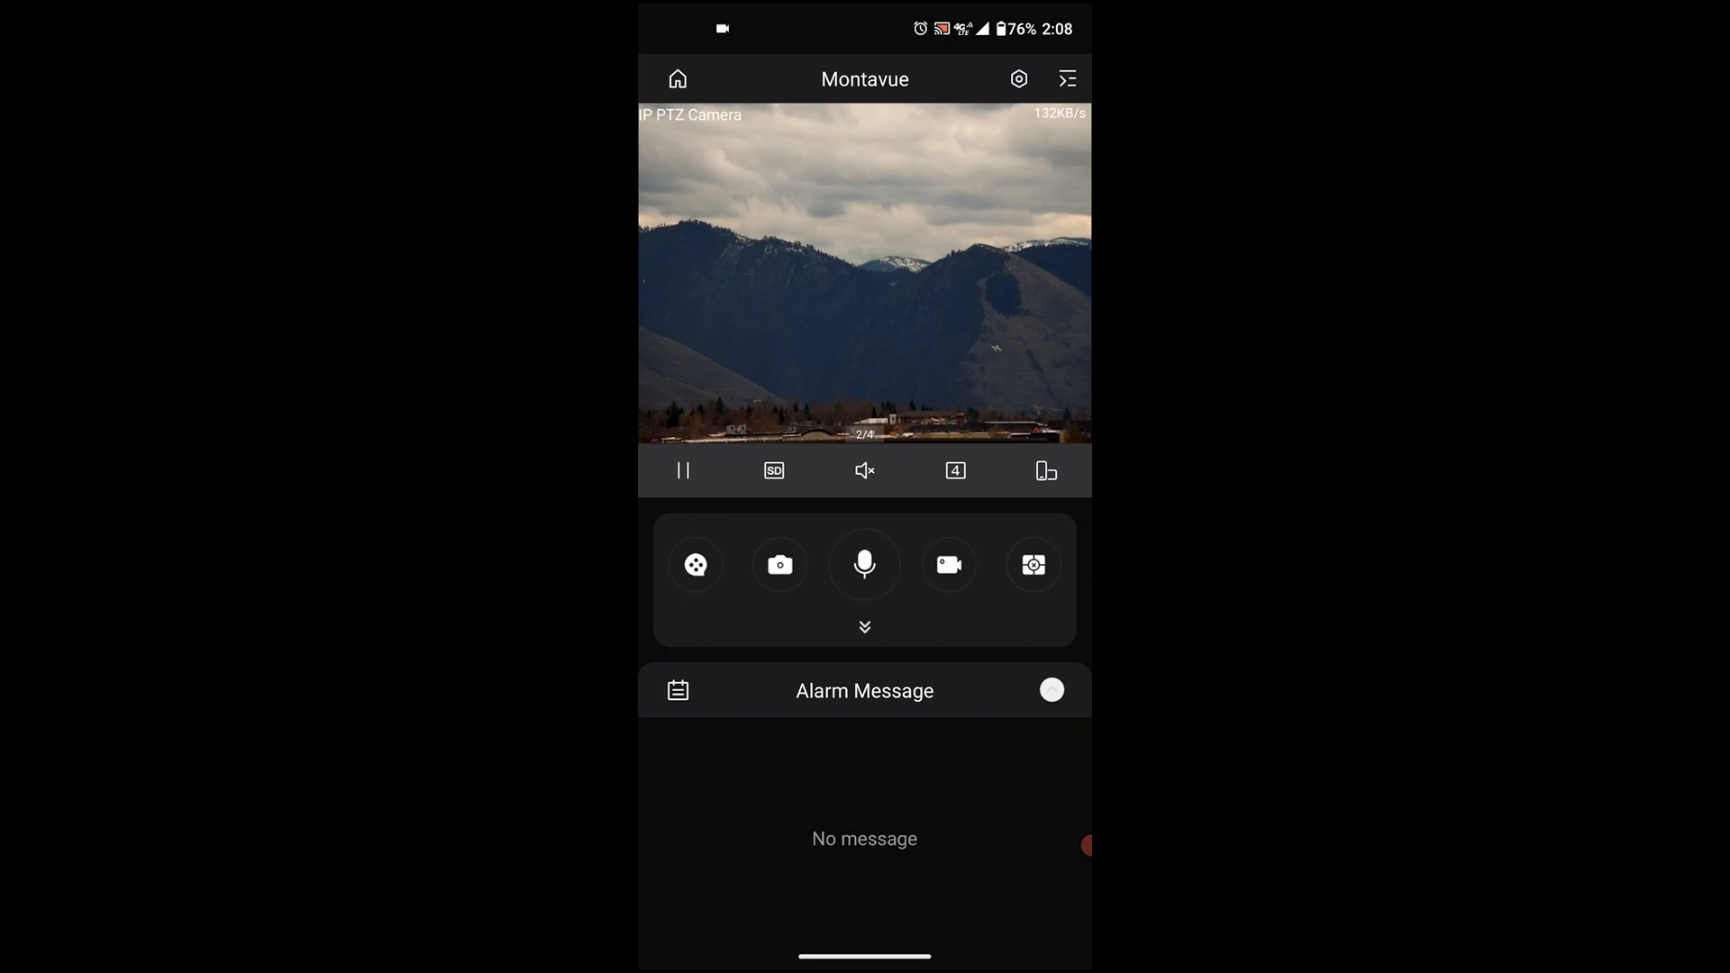
pyautogui.click(948, 564)
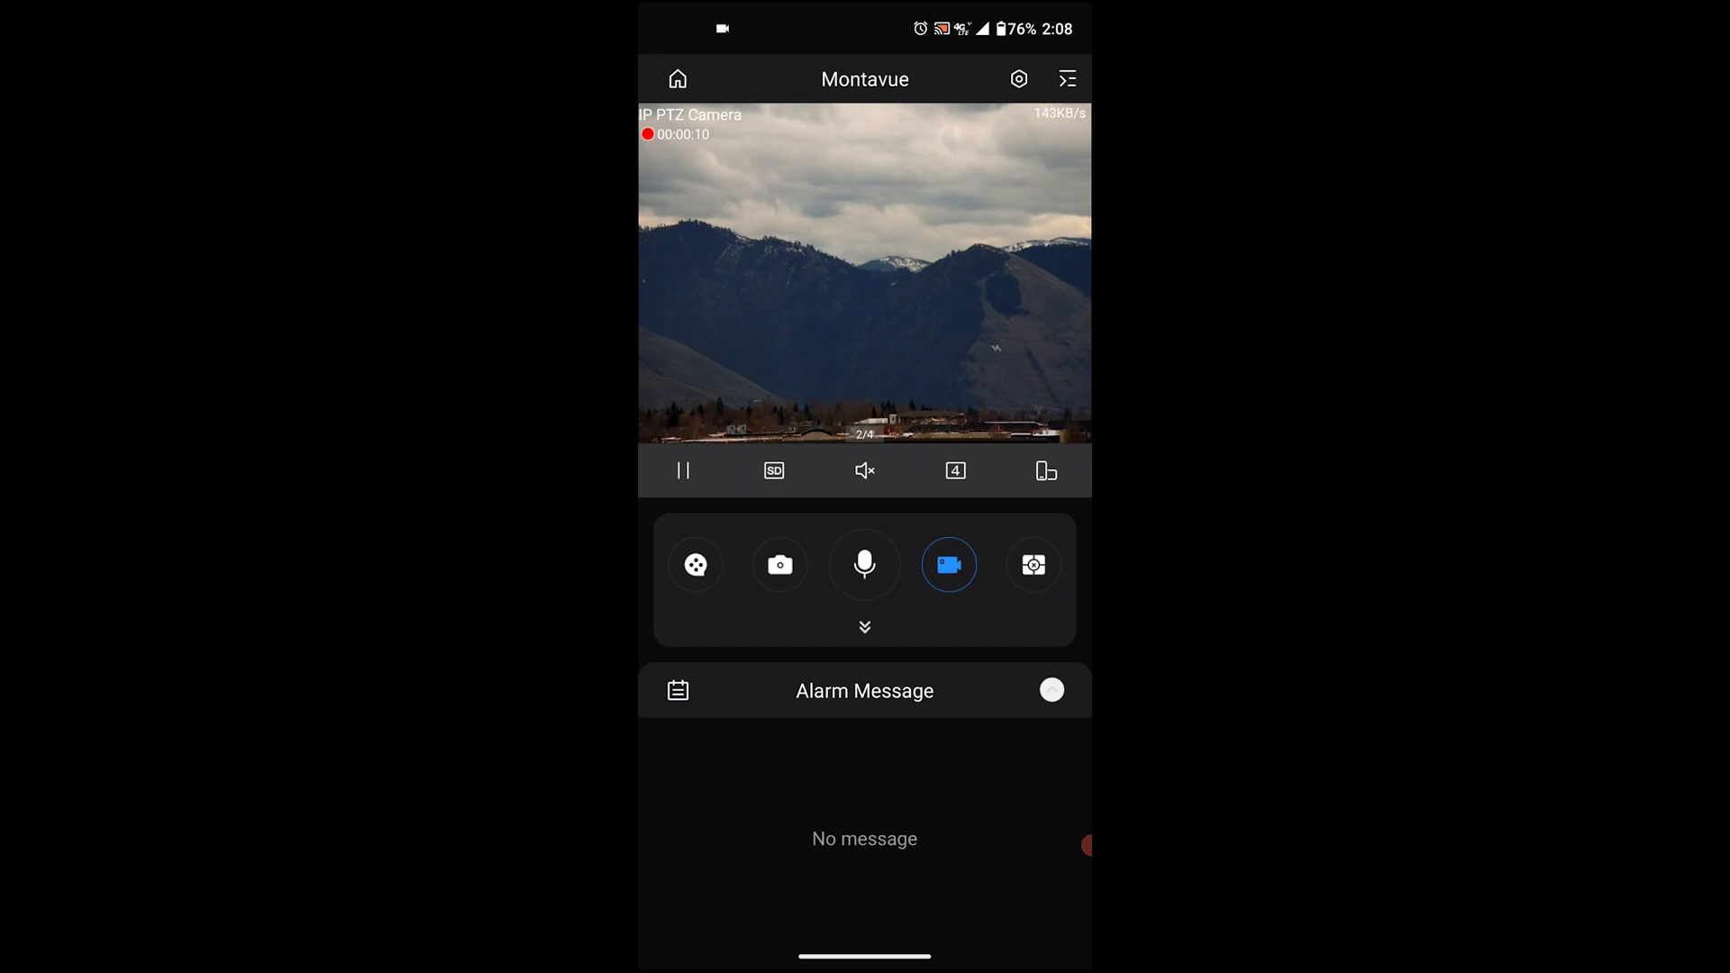
pyautogui.click(948, 564)
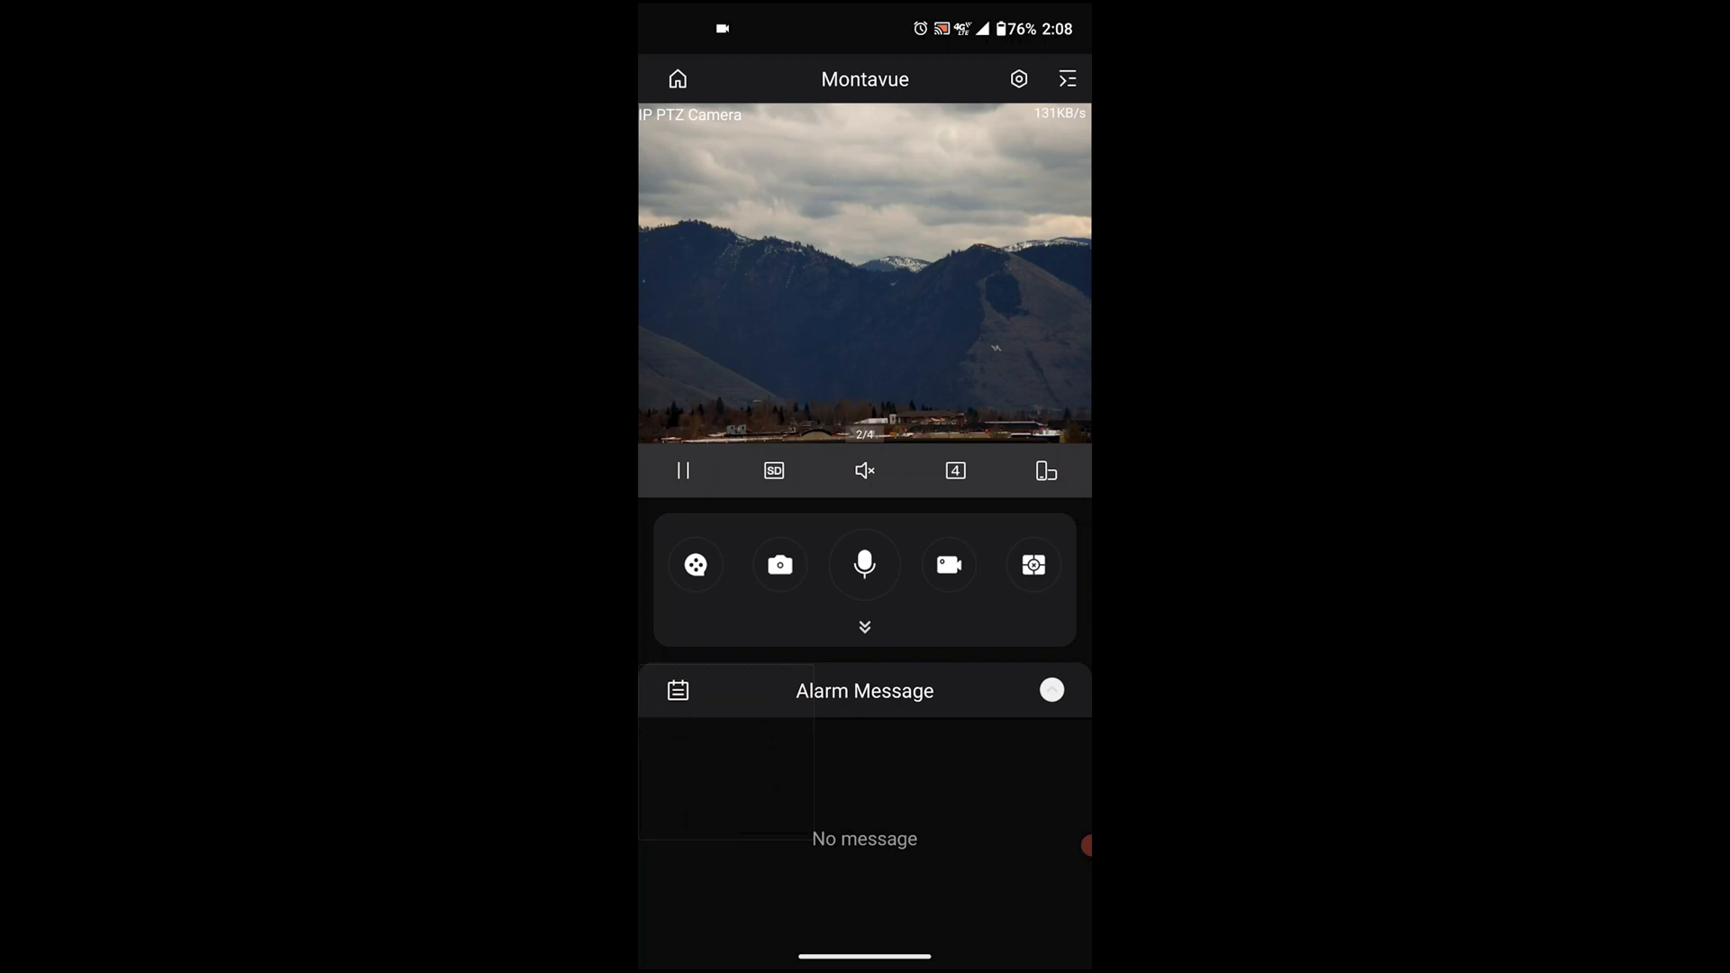
pyautogui.click(1033, 564)
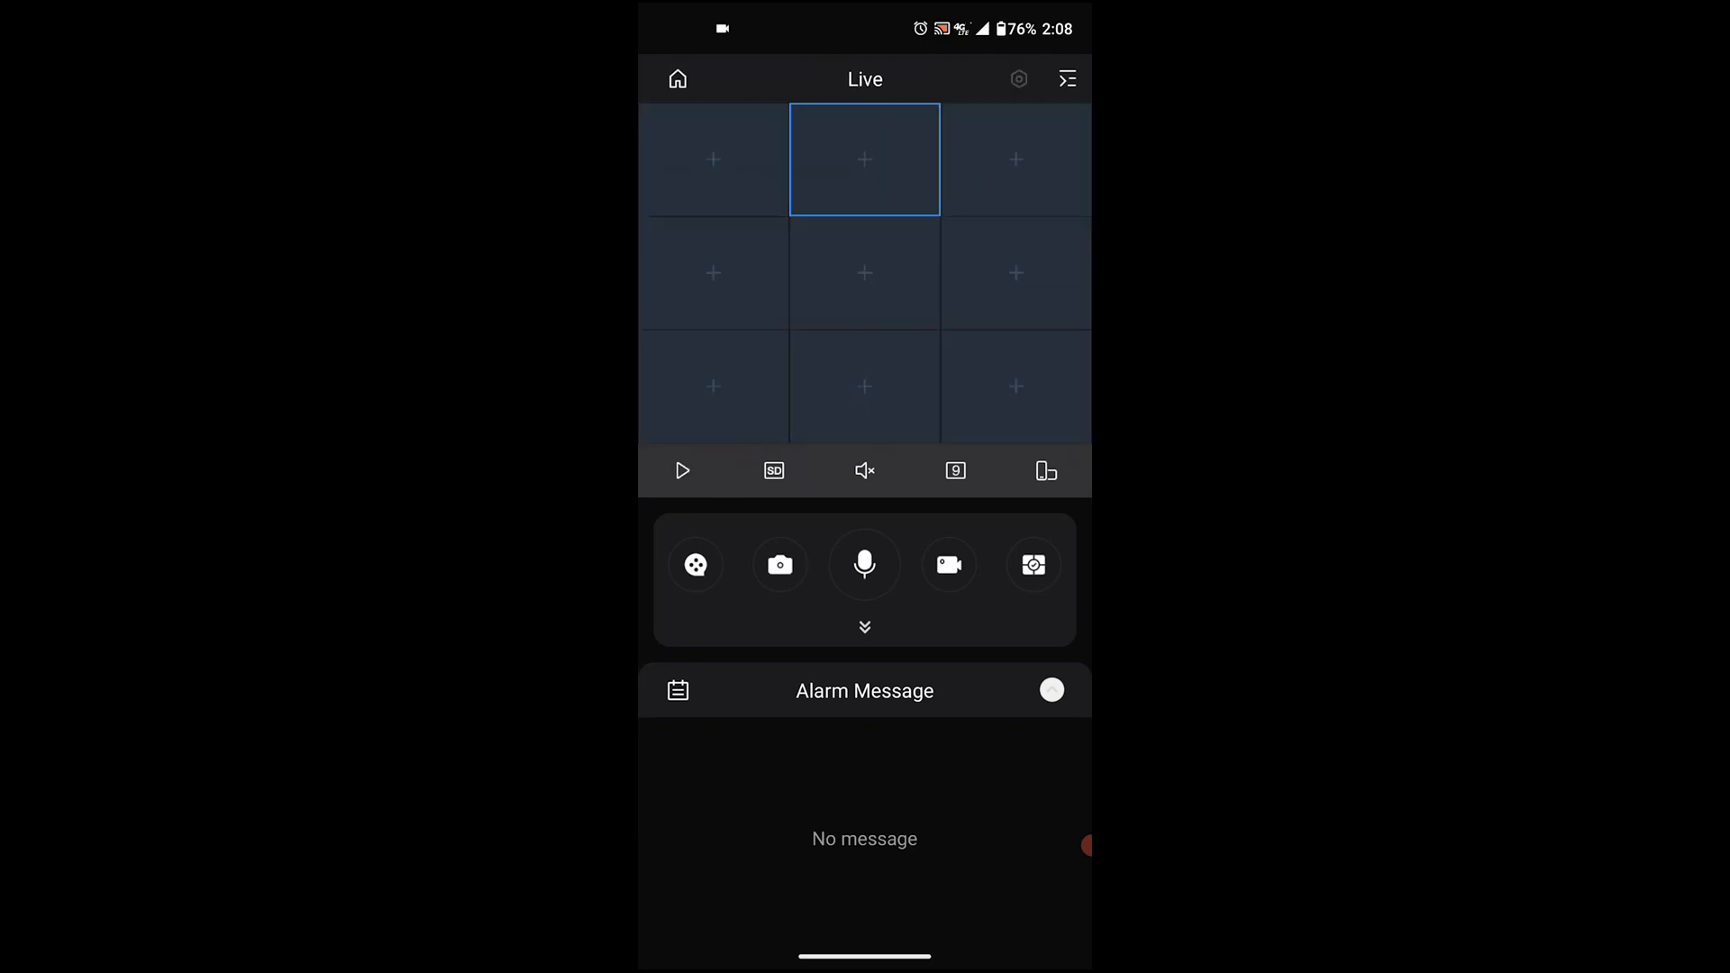
# Start live video from the IP PTZ Camera in the first pane of the four-window grid.
pyautogui.click(955, 471)
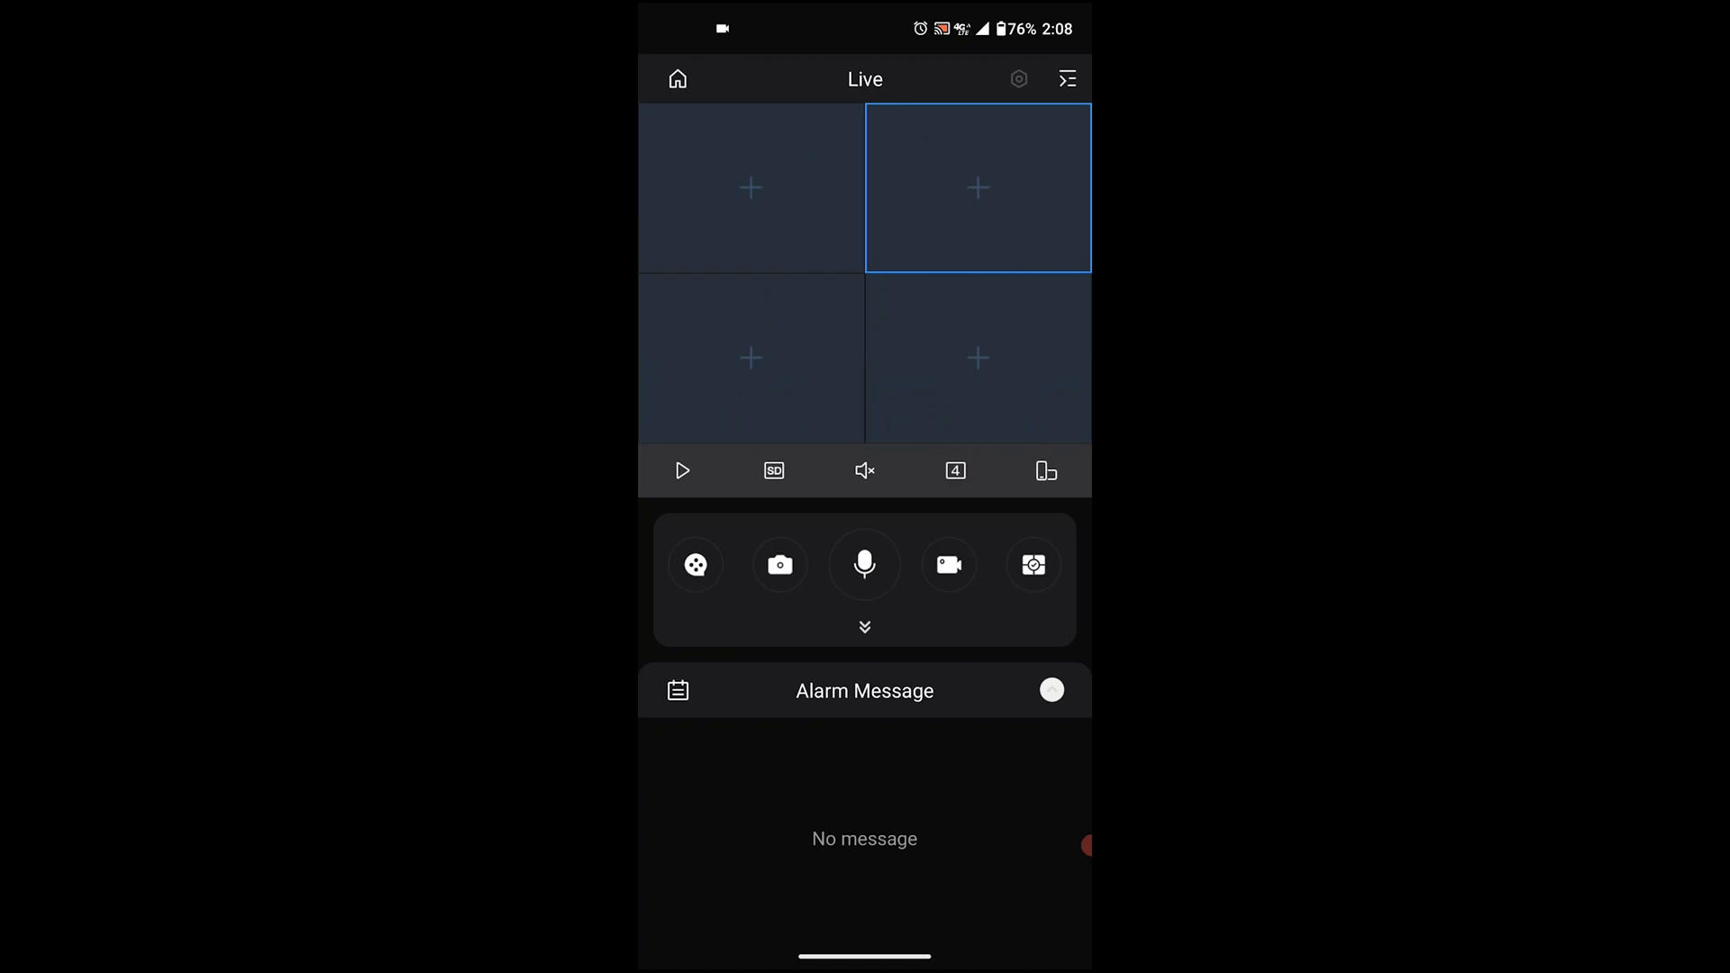
pyautogui.click(752, 187)
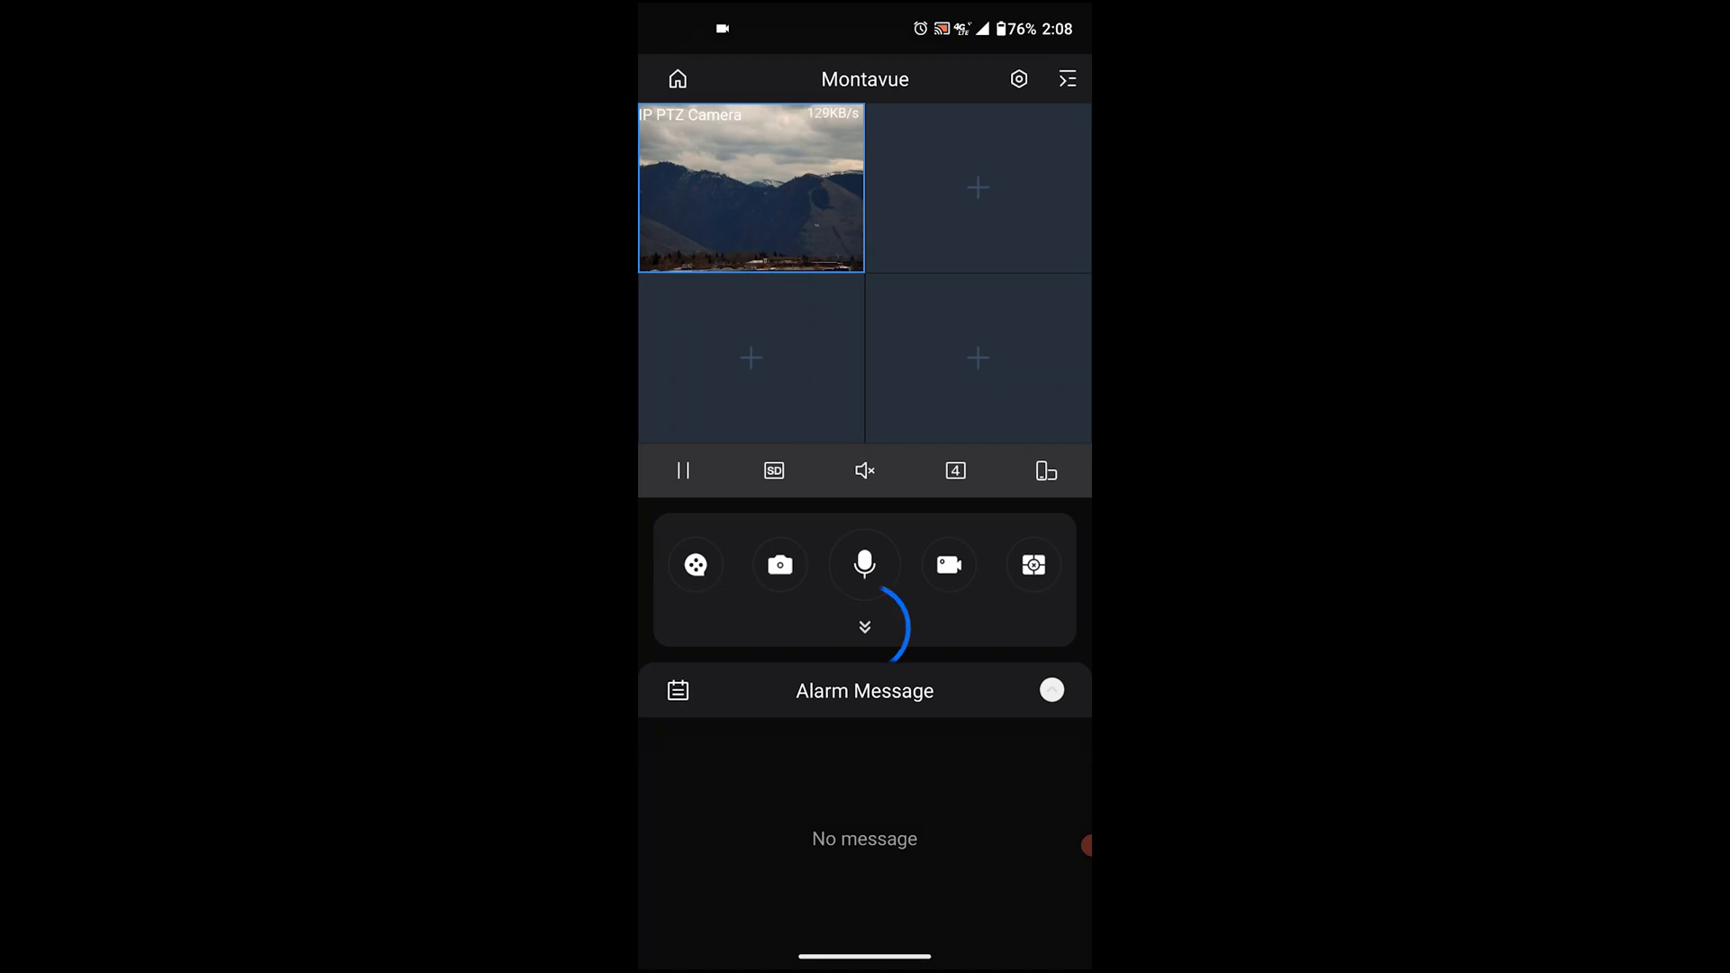
pyautogui.click(863, 627)
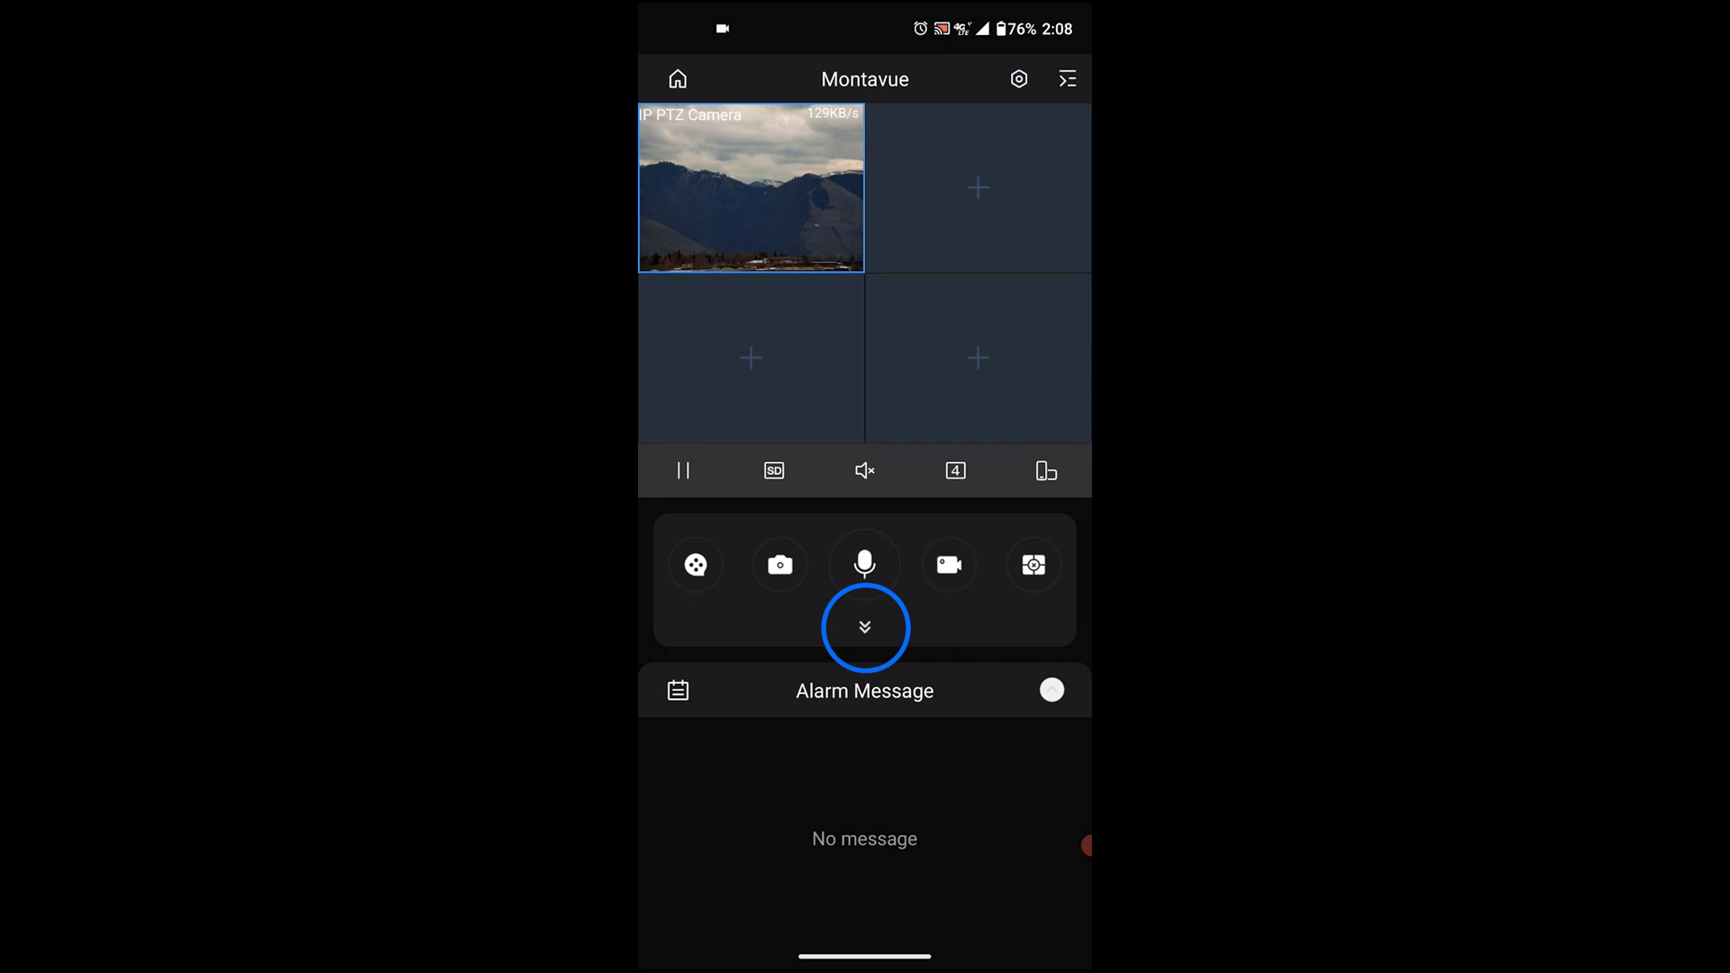
# Reveal the extra controls and add the PTZ camera to the Demo(1) favorites group.
pyautogui.click(863, 628)
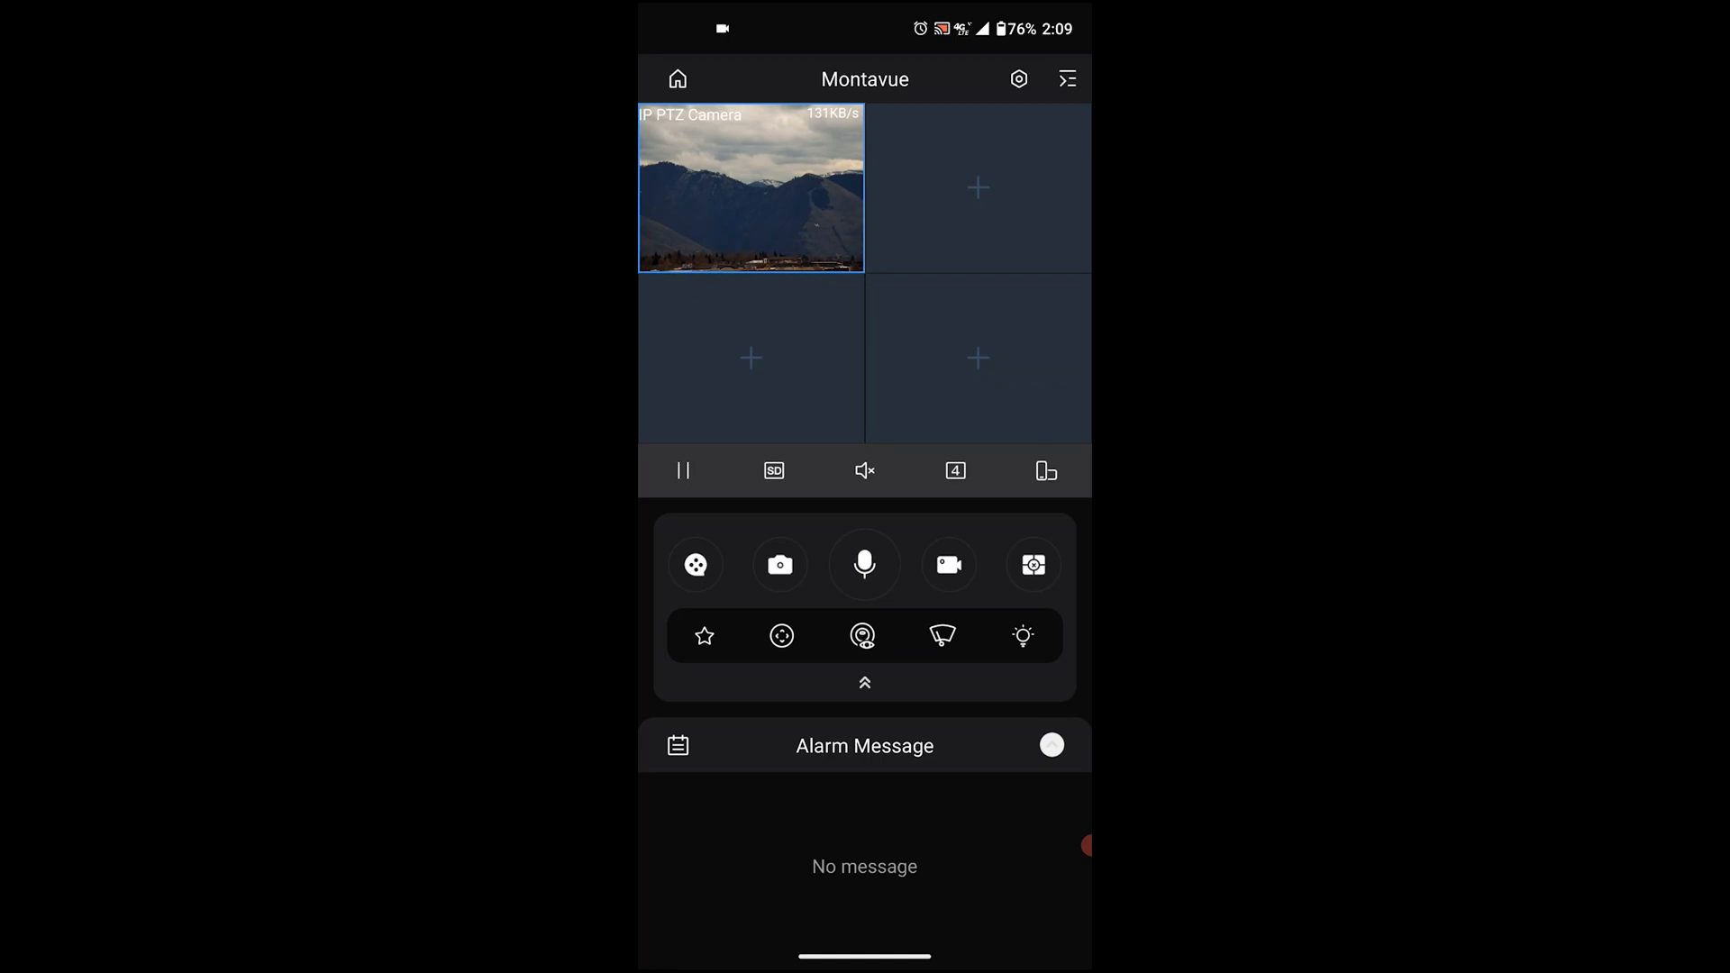
pyautogui.click(703, 637)
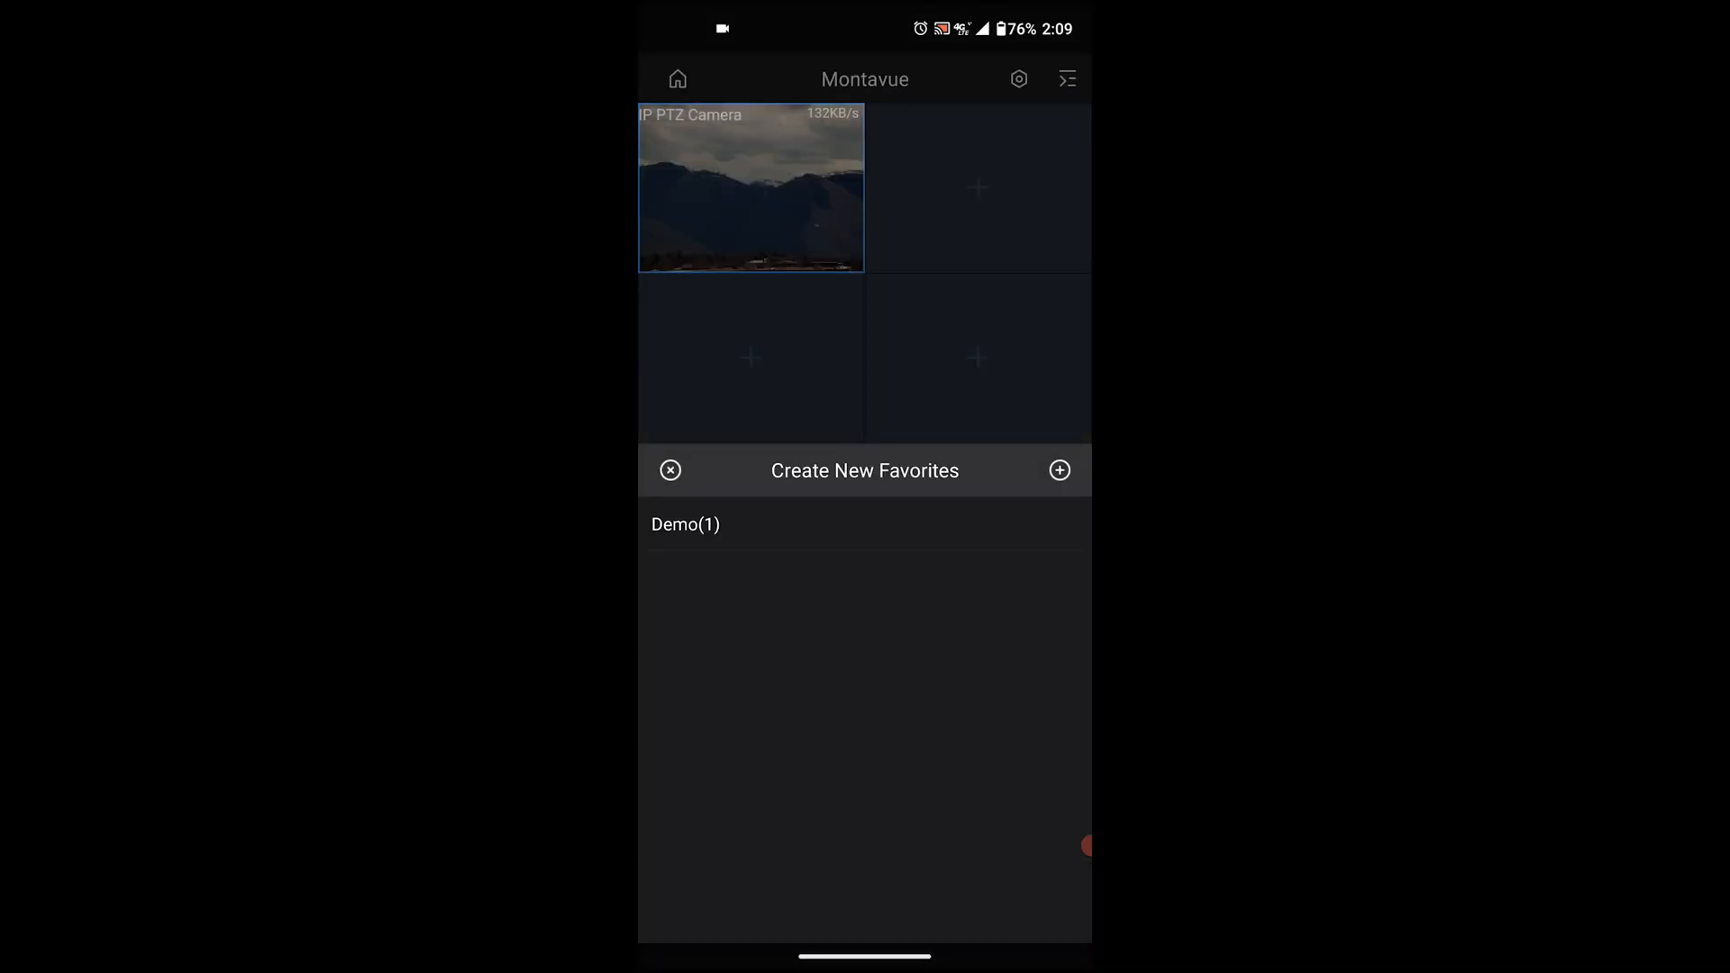
pyautogui.click(1058, 470)
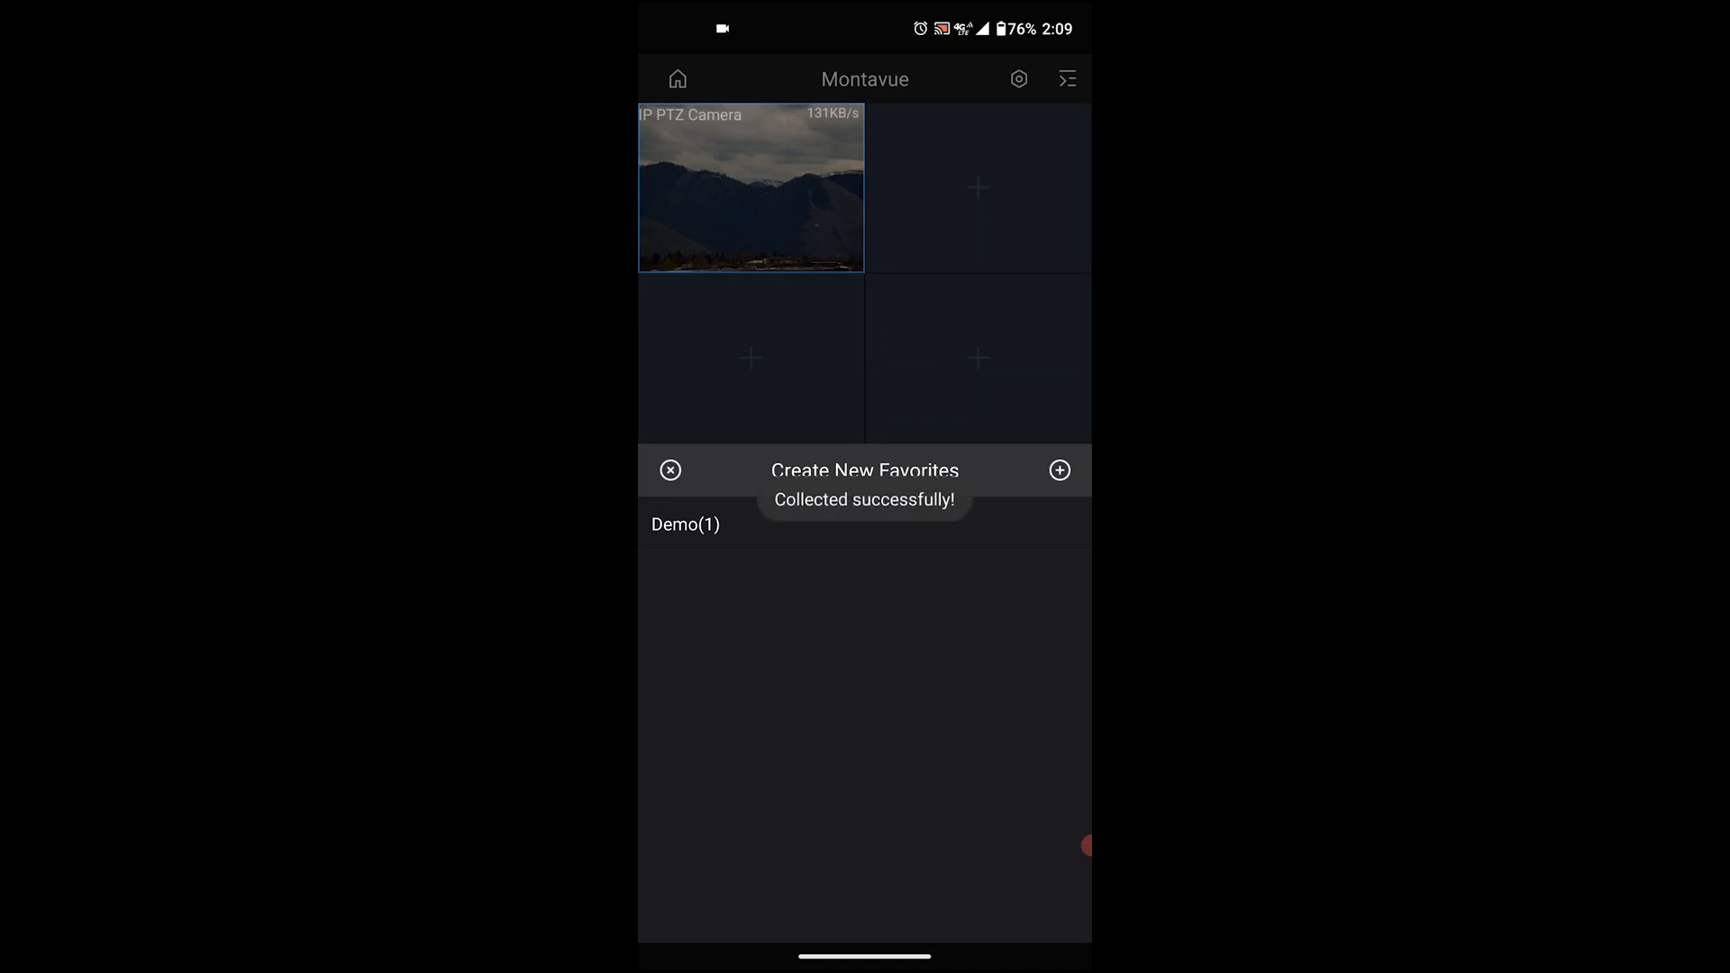
pyautogui.click(670, 471)
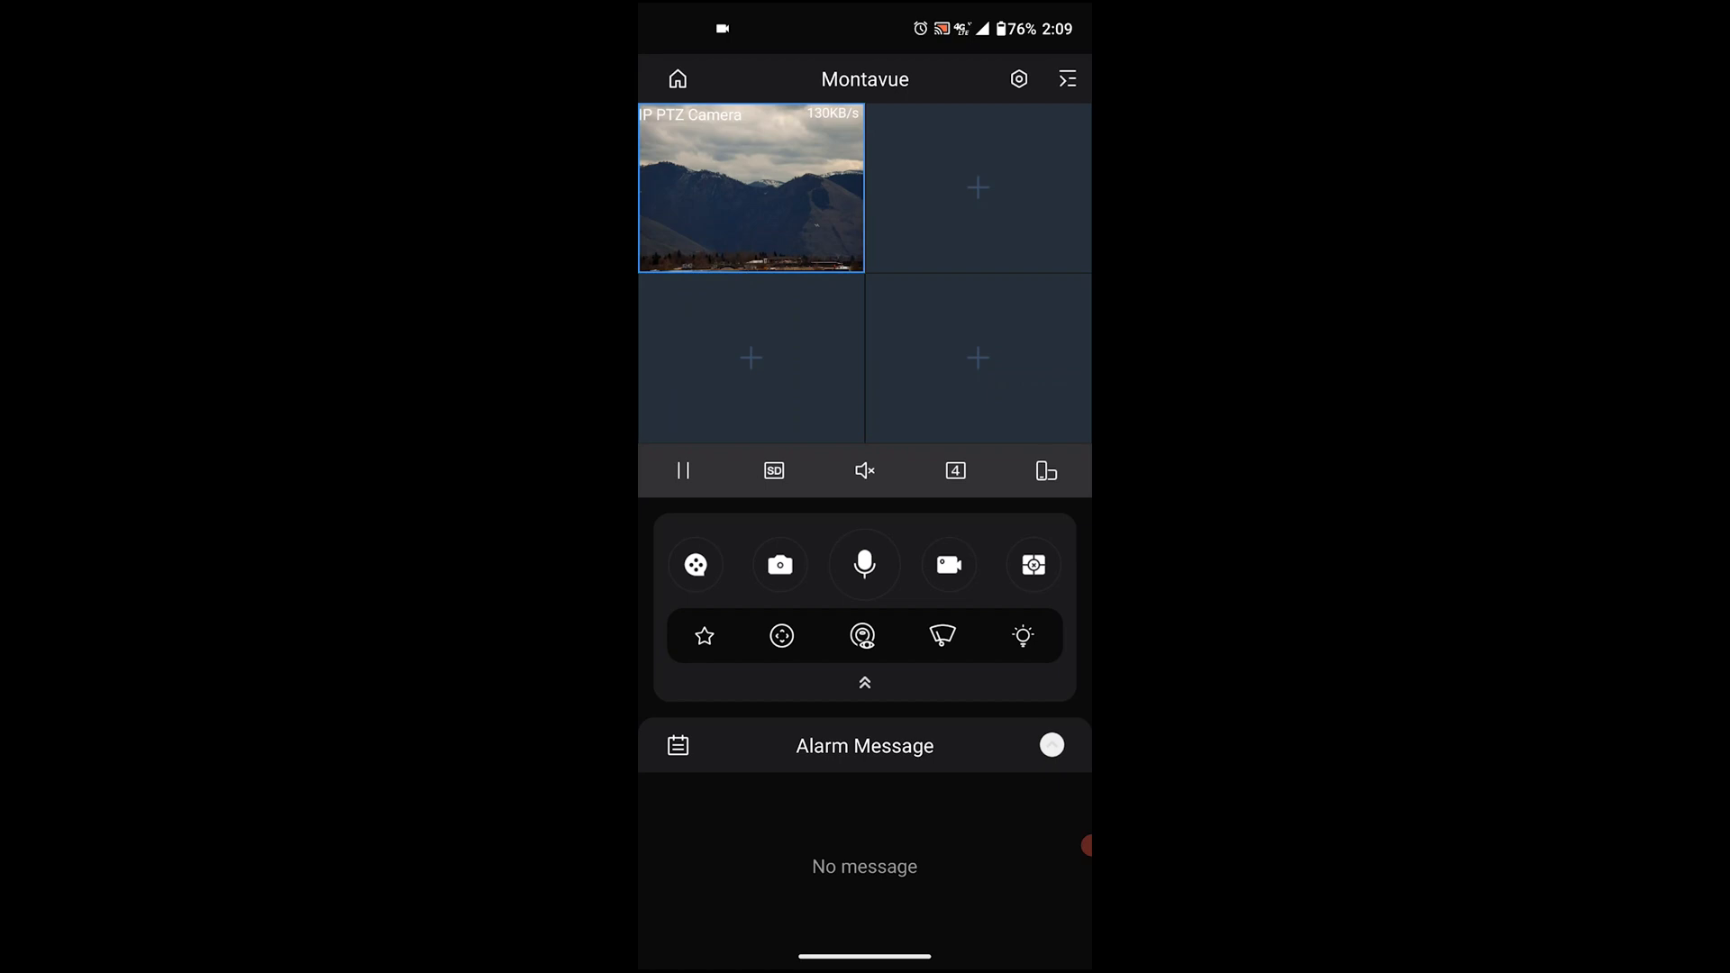
pyautogui.click(780, 637)
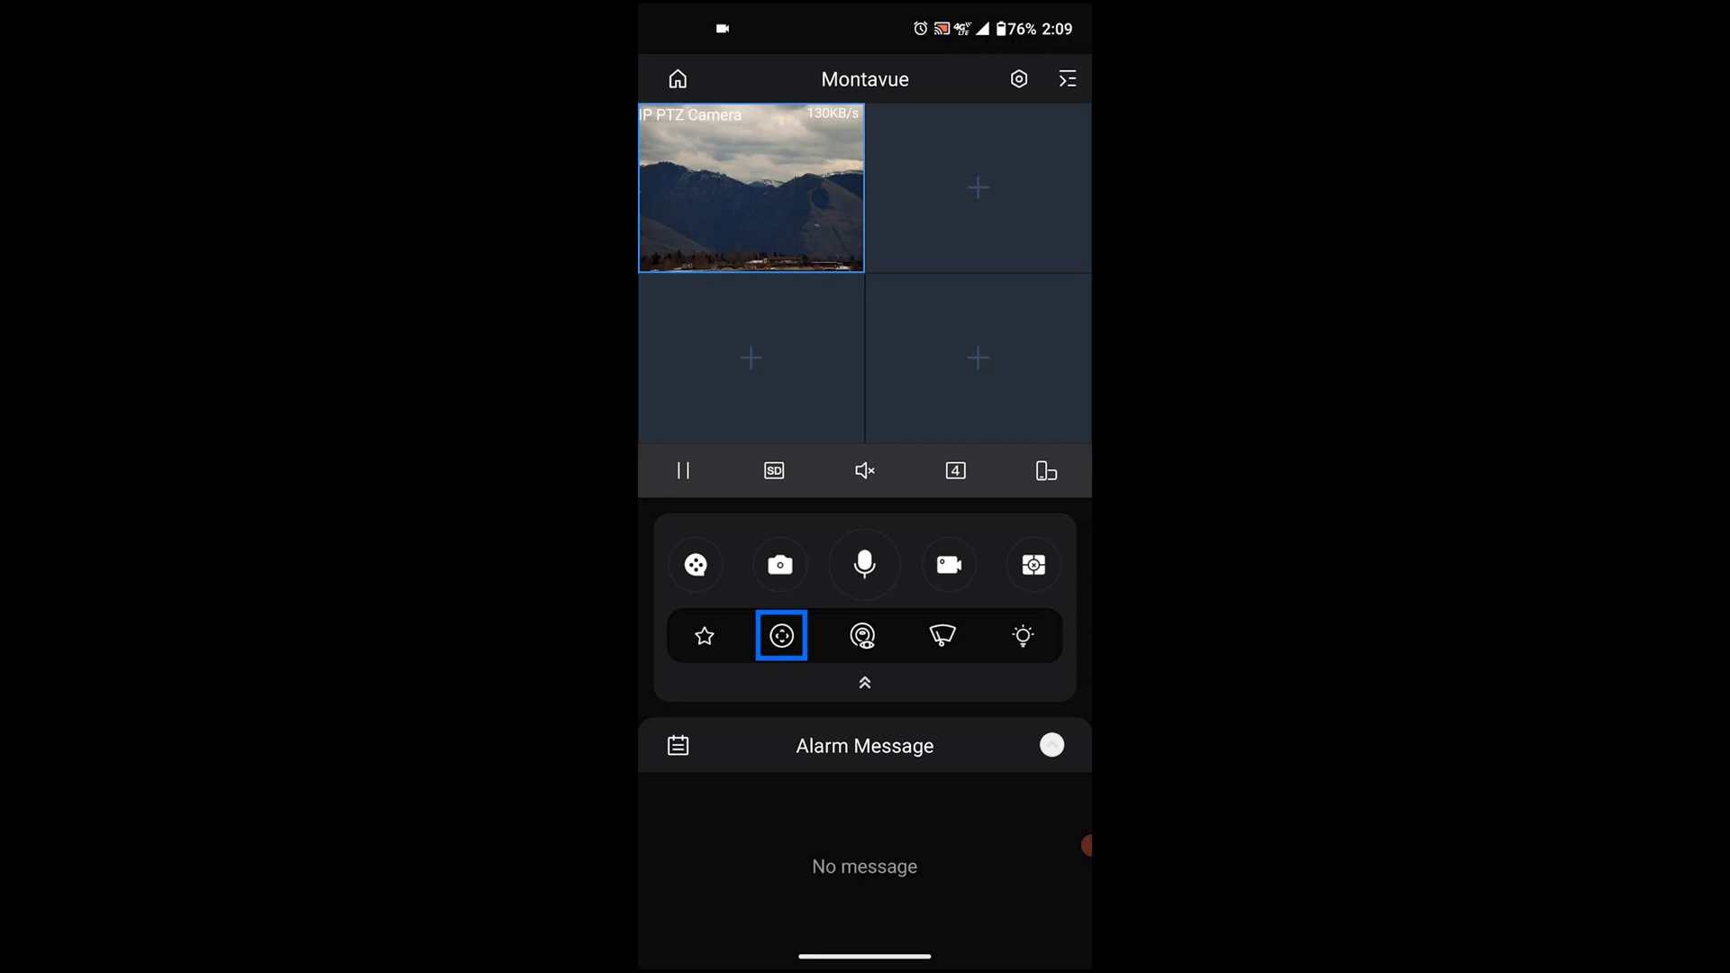
# Pan the PTZ camera toward the mountains with the joystick and zoom in once.
pyautogui.click(781, 636)
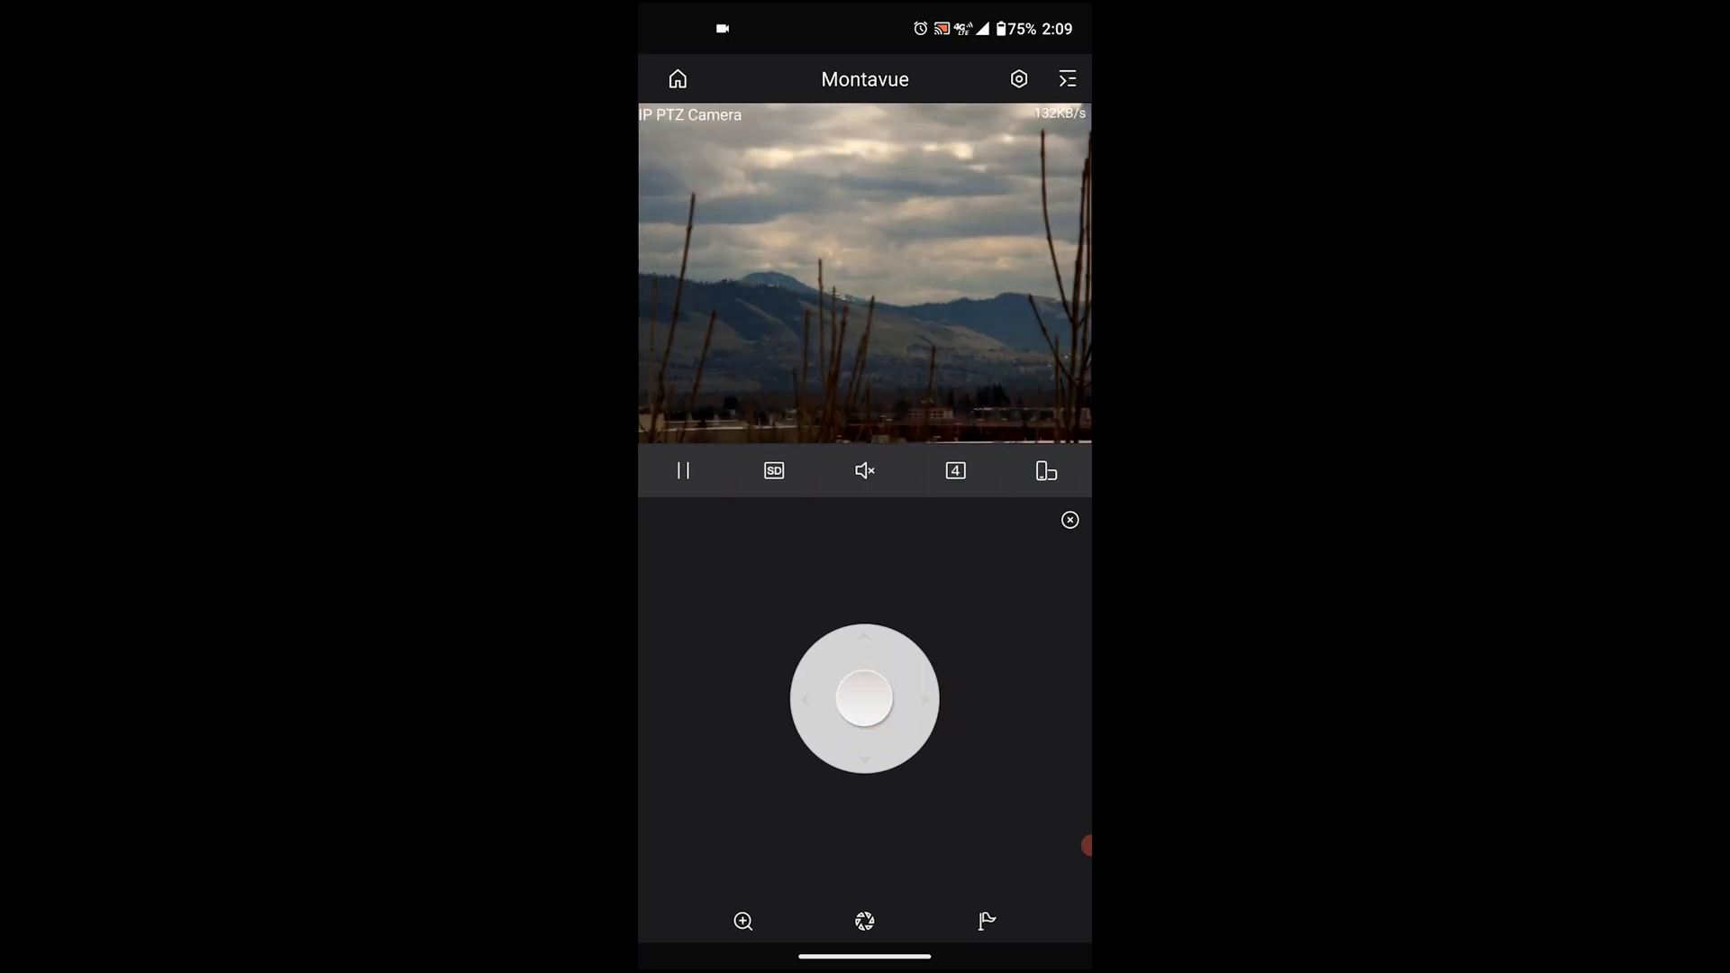
pyautogui.moveTo(863, 700); pyautogui.dragTo(804, 699)
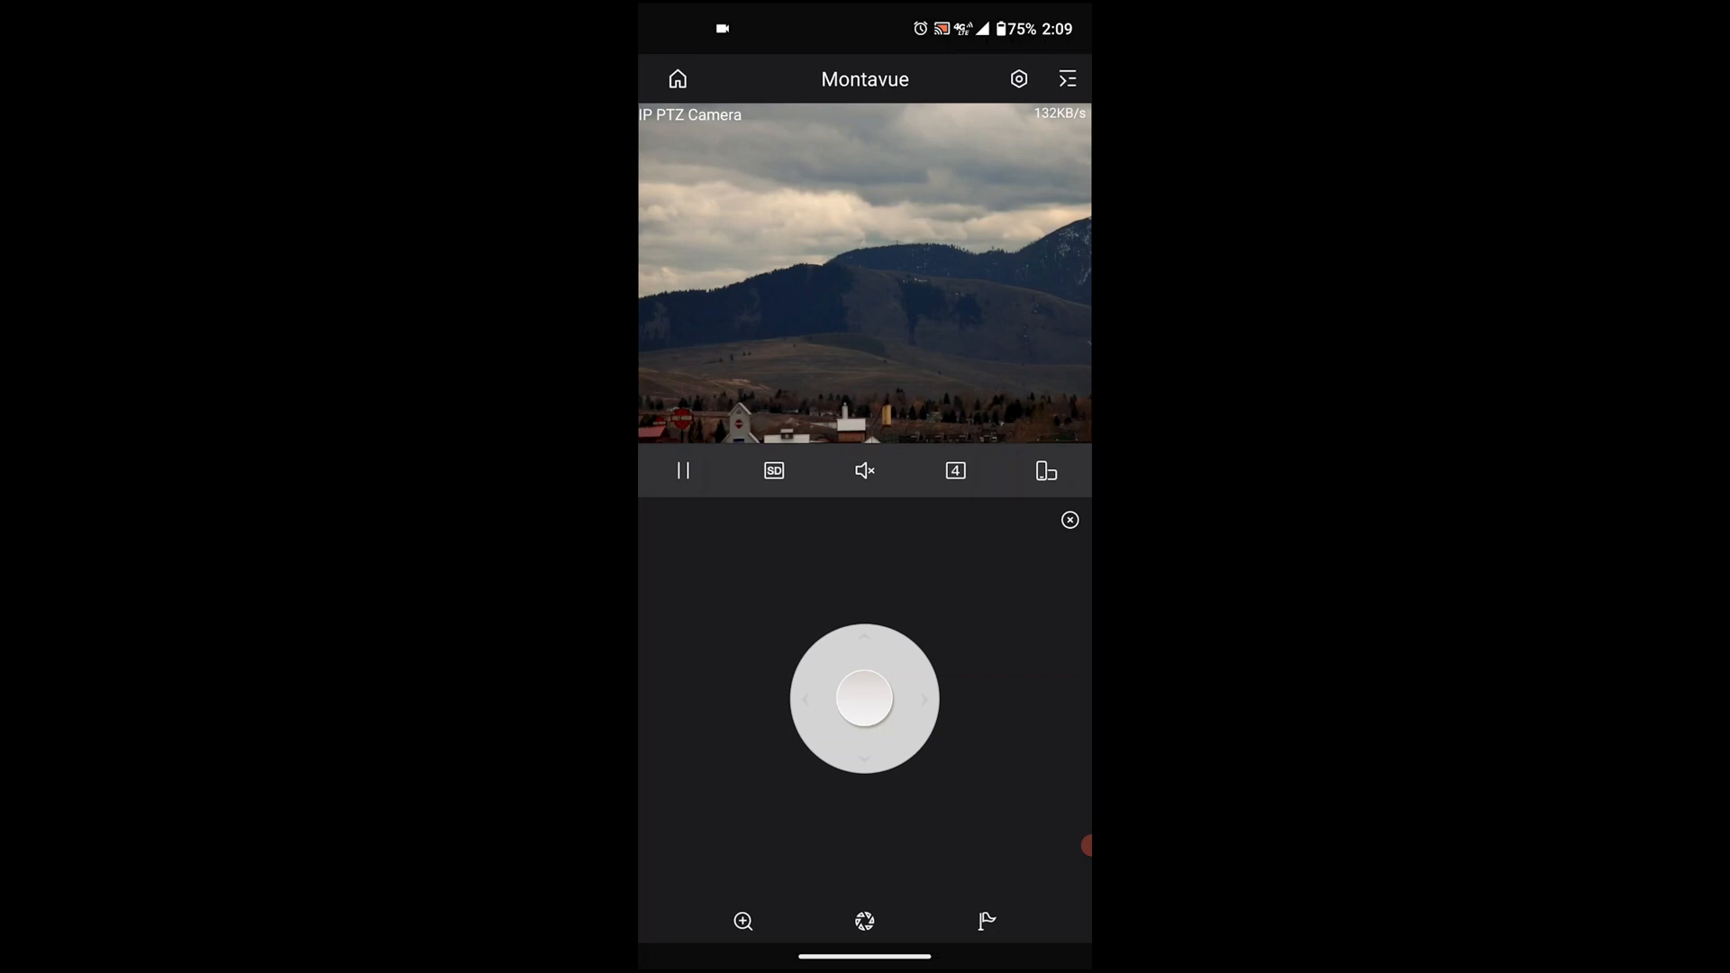
pyautogui.click(742, 921)
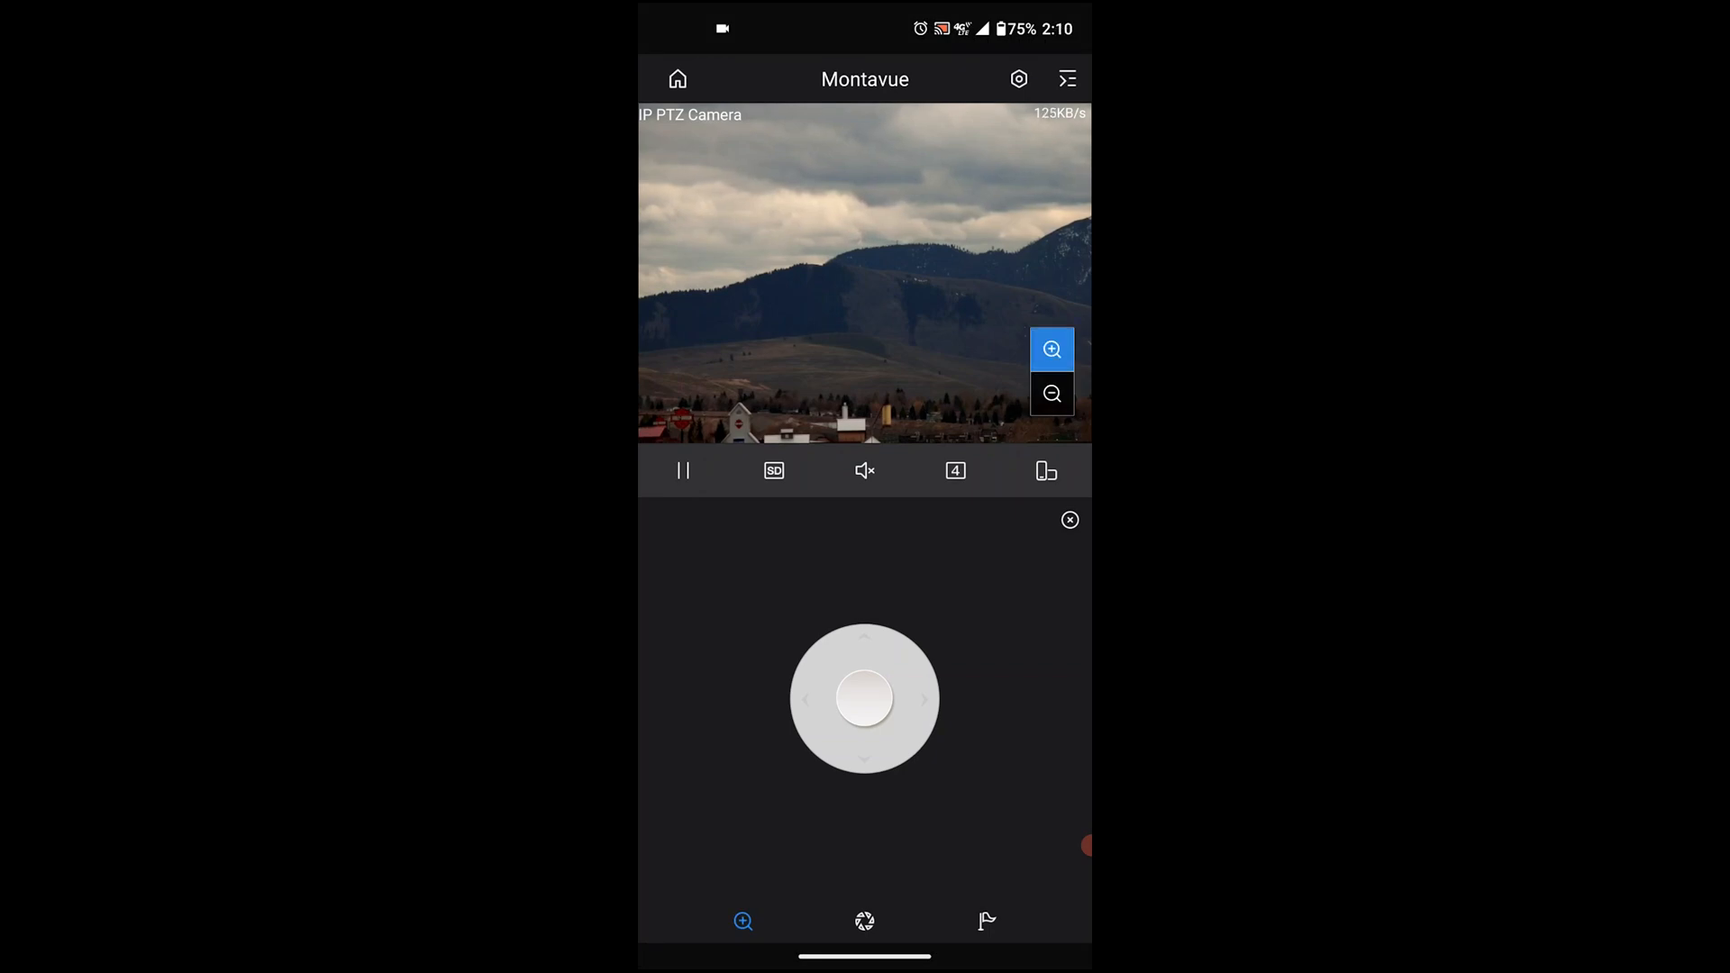
pyautogui.click(1051, 350)
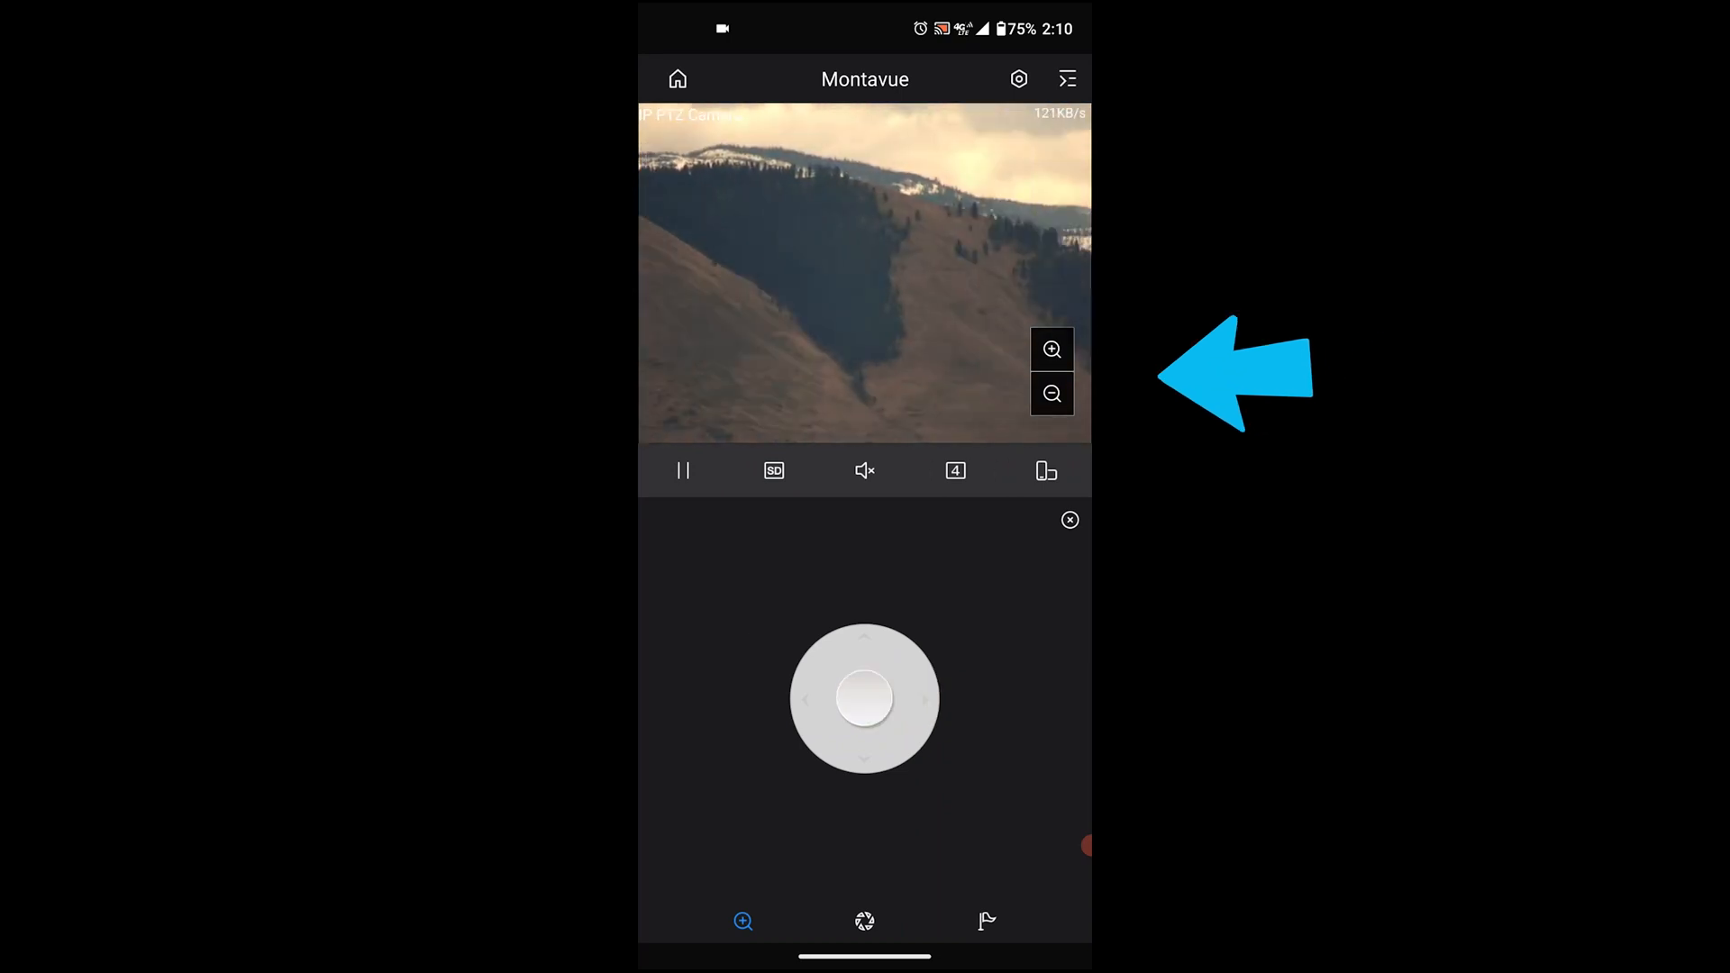
# Tilt down to the hillside with the white M and zoom in closer.
pyautogui.moveTo(863, 697); pyautogui.dragTo(863, 755)
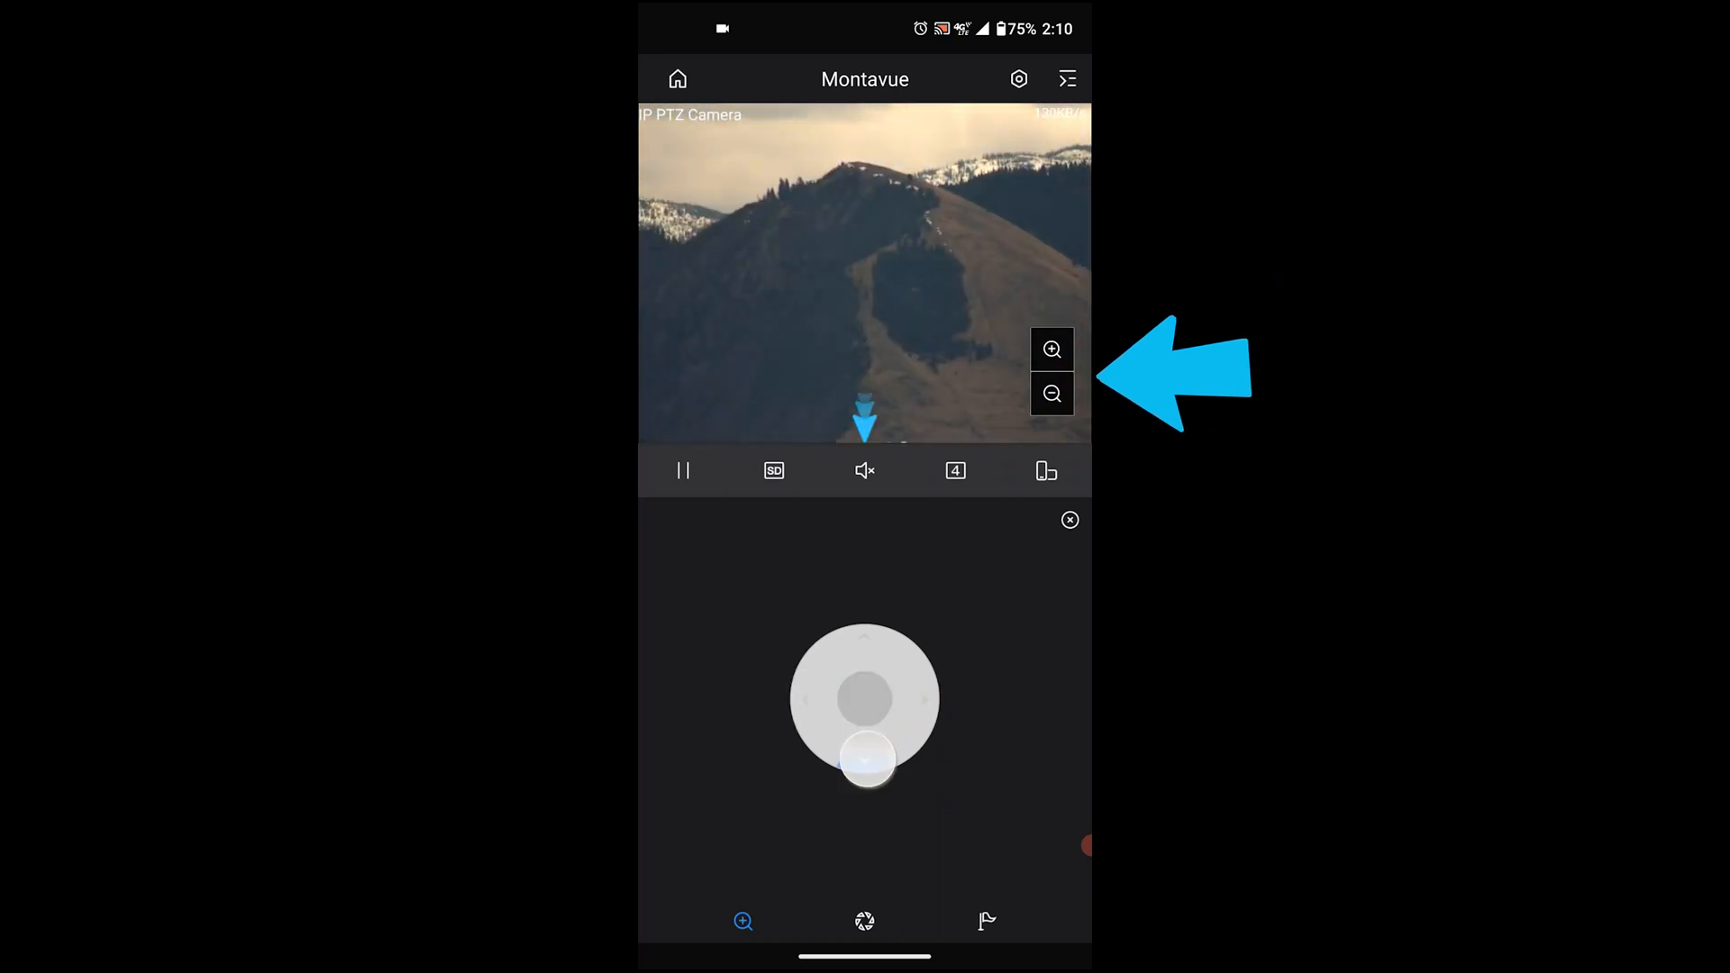
pyautogui.click(1051, 395)
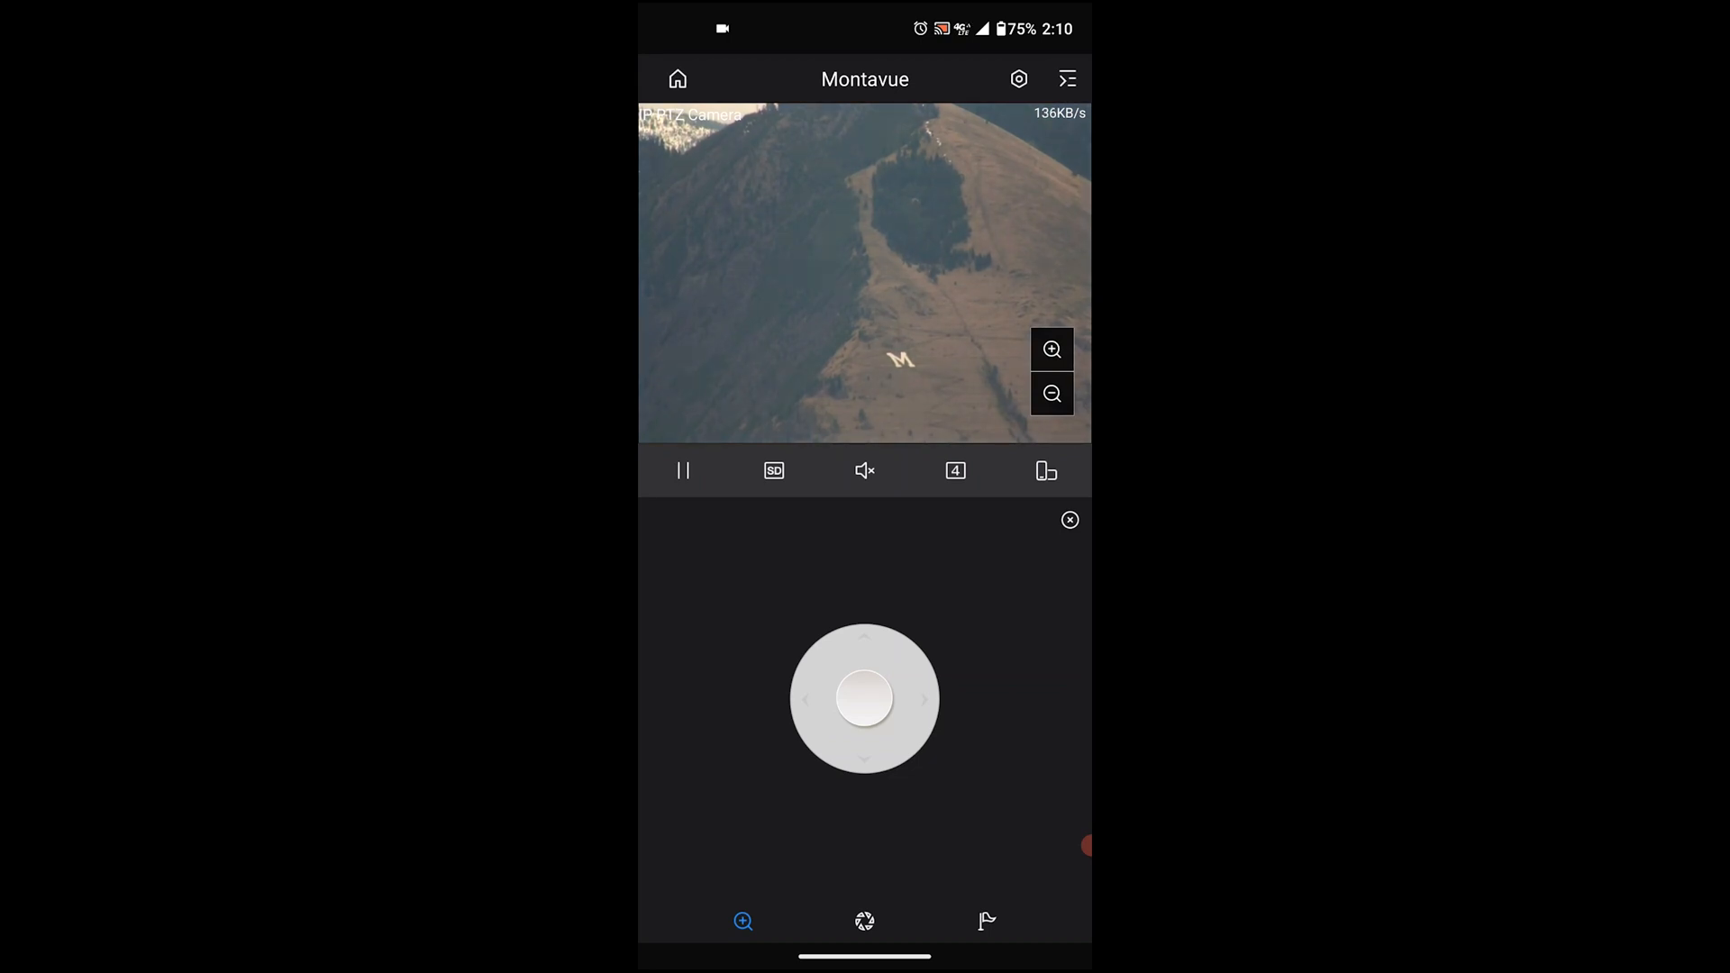
pyautogui.click(863, 921)
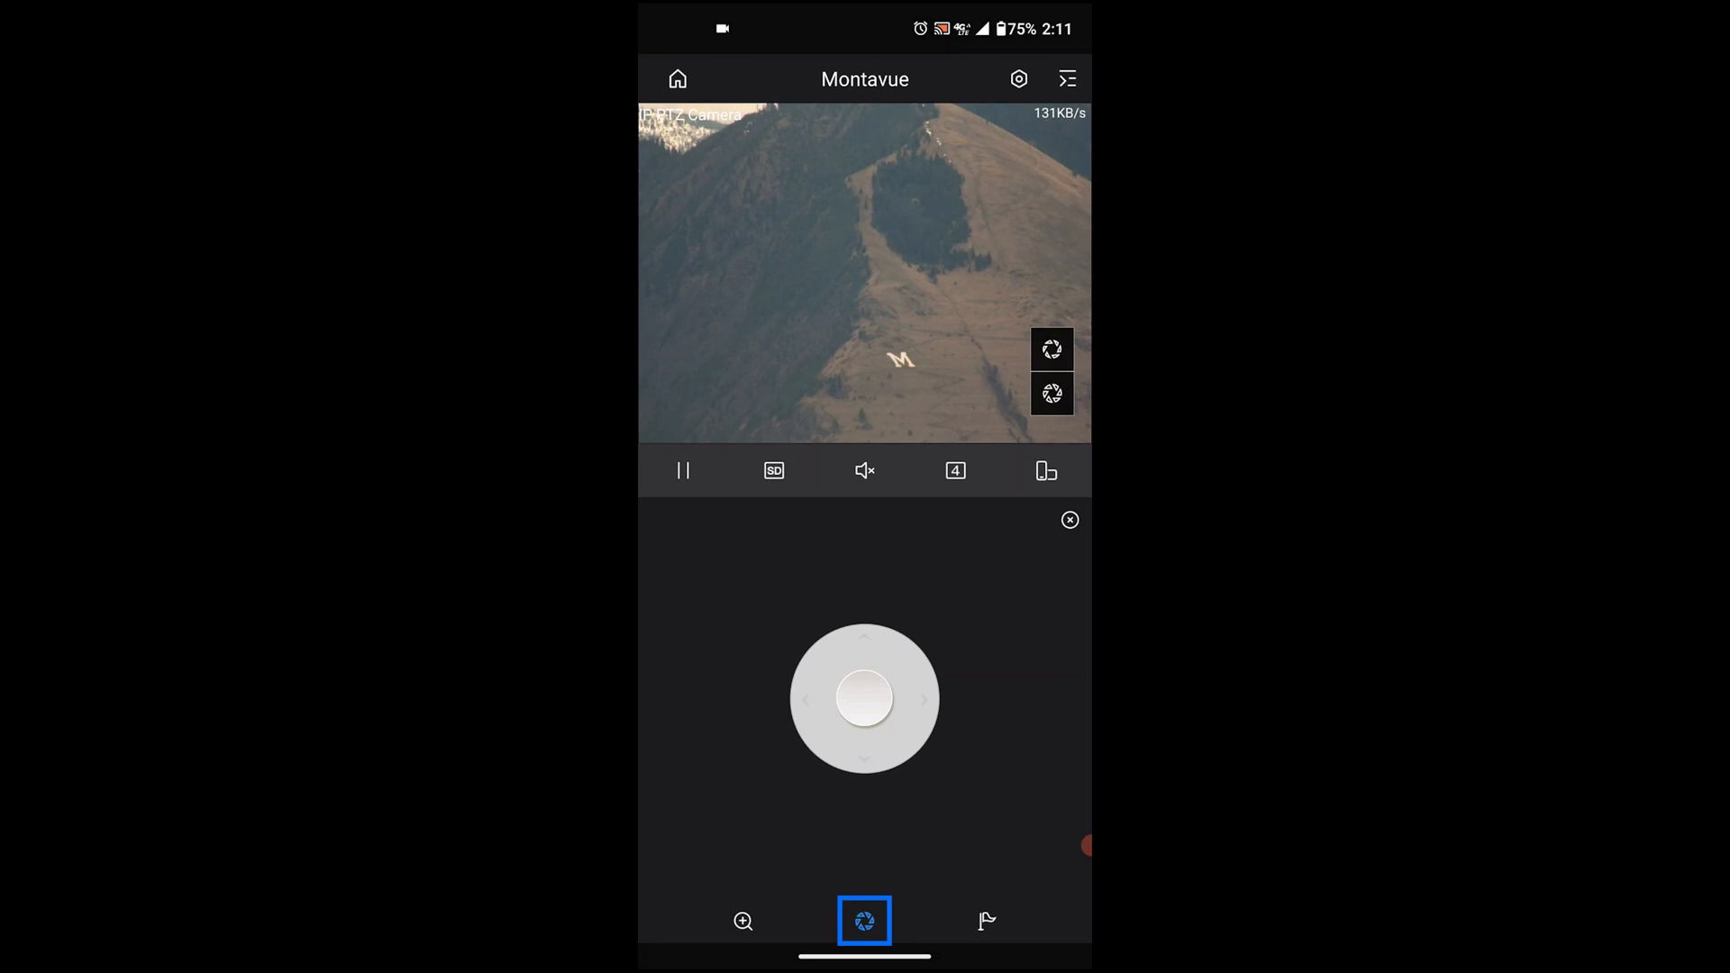
# Show the focus and preset controls, then close the PTZ panel back to the grid.
pyautogui.click(864, 921)
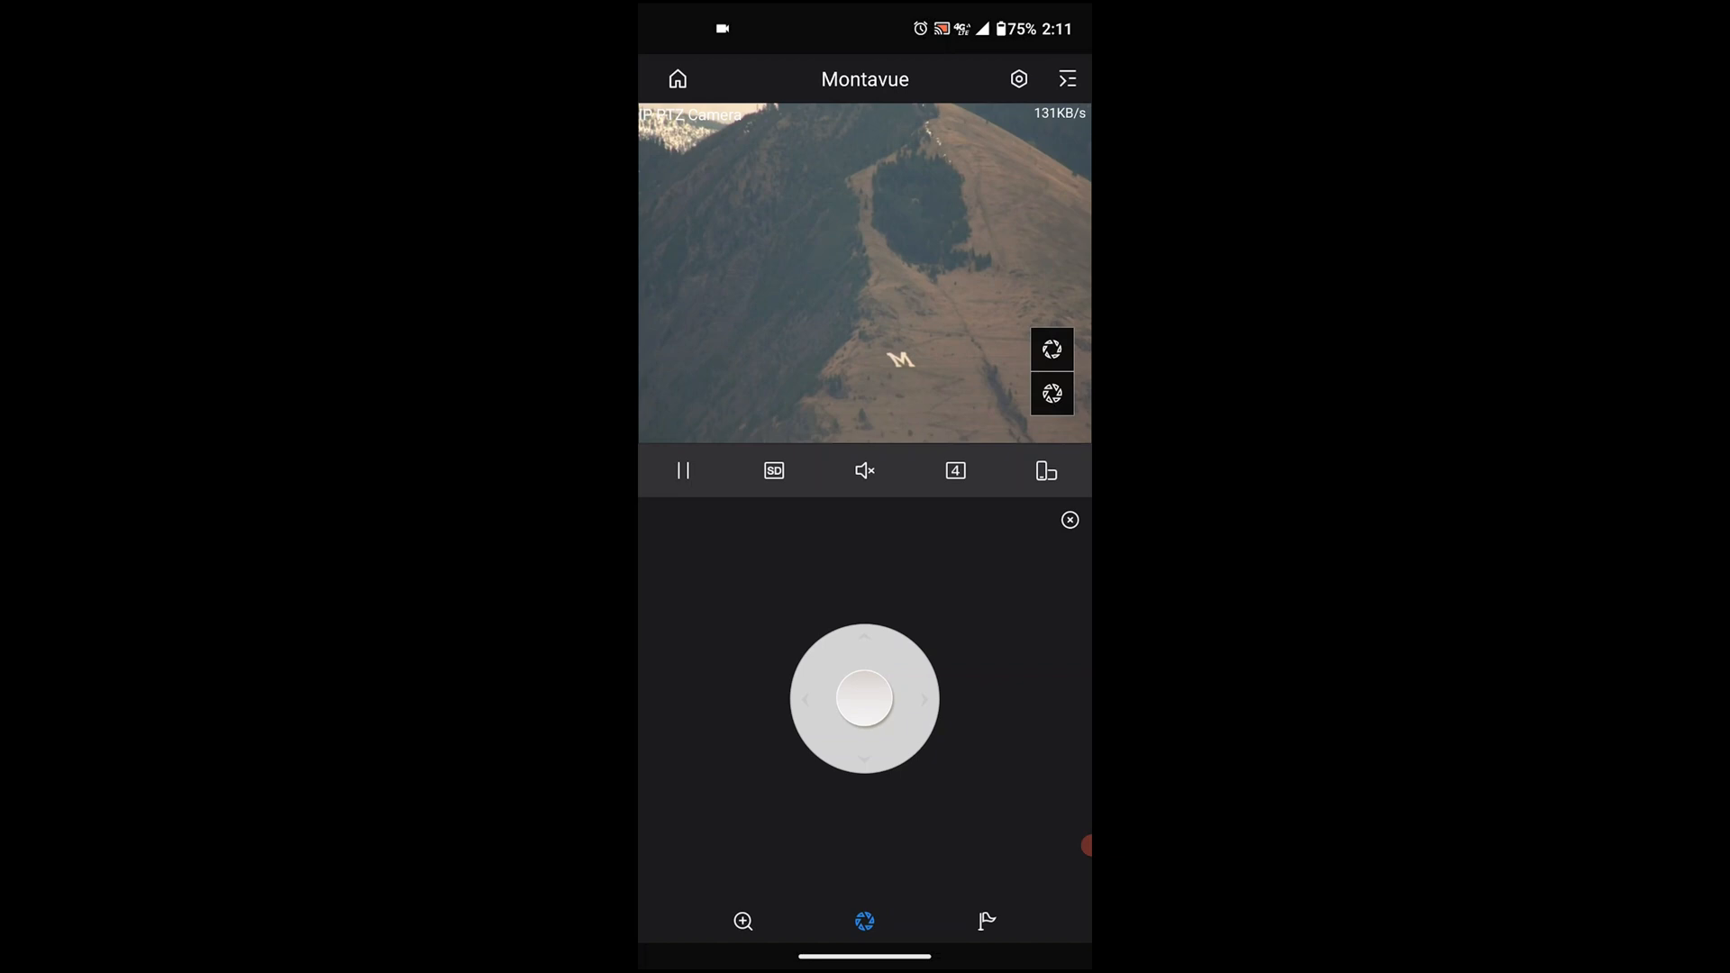
pyautogui.click(984, 921)
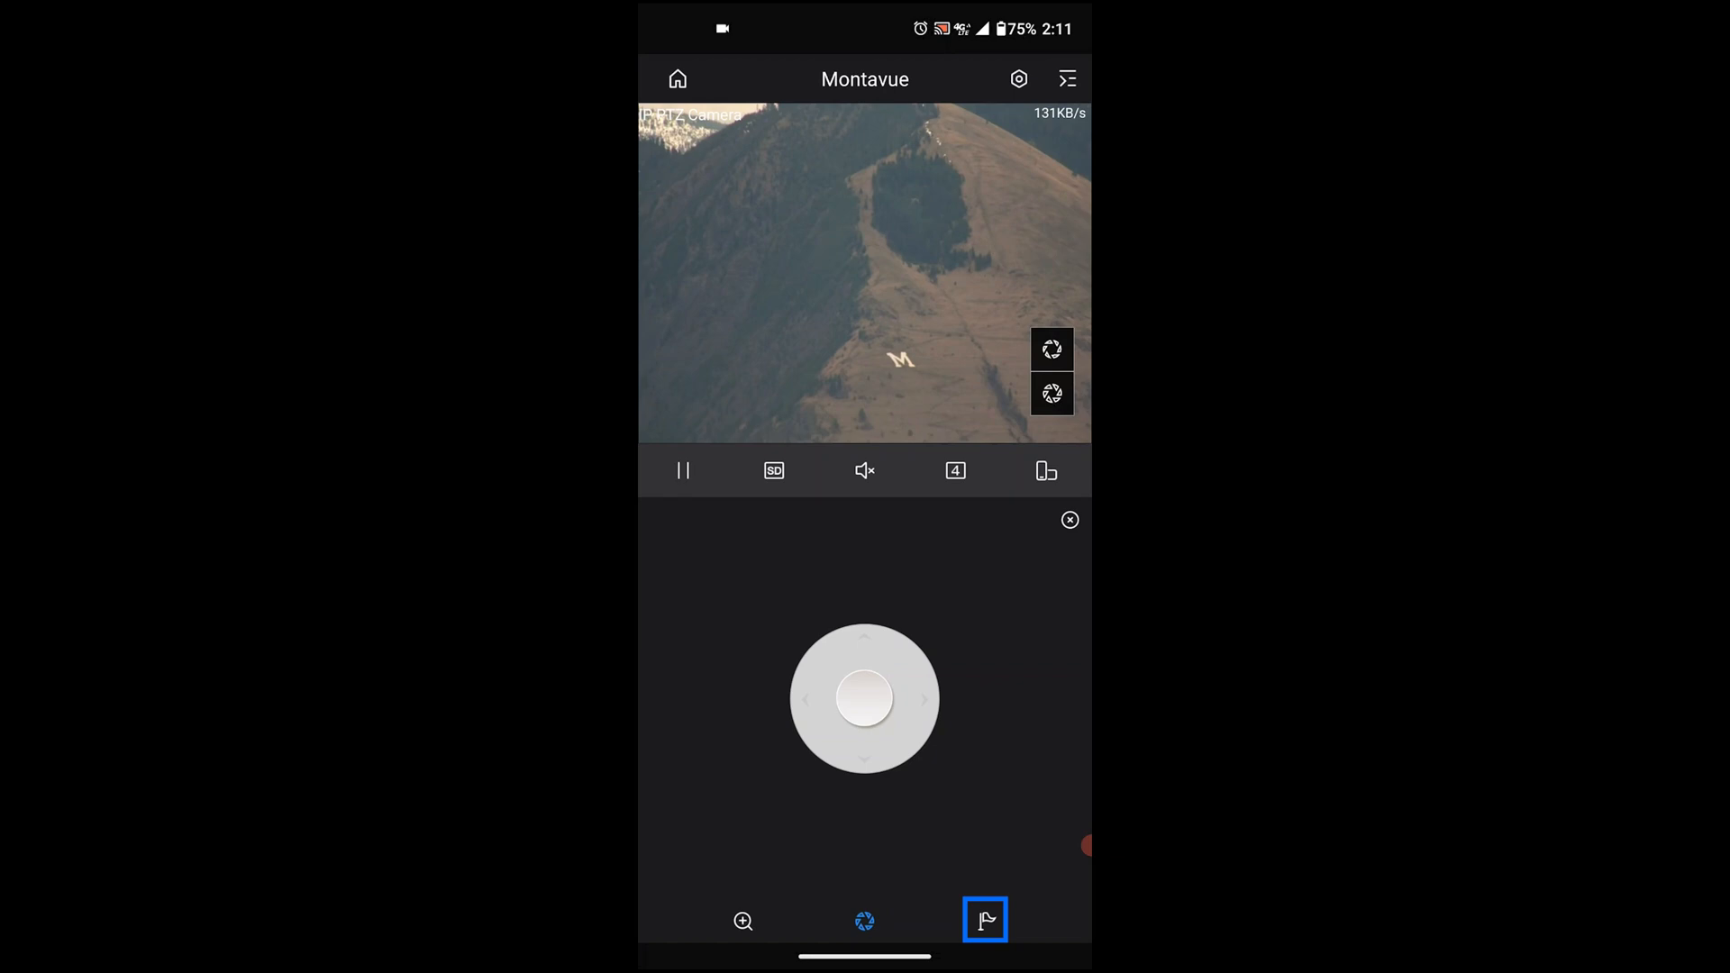
pyautogui.click(984, 920)
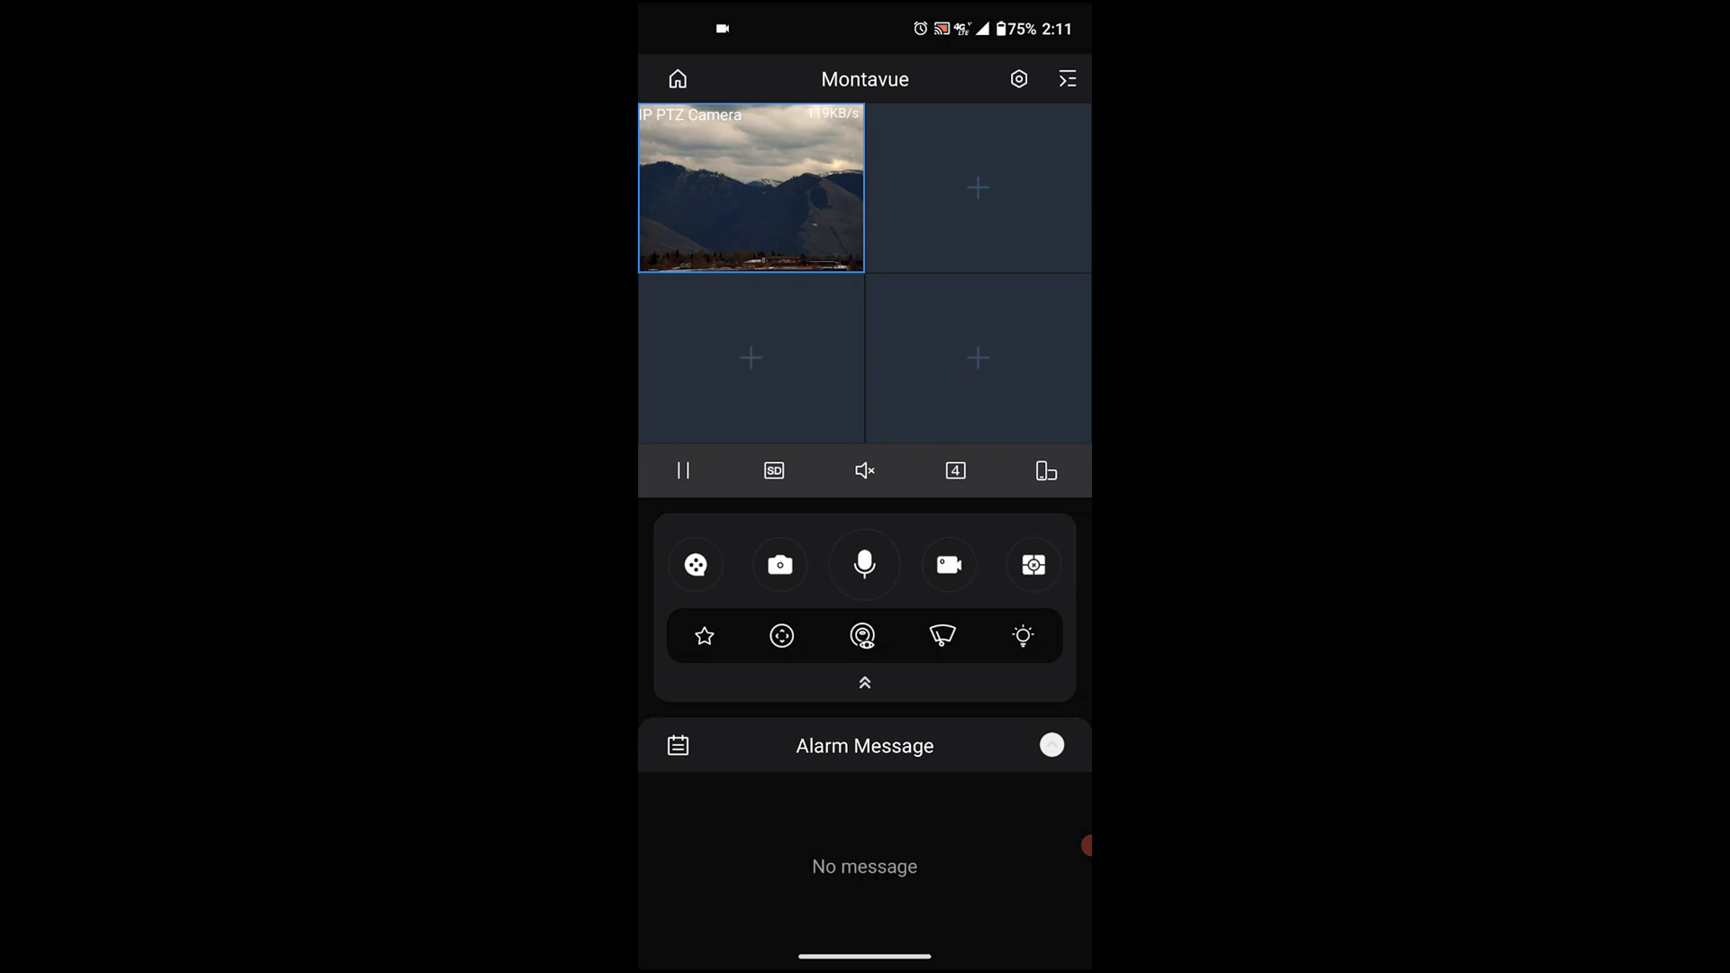
# Select an empty pane to bring up the device list showing Montavue.
pyautogui.click(863, 636)
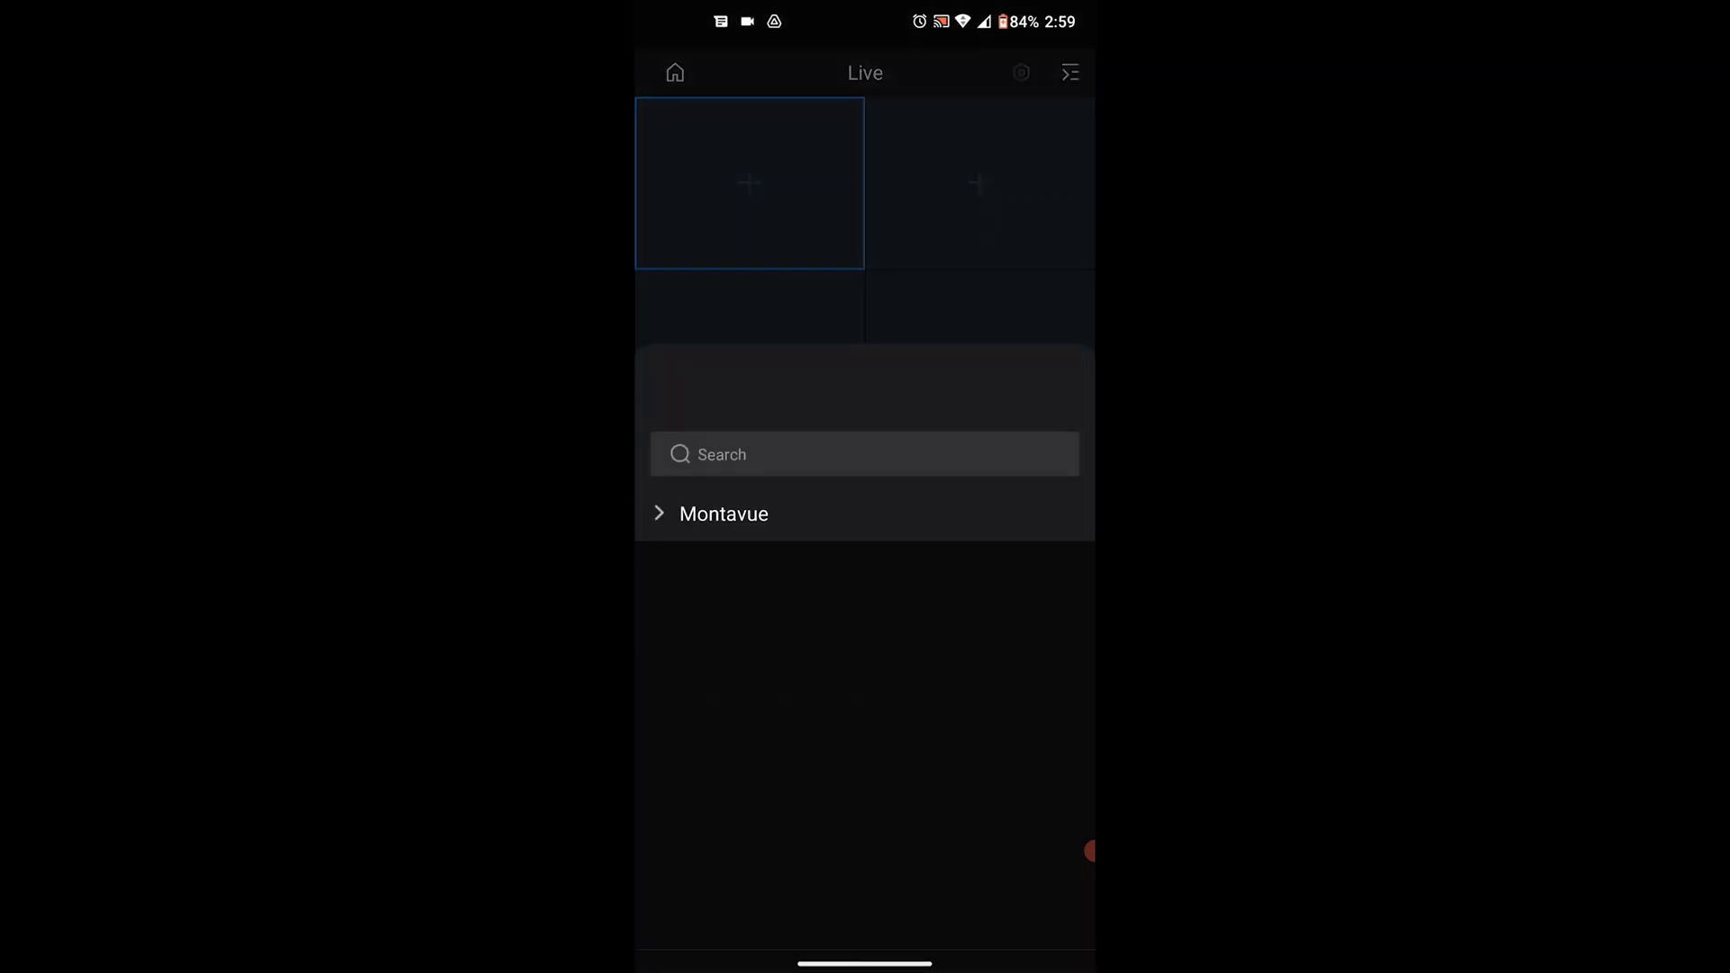
# Stream the eyeball camera, enable fisheye dewarping and cycle through its display layouts.
pyautogui.click(724, 514)
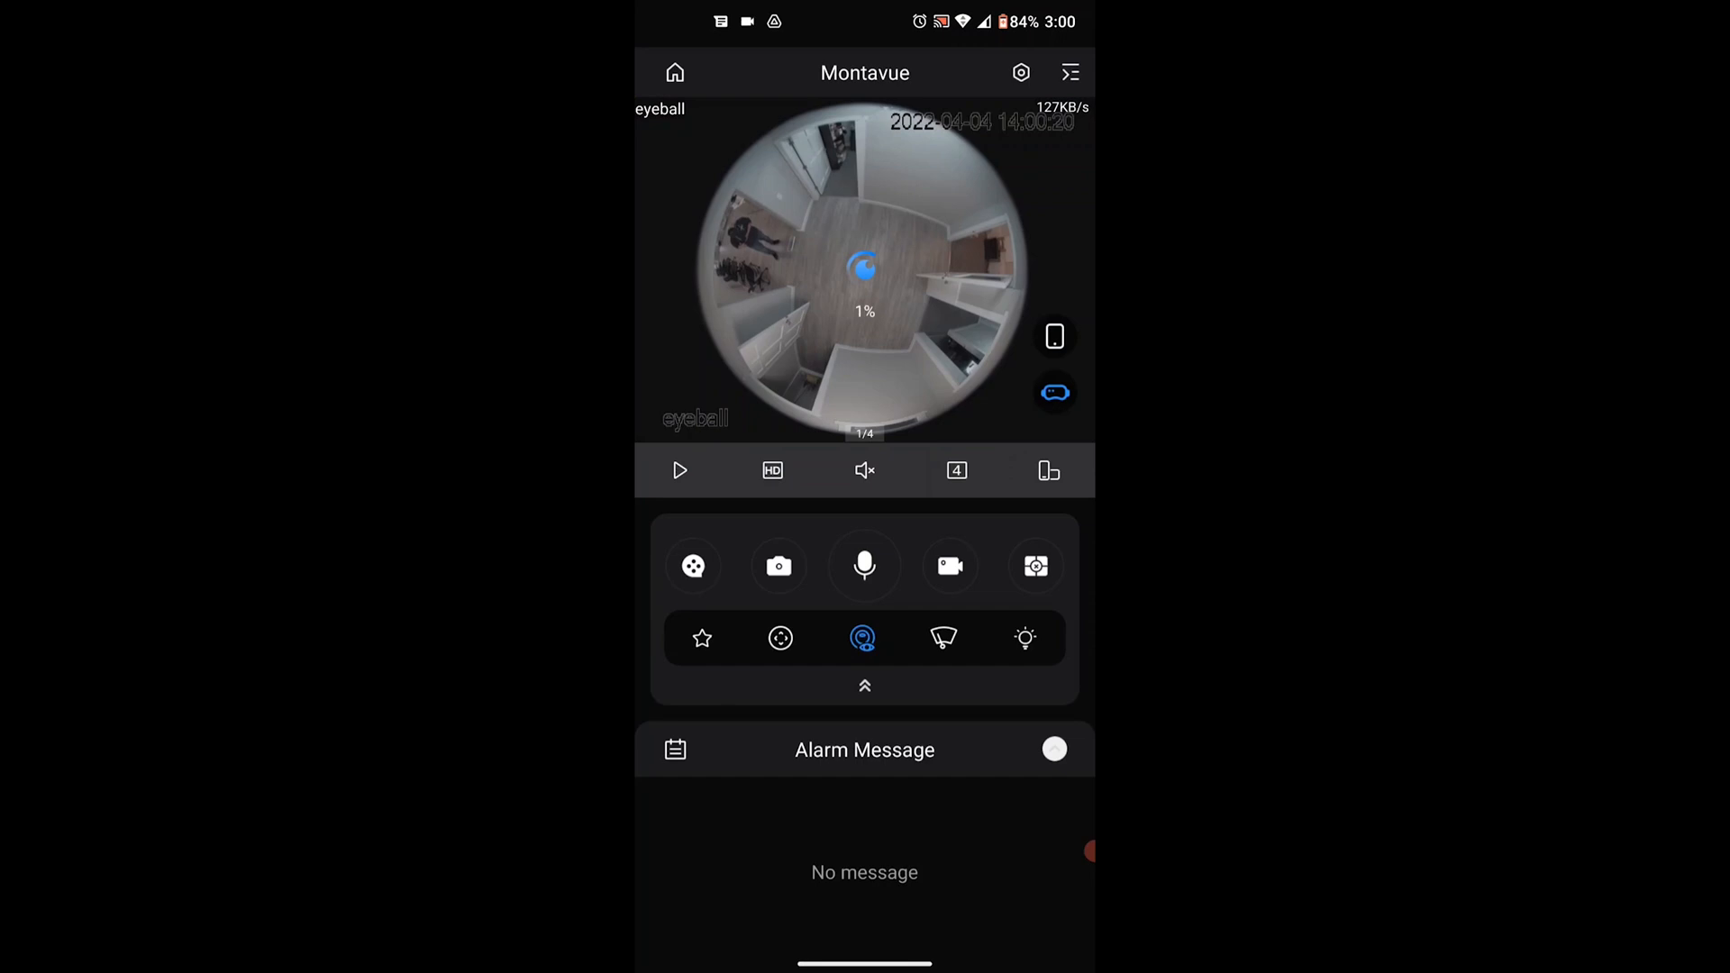
pyautogui.click(679, 470)
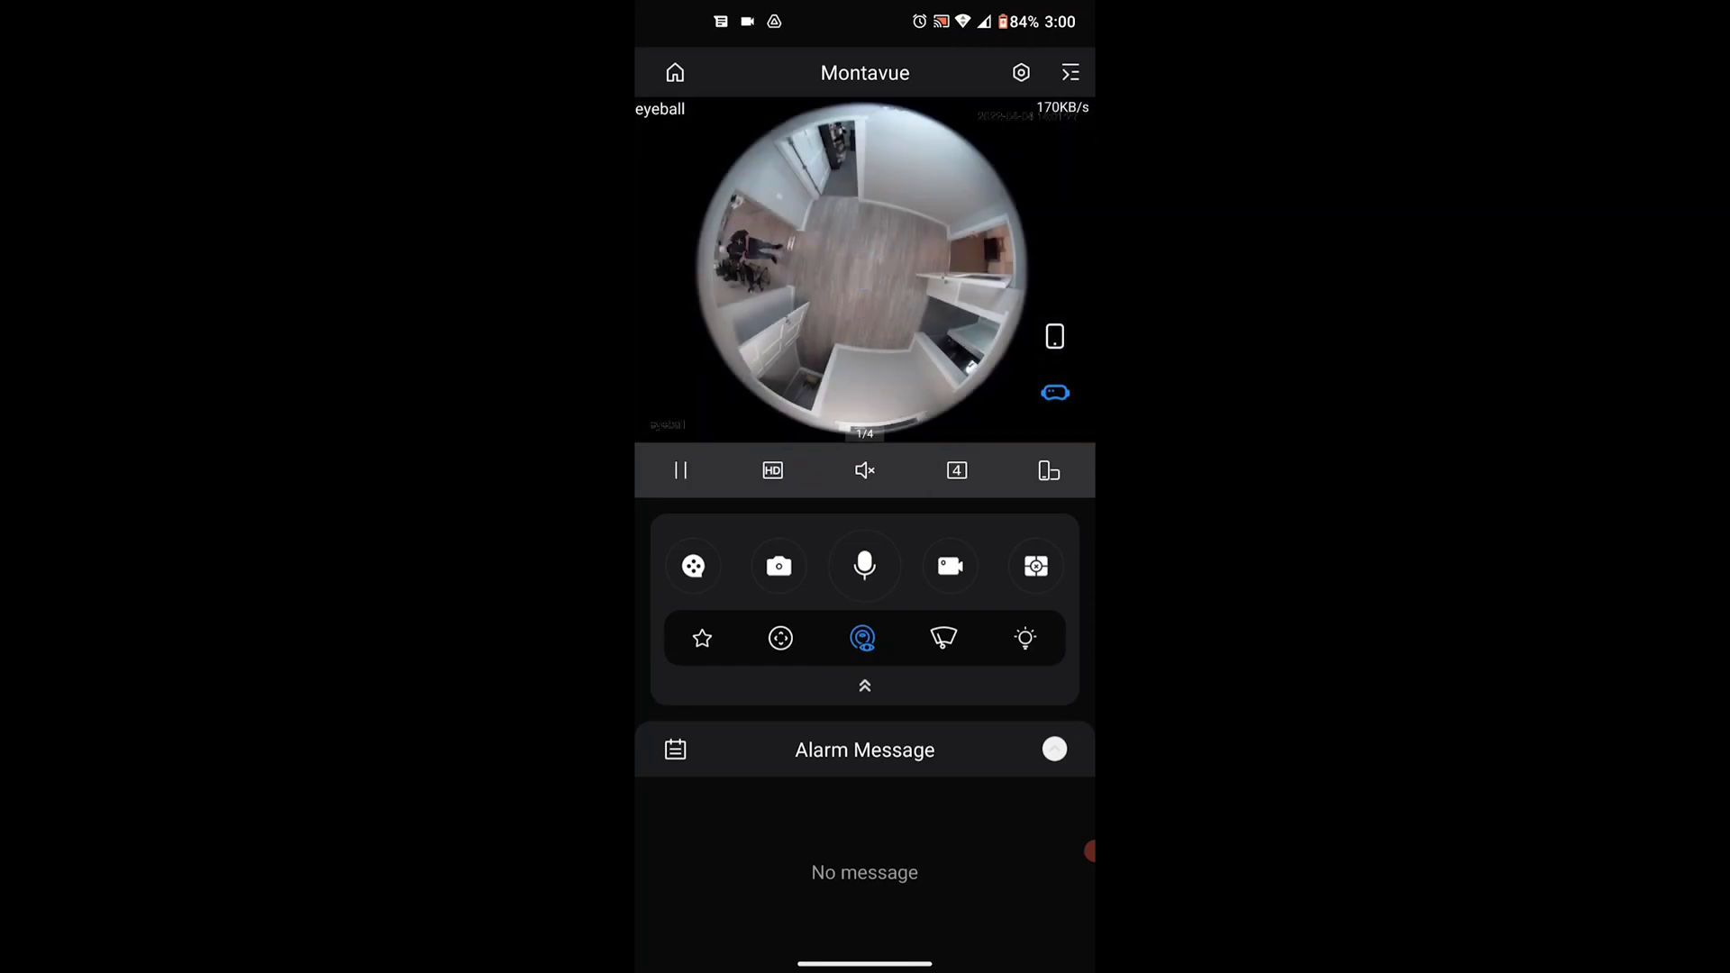
pyautogui.click(1054, 391)
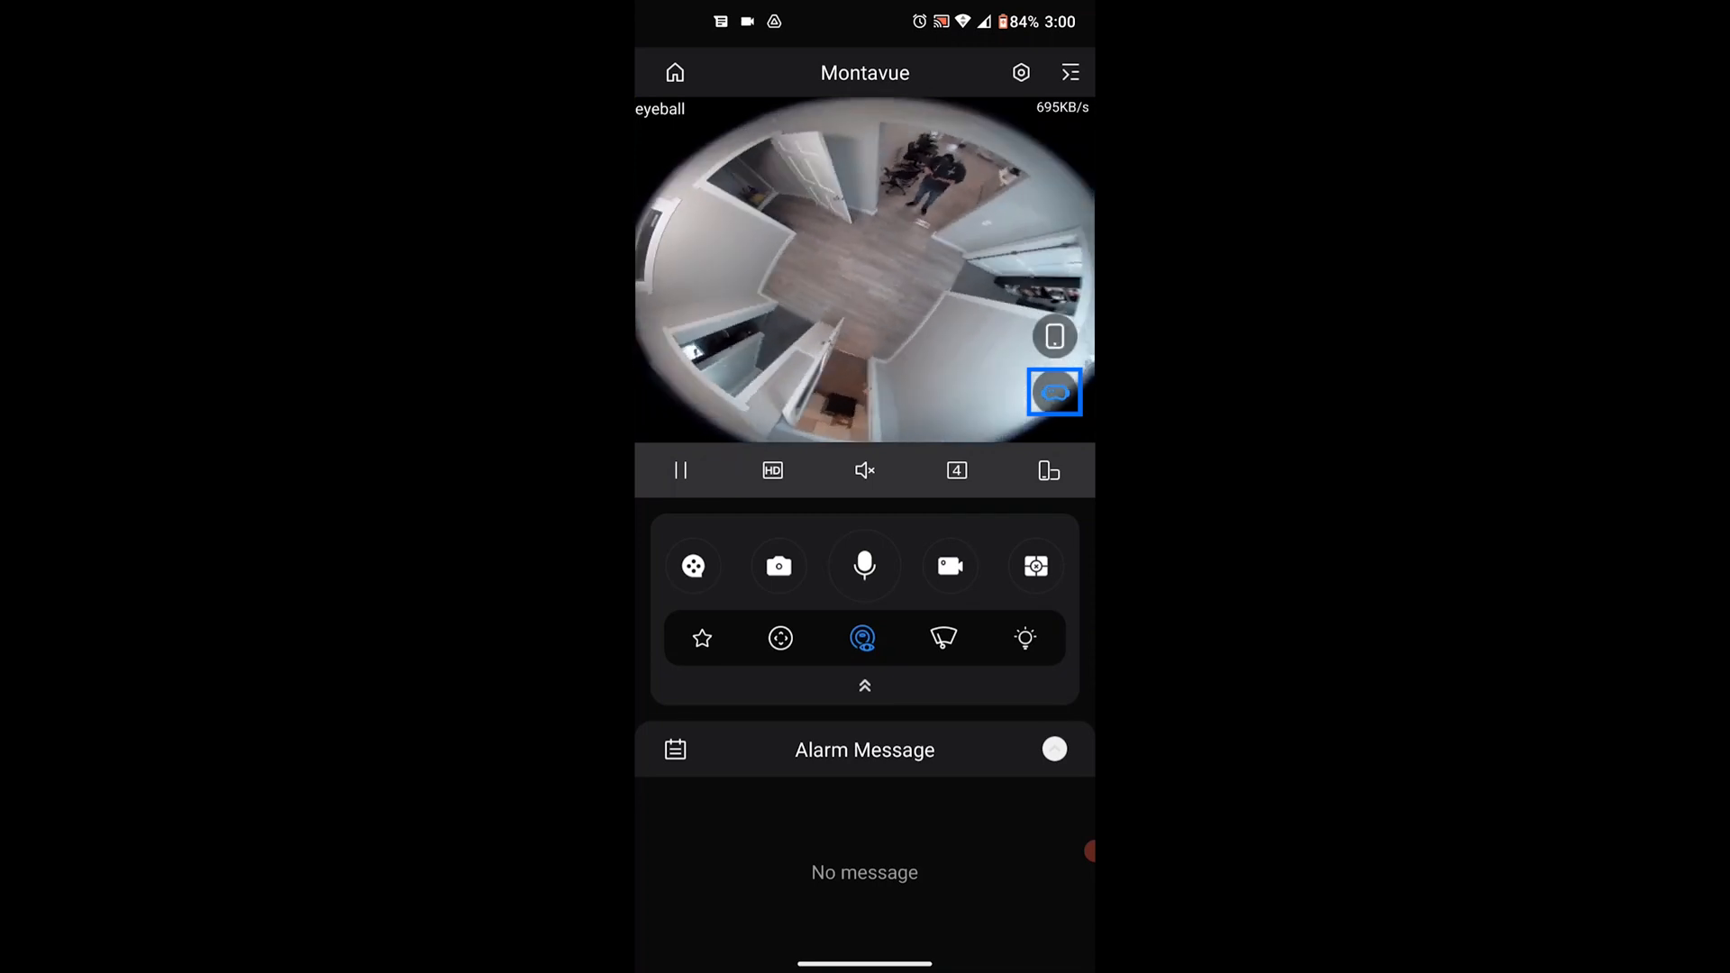
pyautogui.click(1052, 391)
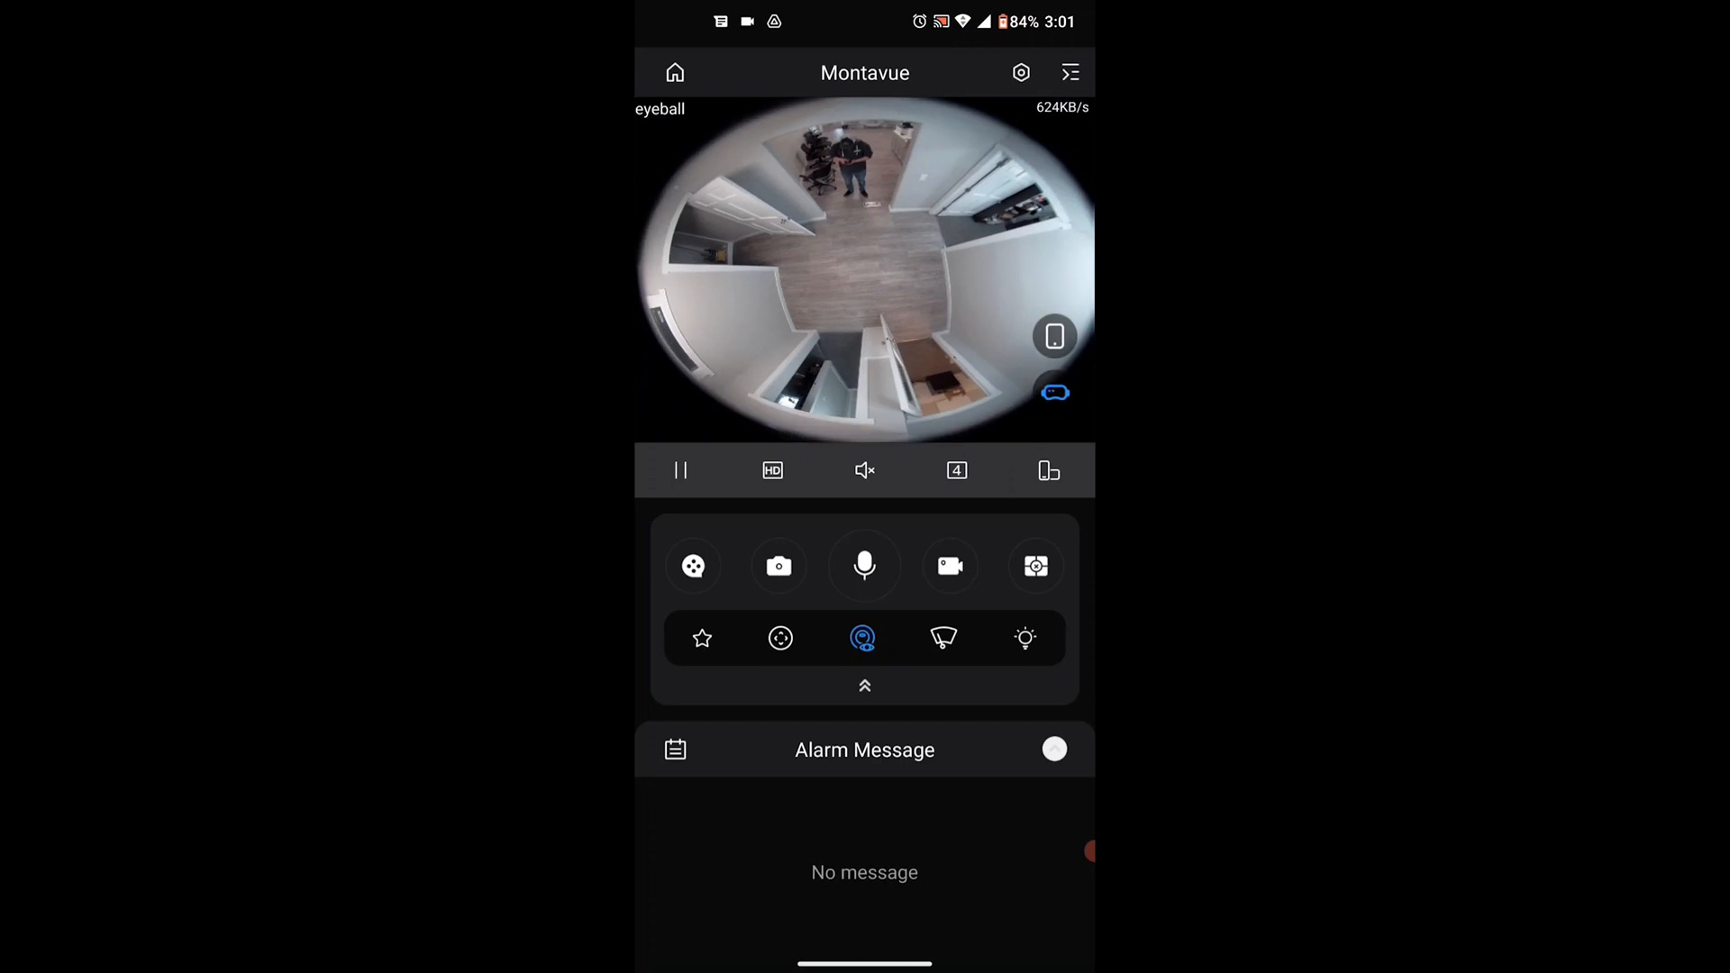
# Show the four-way split dewarped view, then turn fisheye mode off.
pyautogui.click(1054, 337)
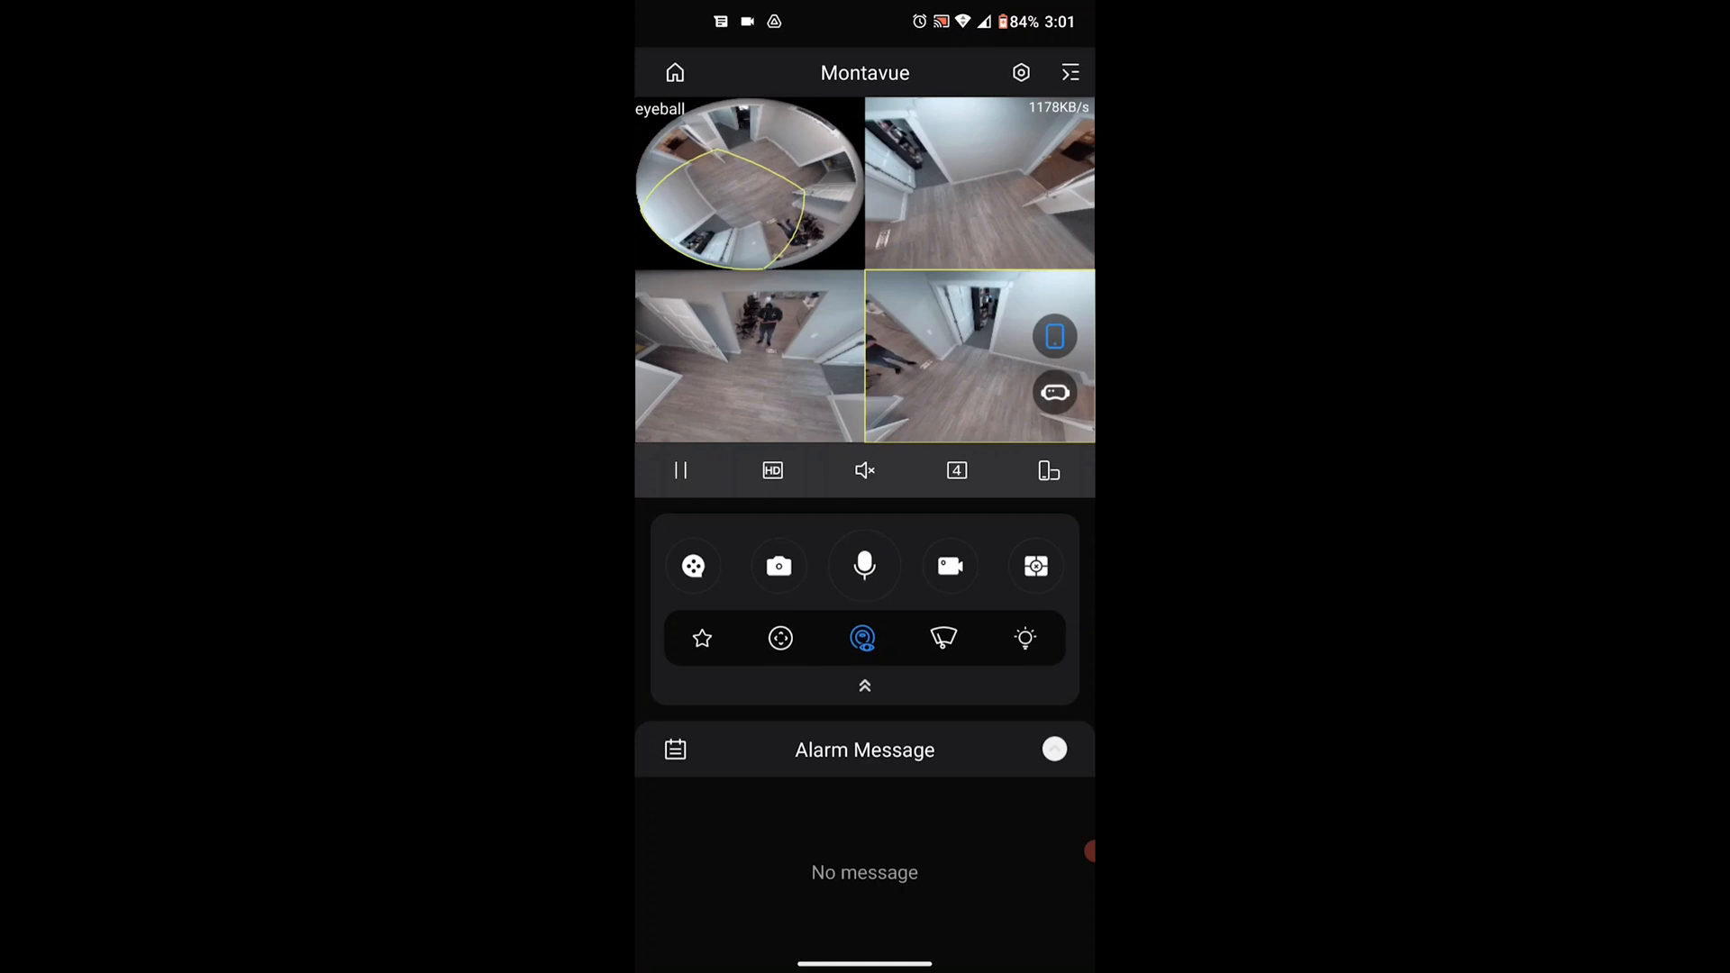
pyautogui.click(863, 638)
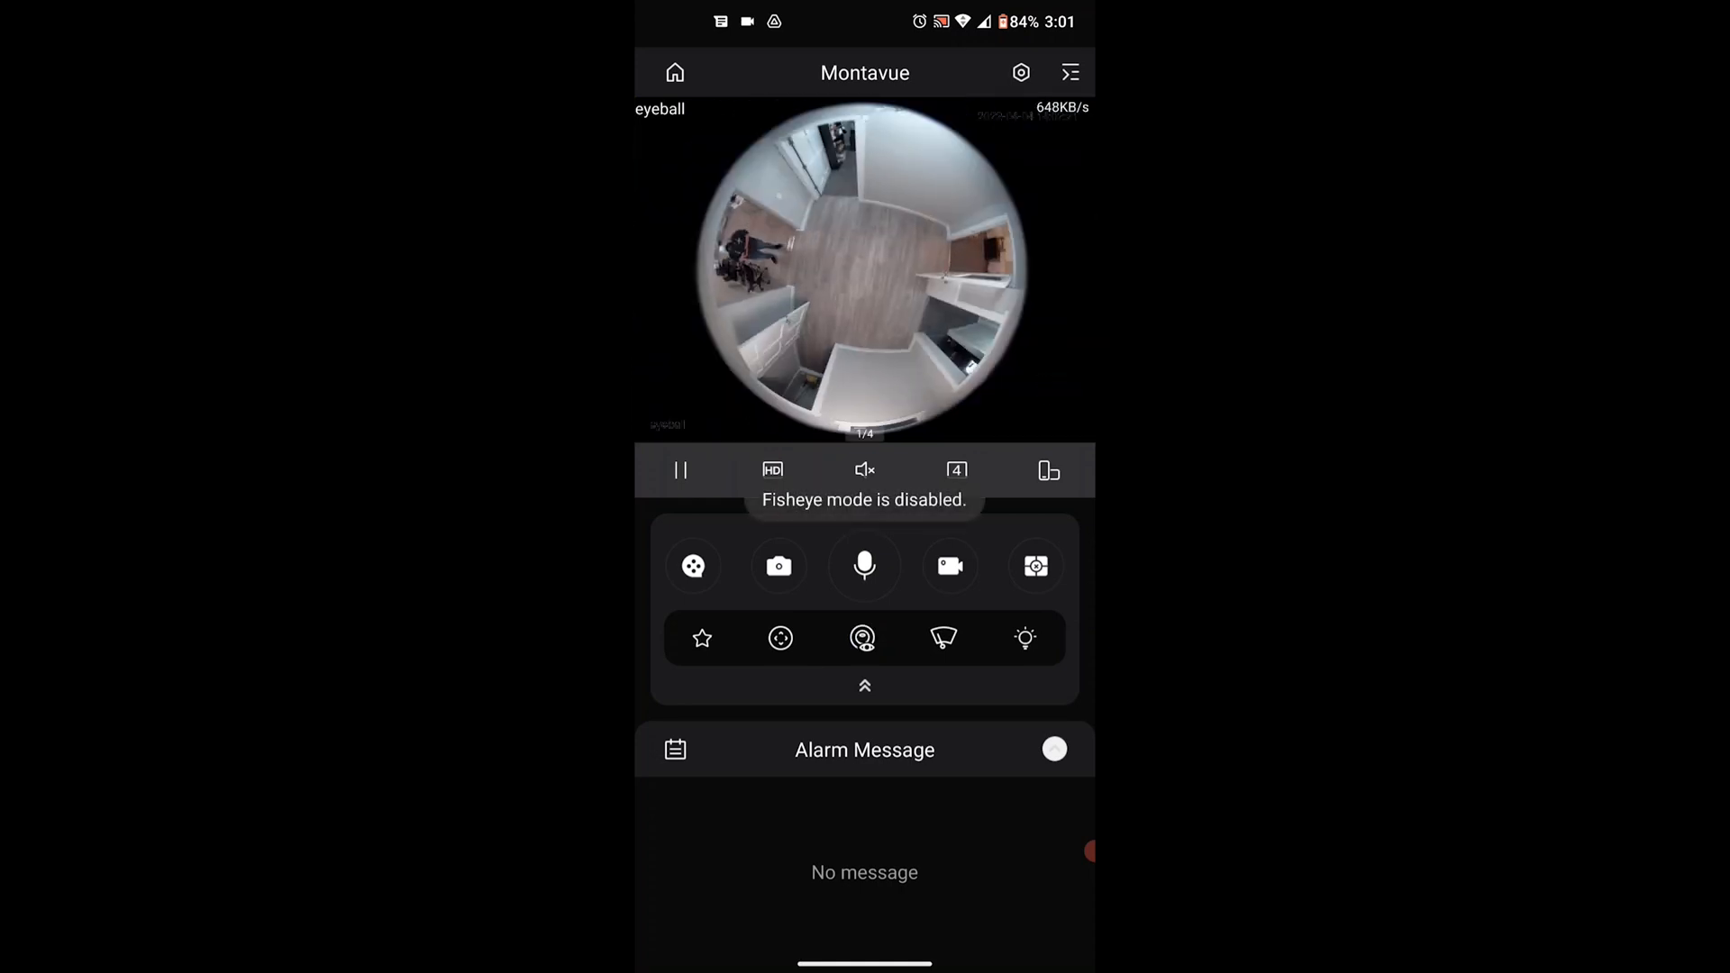